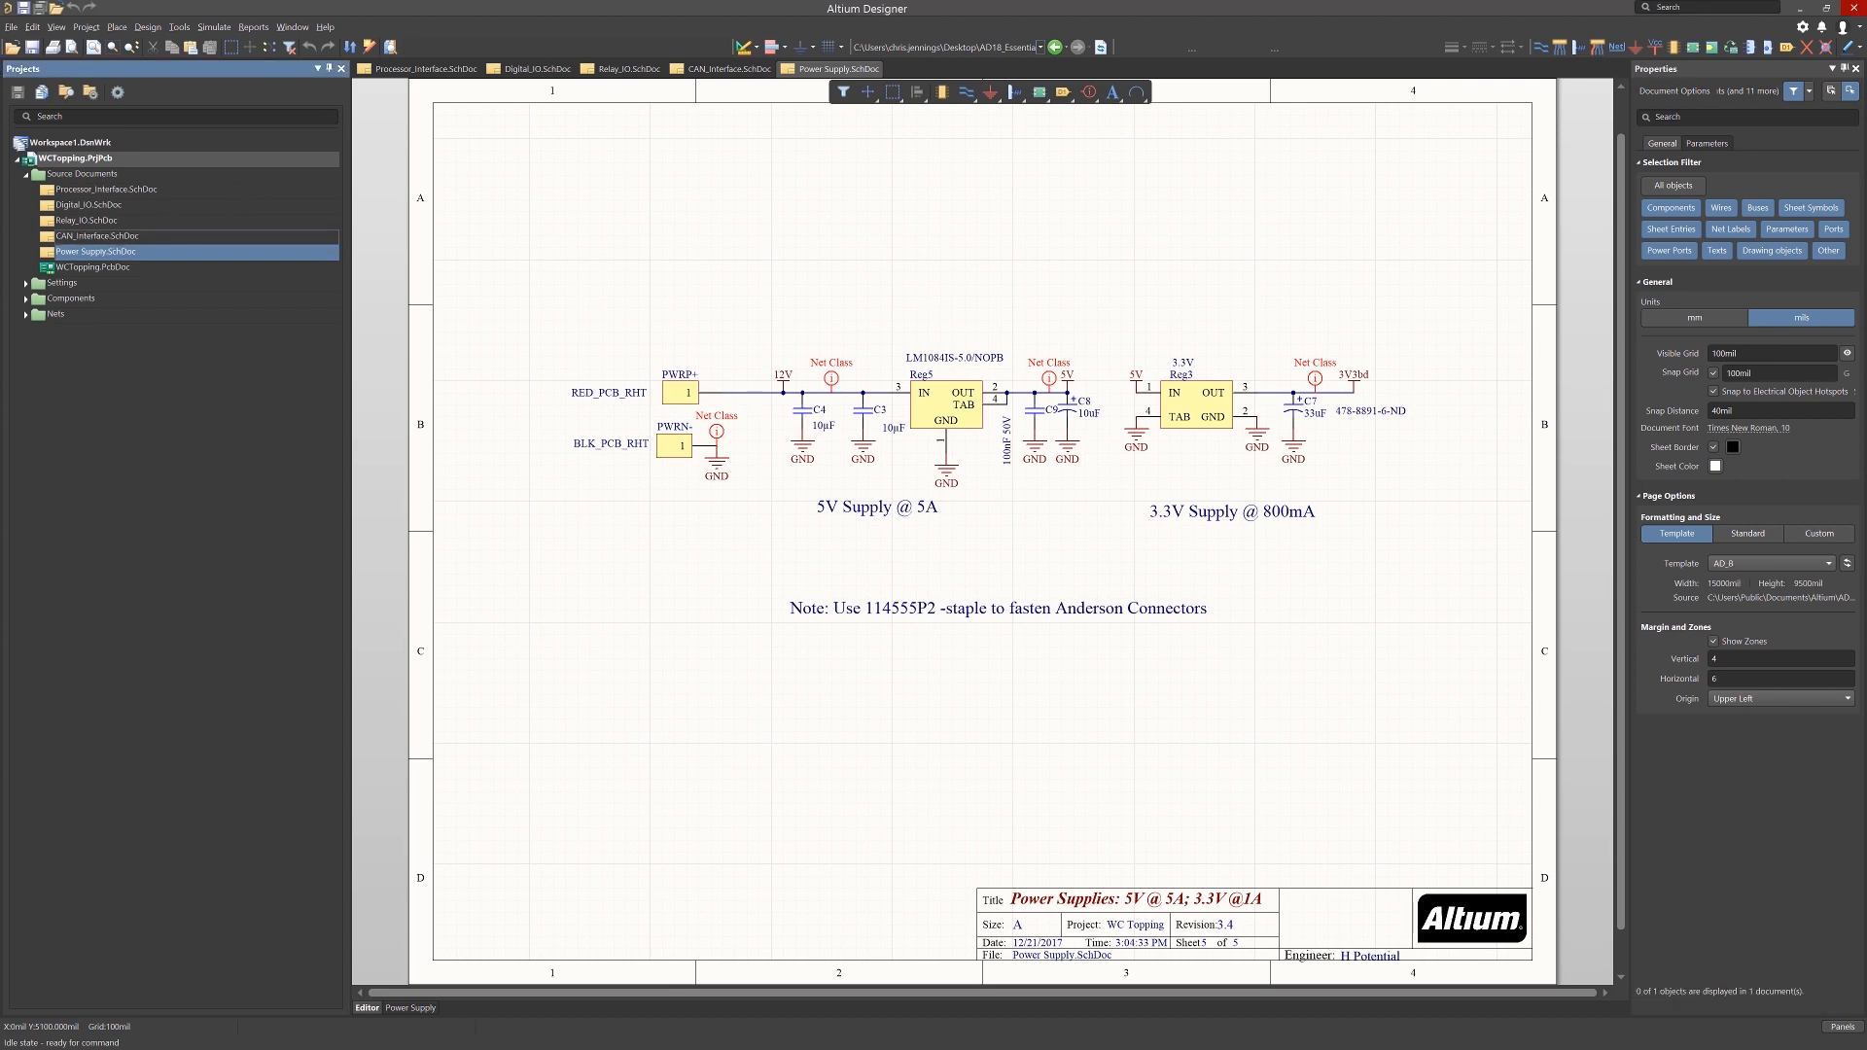
View the CAN_Interface, Relay_IO and Processor_Interface schematic sheets in turn.
{"action": "left_click", "coordinate": [723, 68]}
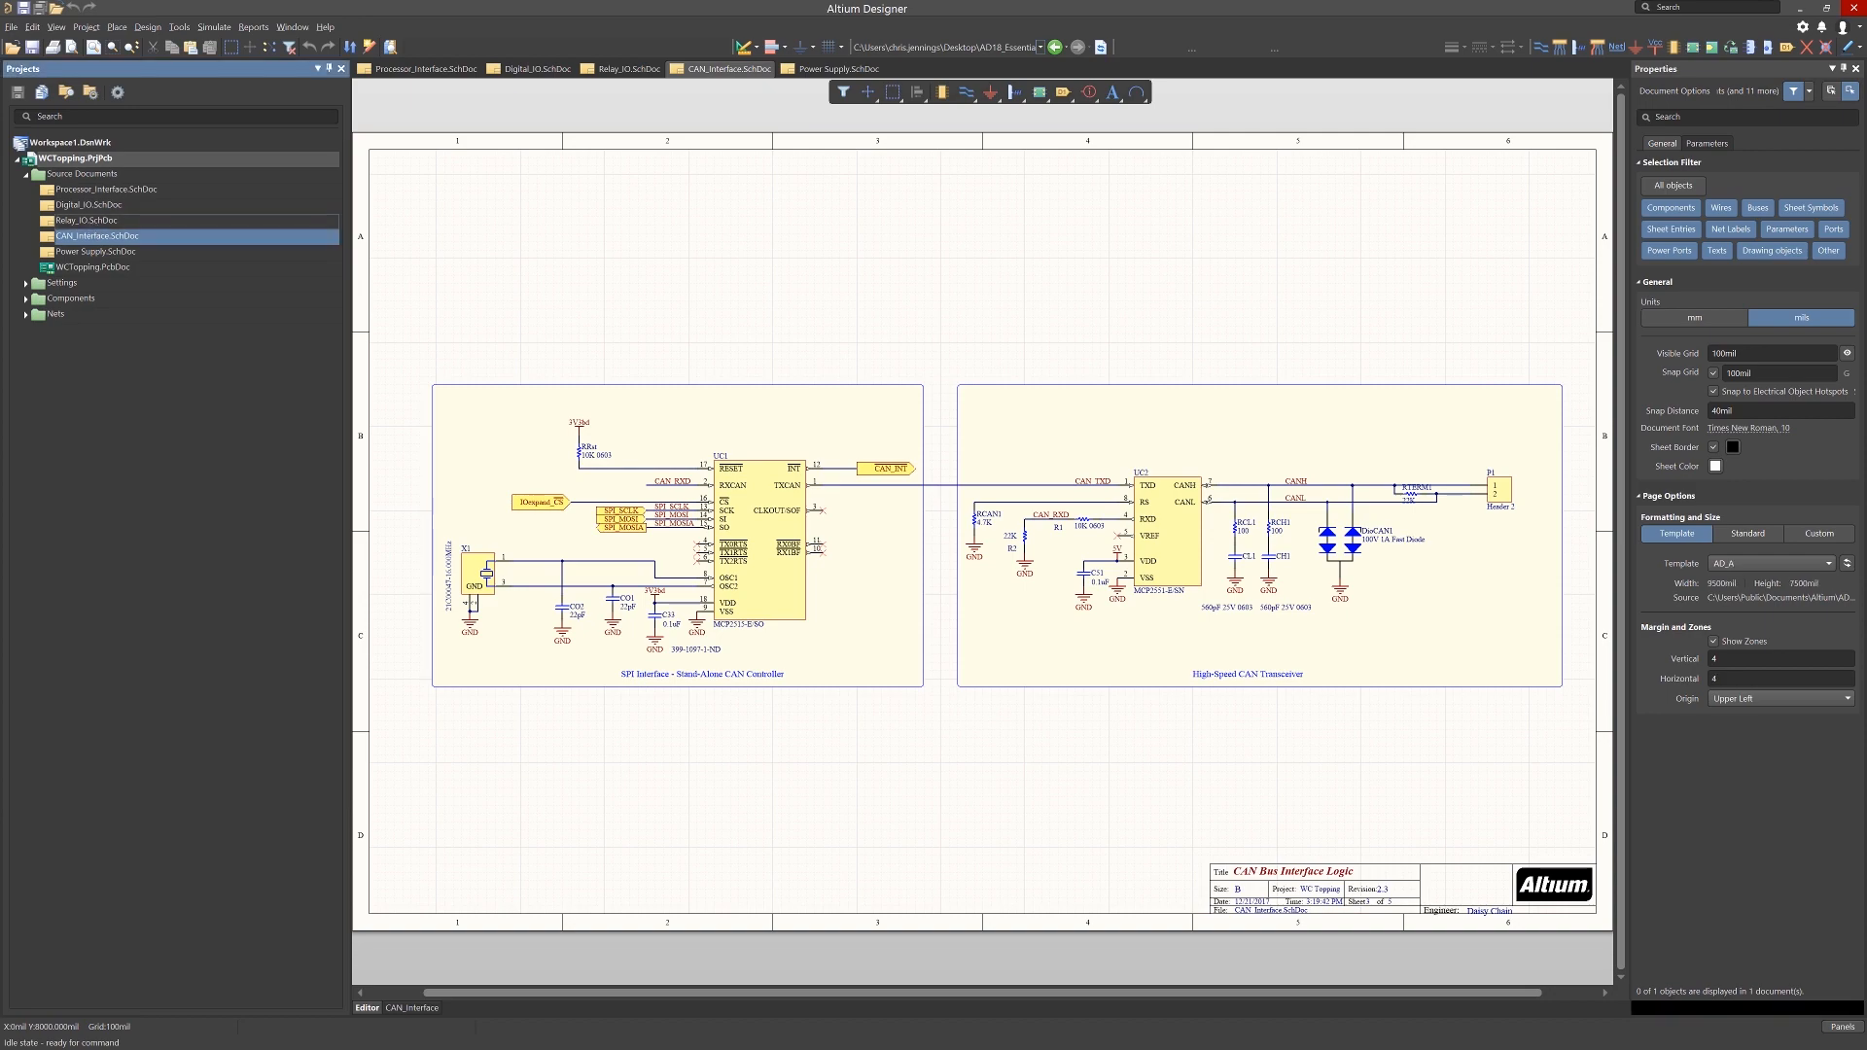
{"action": "left_click", "coordinate": [622, 68]}
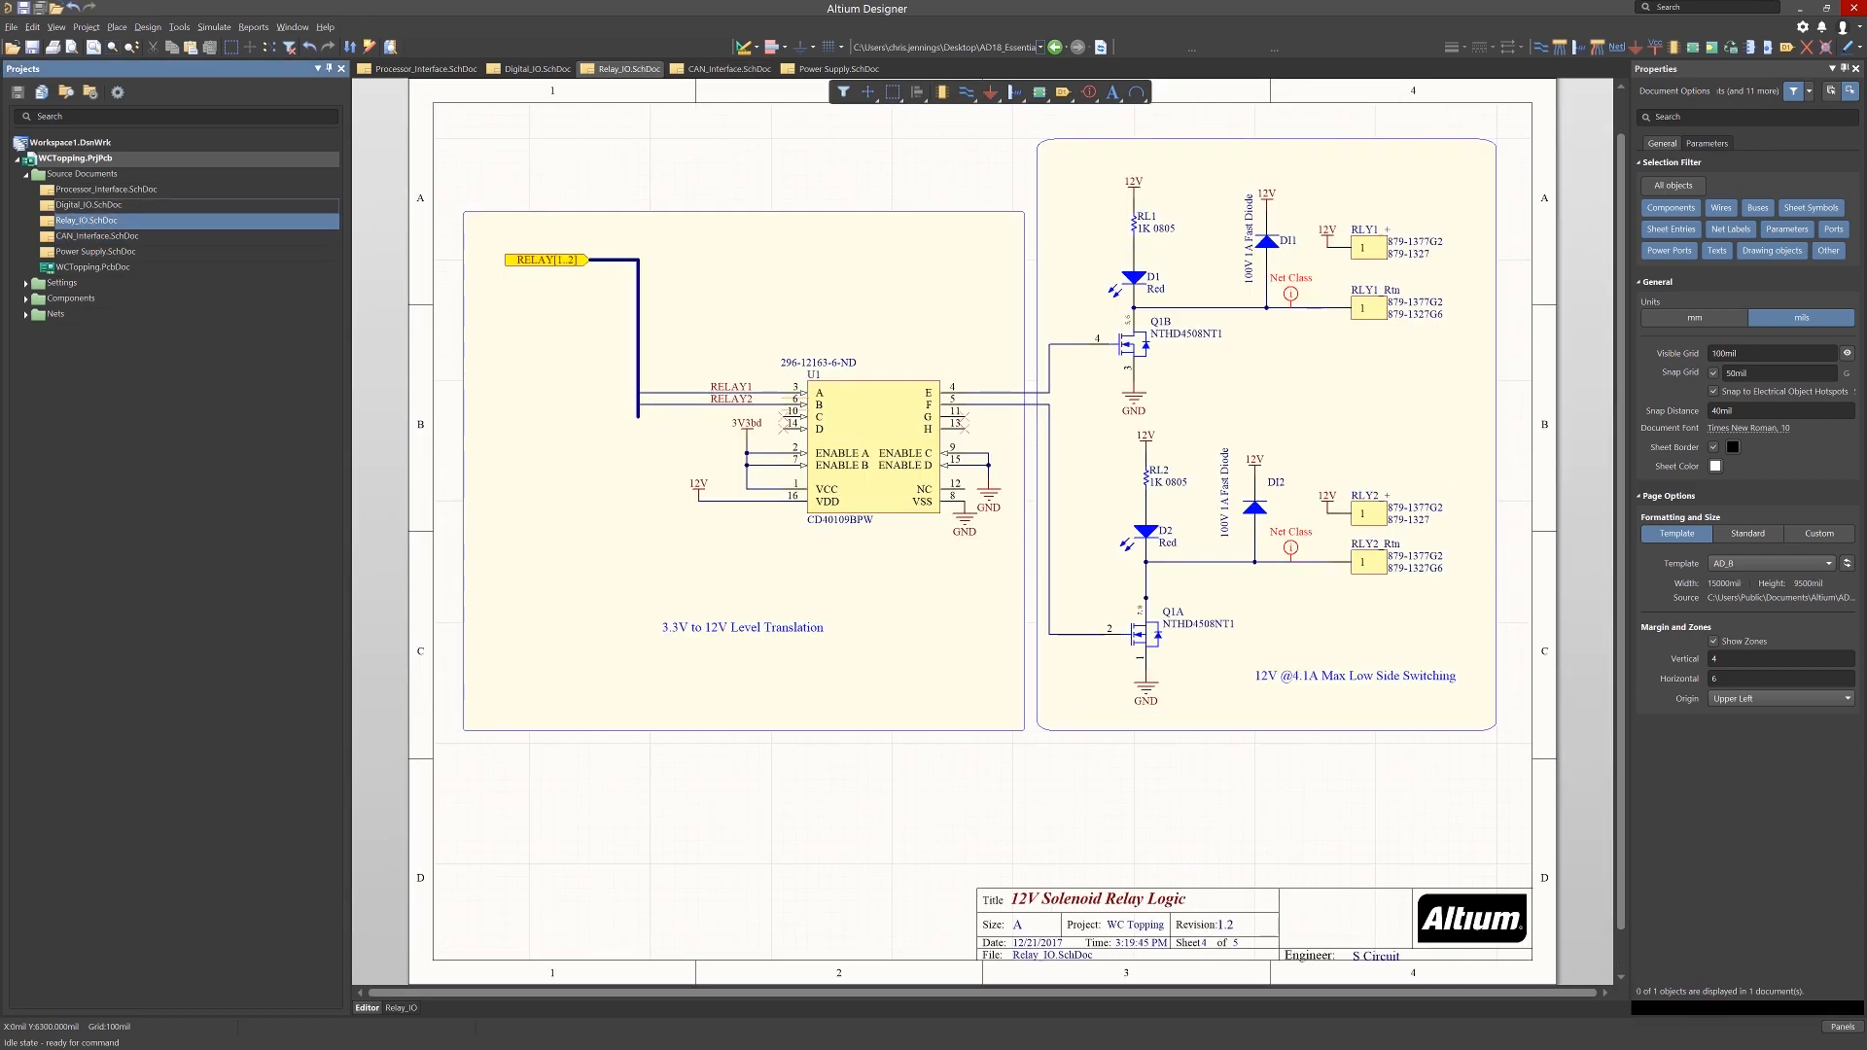
{"action": "left_click", "coordinate": [537, 68]}
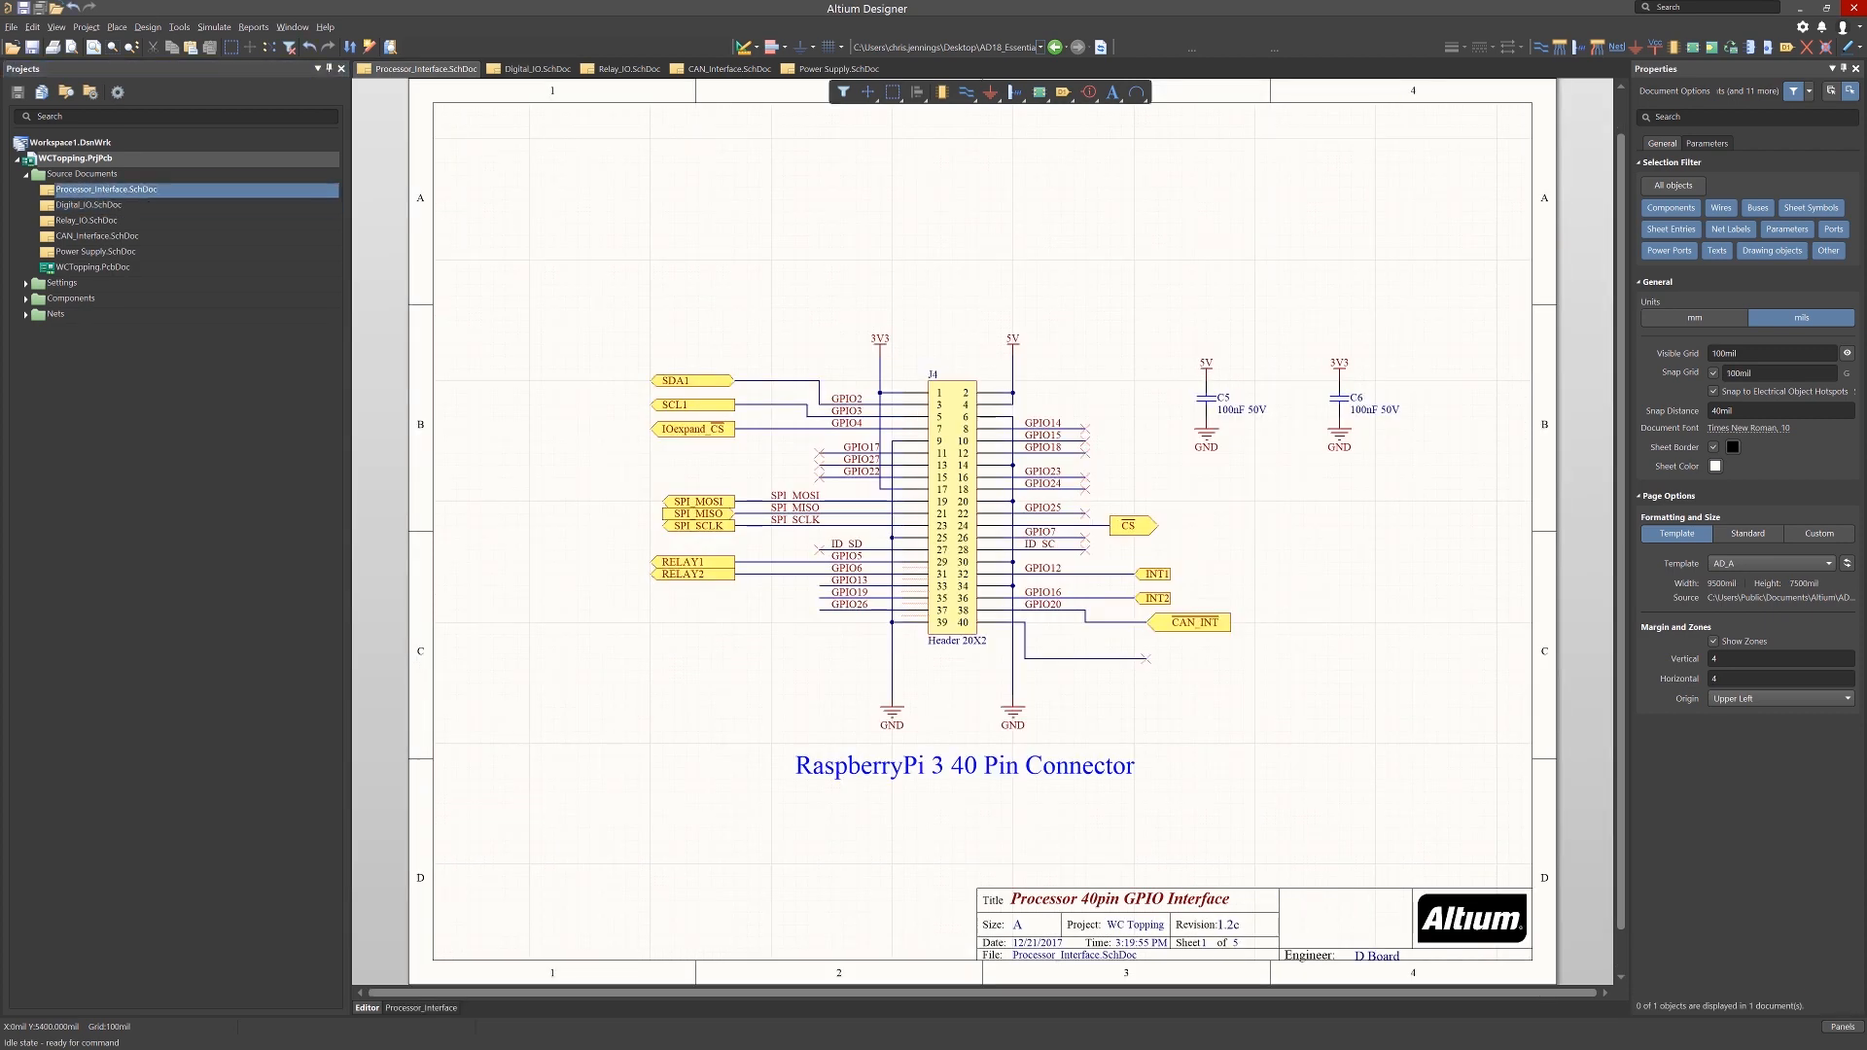
{"action": "mouse_move", "coordinate": [107, 189]}
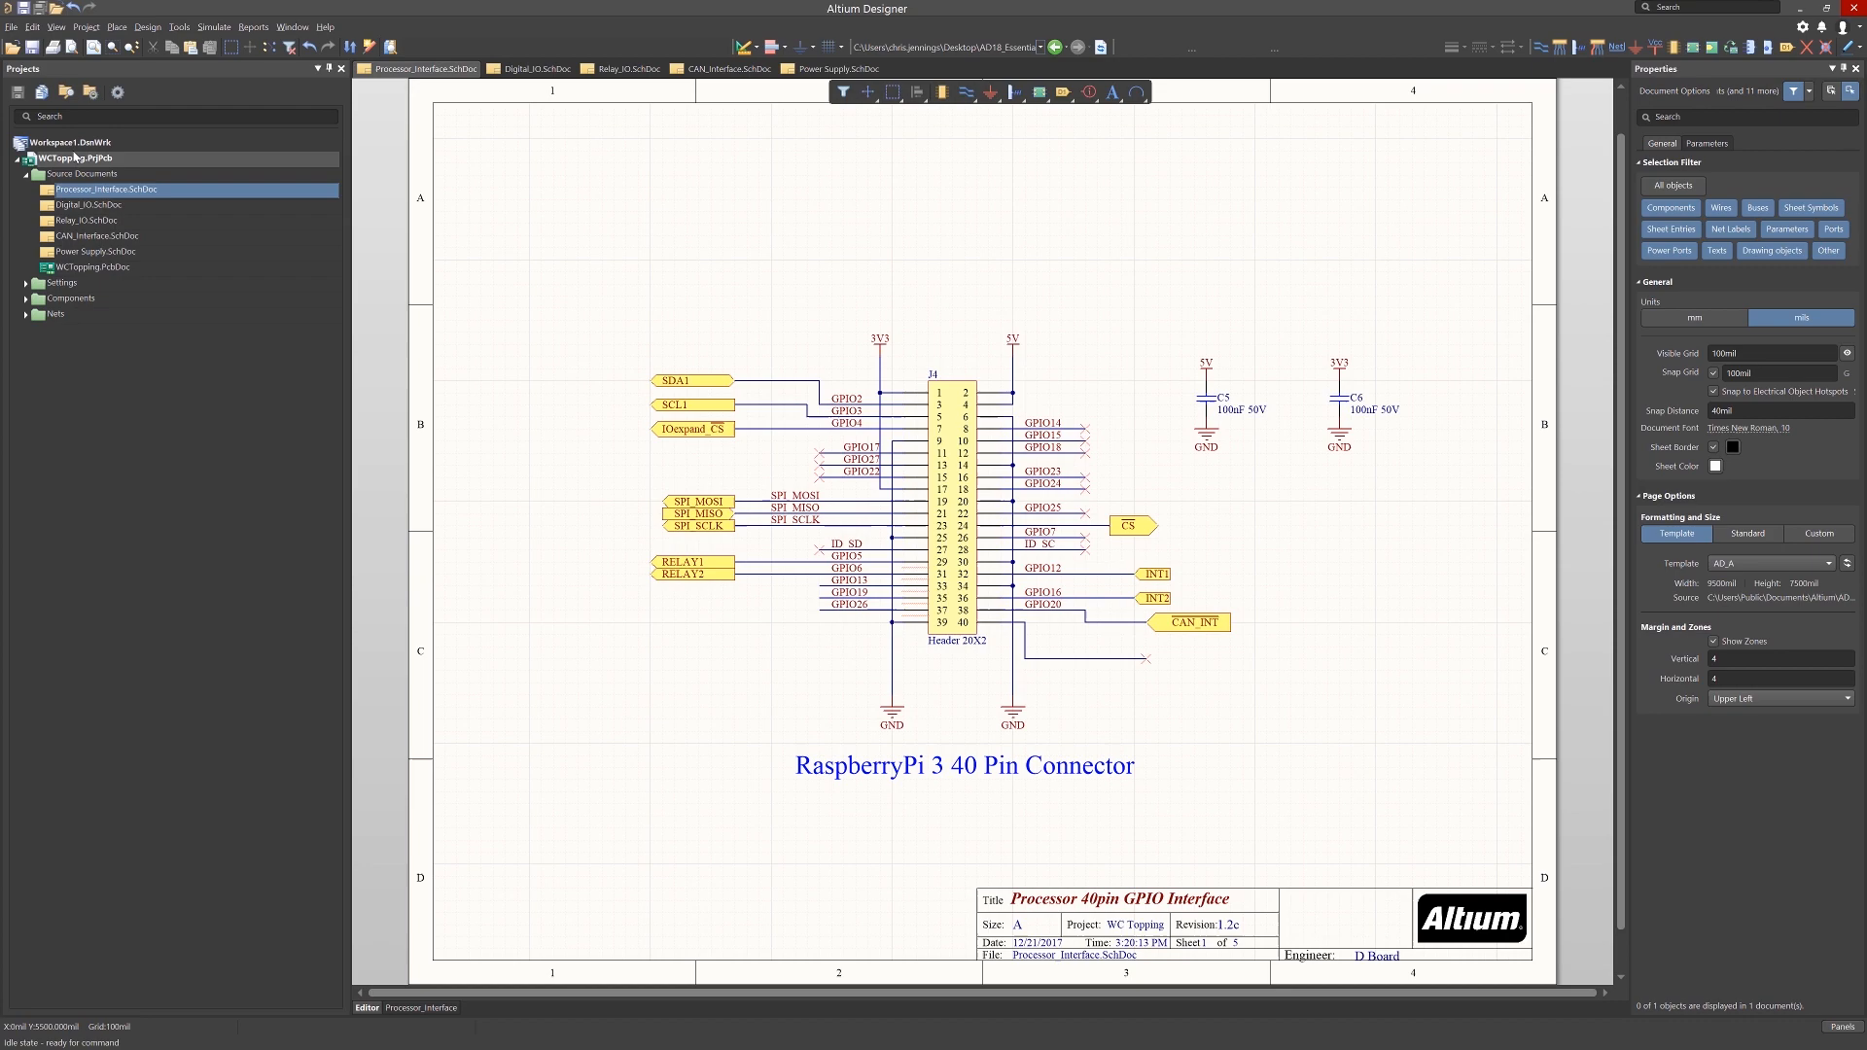
Compile WCTopping.PrjPcb from the Projects panel to list its errors and warnings.
{"action": "right_click", "coordinate": [74, 157]}
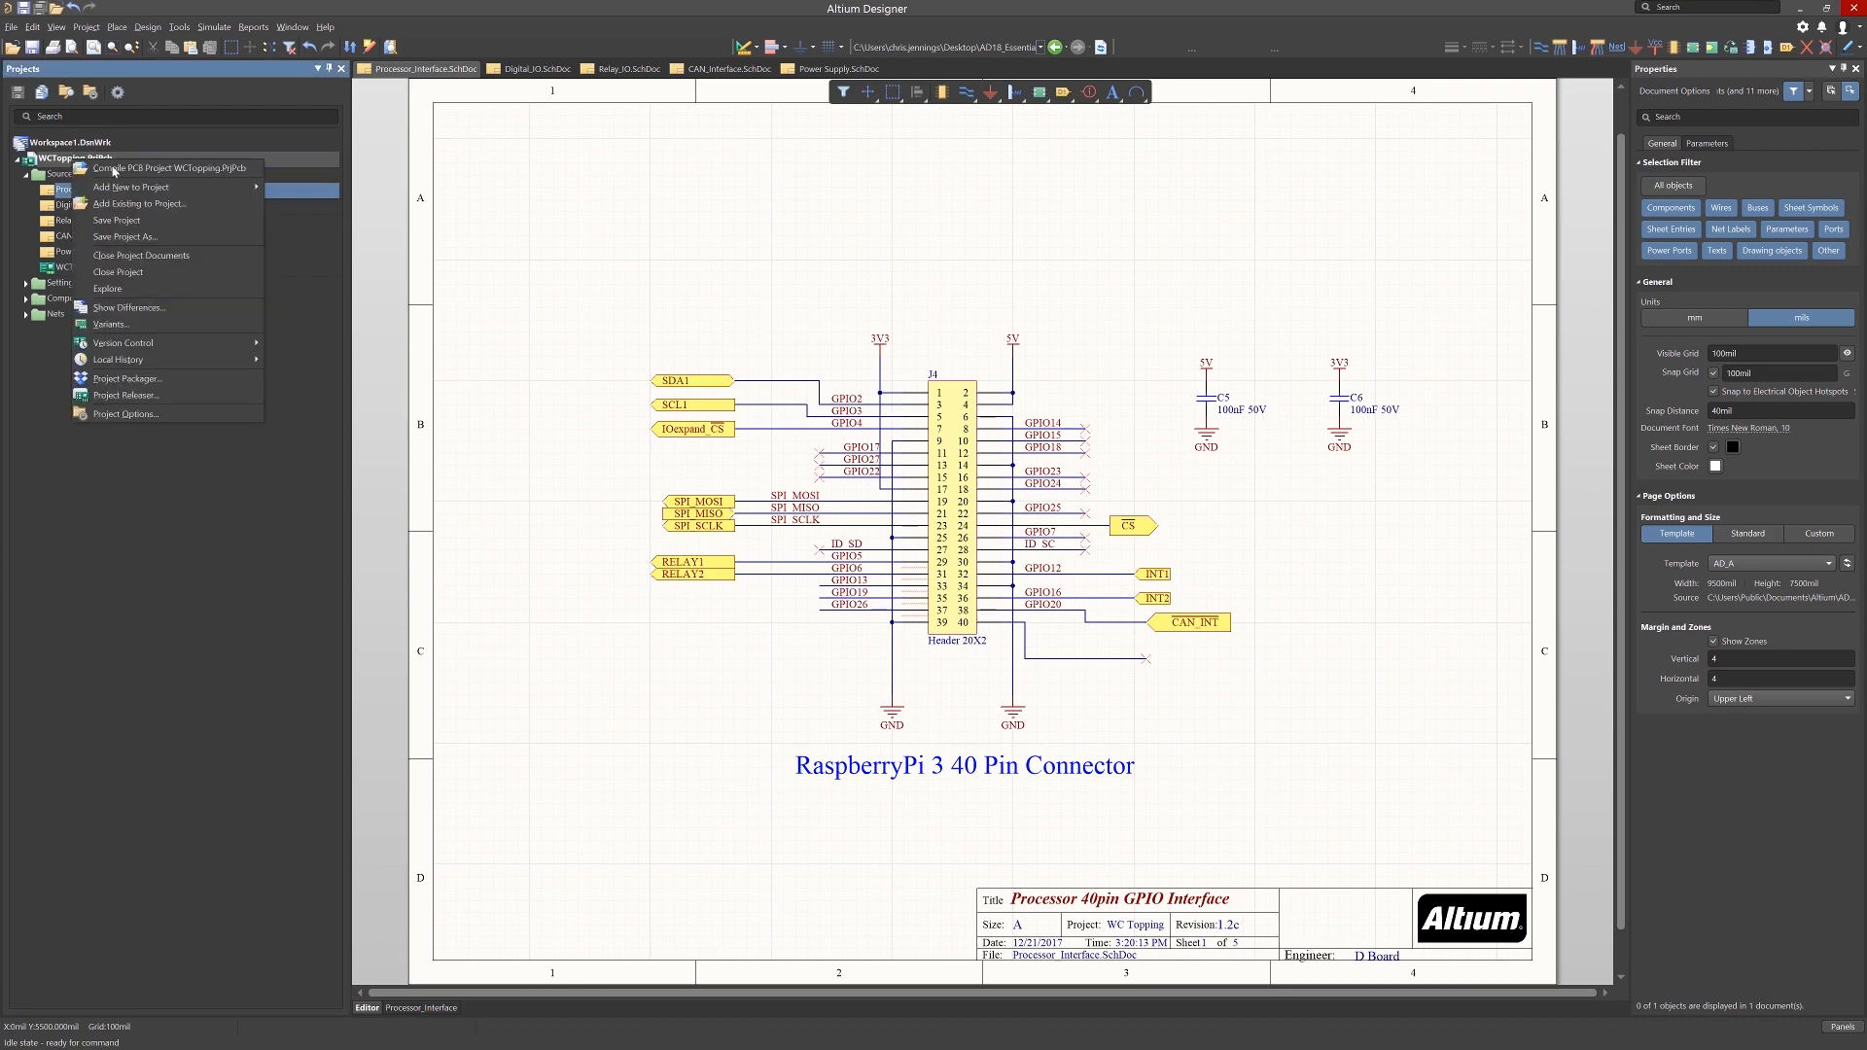
{"action": "left_click", "coordinate": [155, 168]}
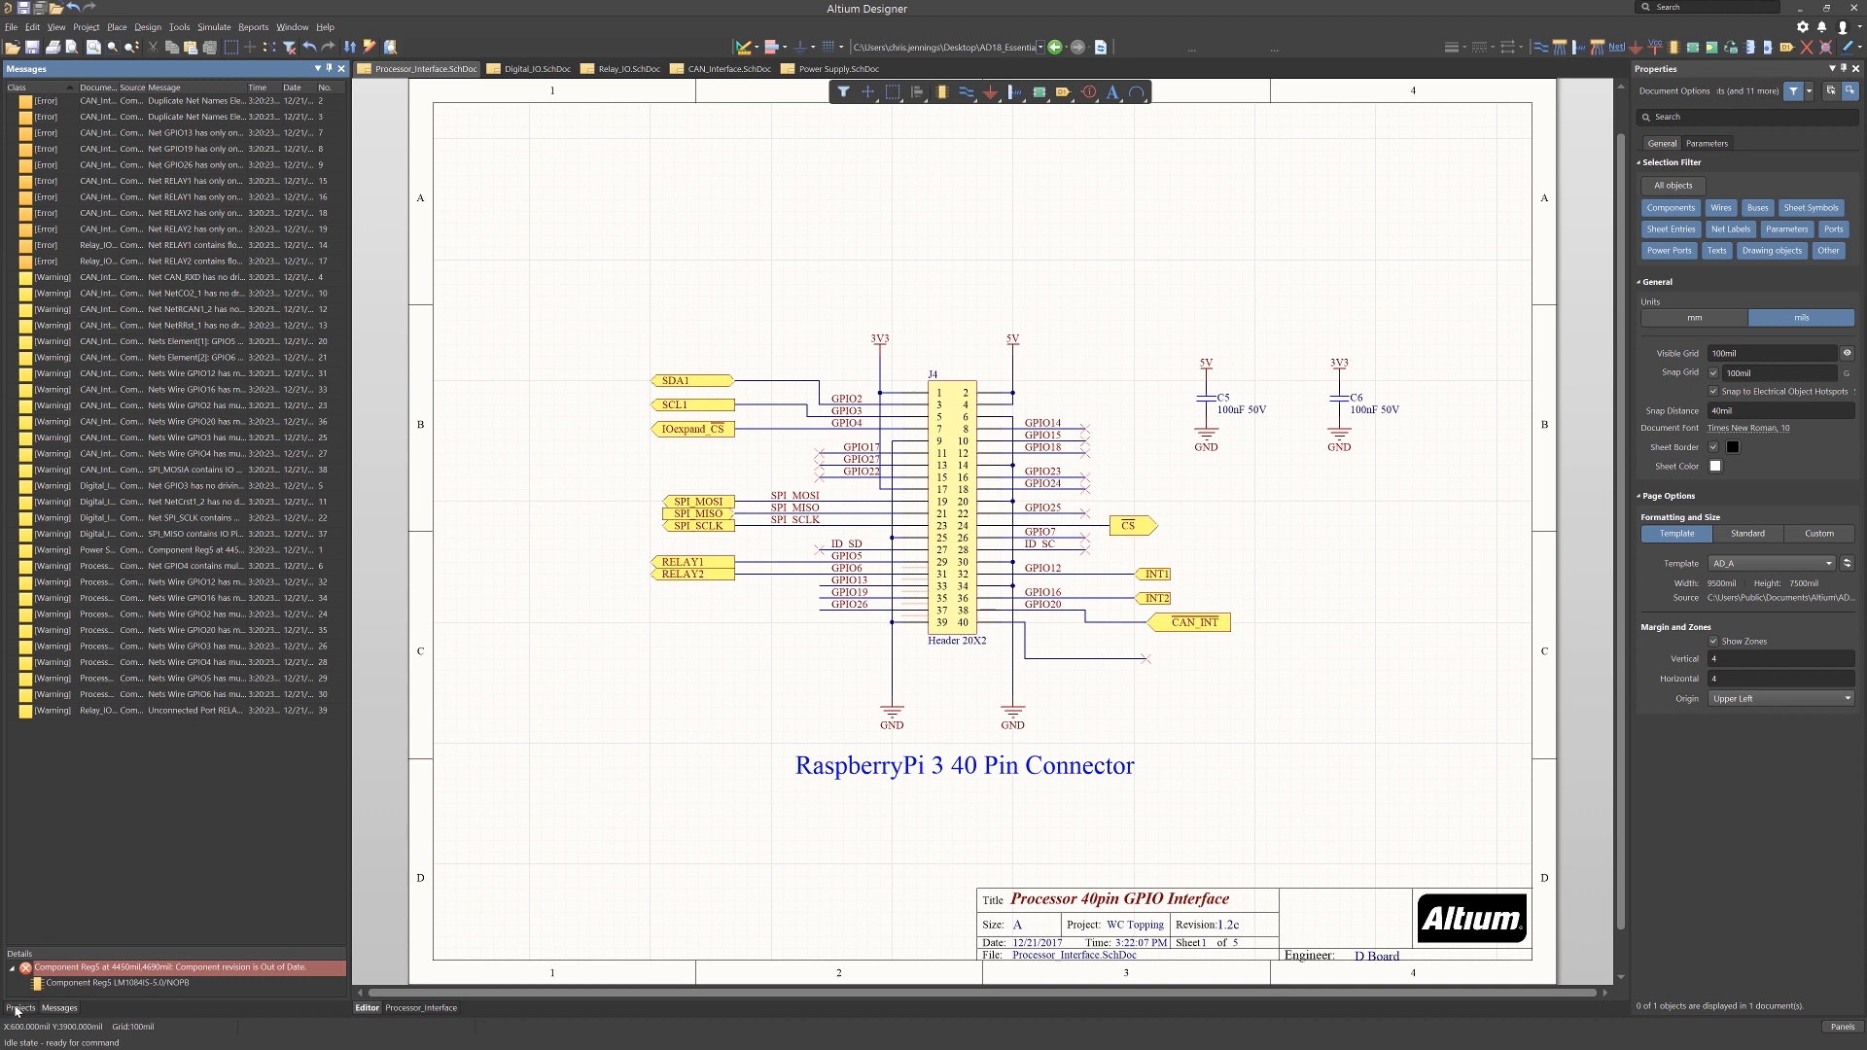
Return to the Projects panel and bring up the WCTopping.PrjPcb context actions.
{"action": "left_click", "coordinate": [20, 1007]}
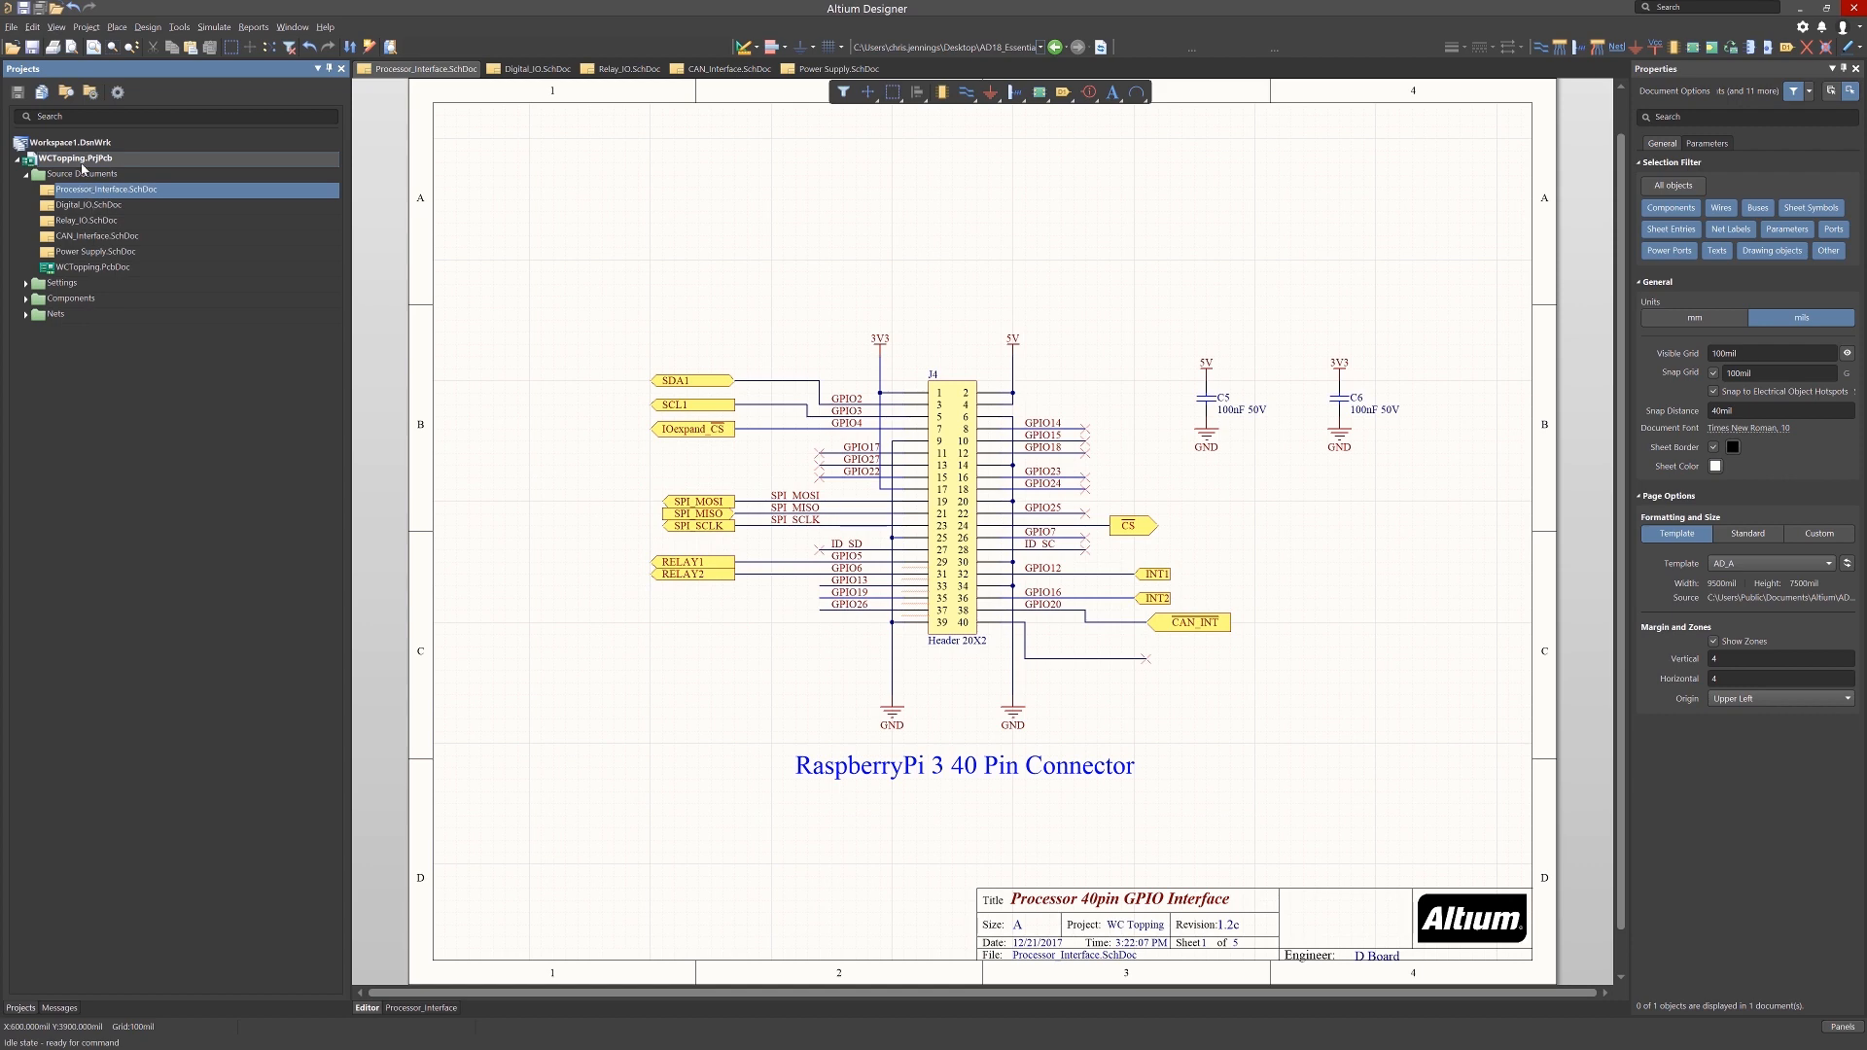
{"action": "right_click", "coordinate": [76, 157]}
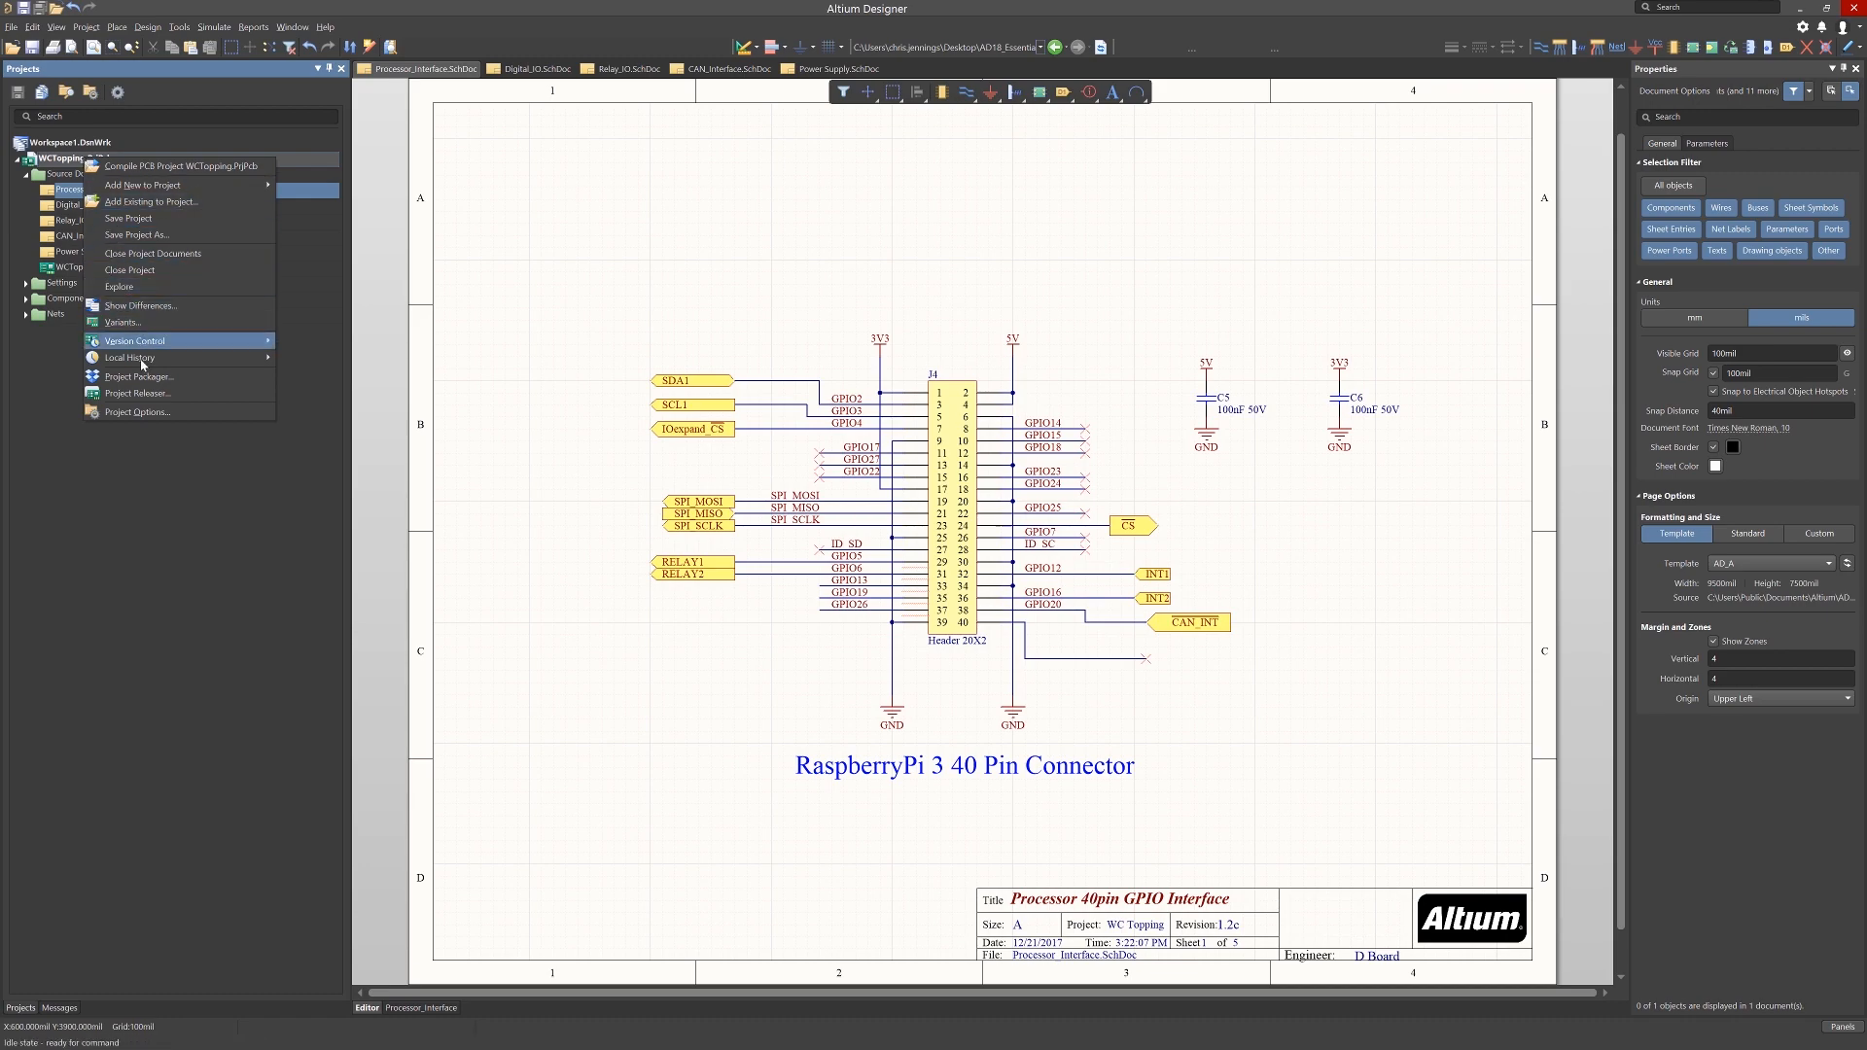
Review the Error Reporting violation types and their report levels in Project Options.
{"action": "left_click", "coordinate": [136, 410]}
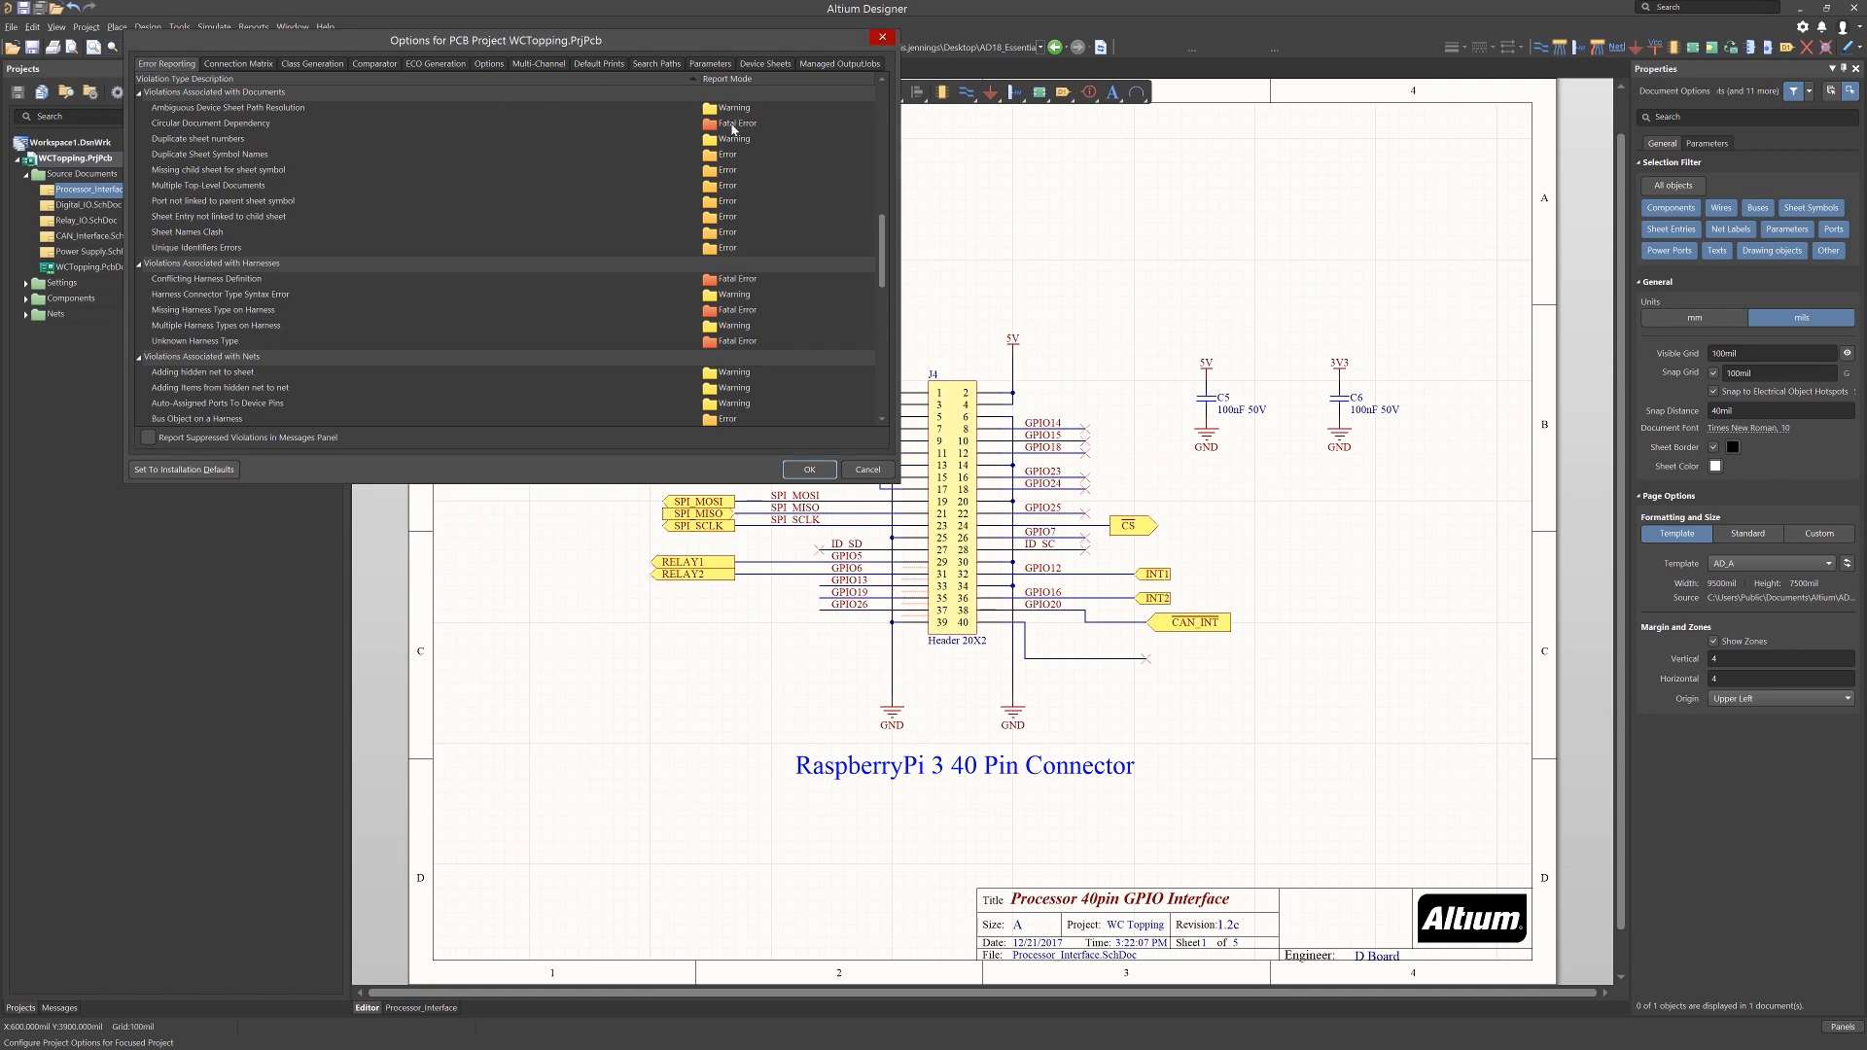
{"action": "mouse_move", "coordinate": [223, 195]}
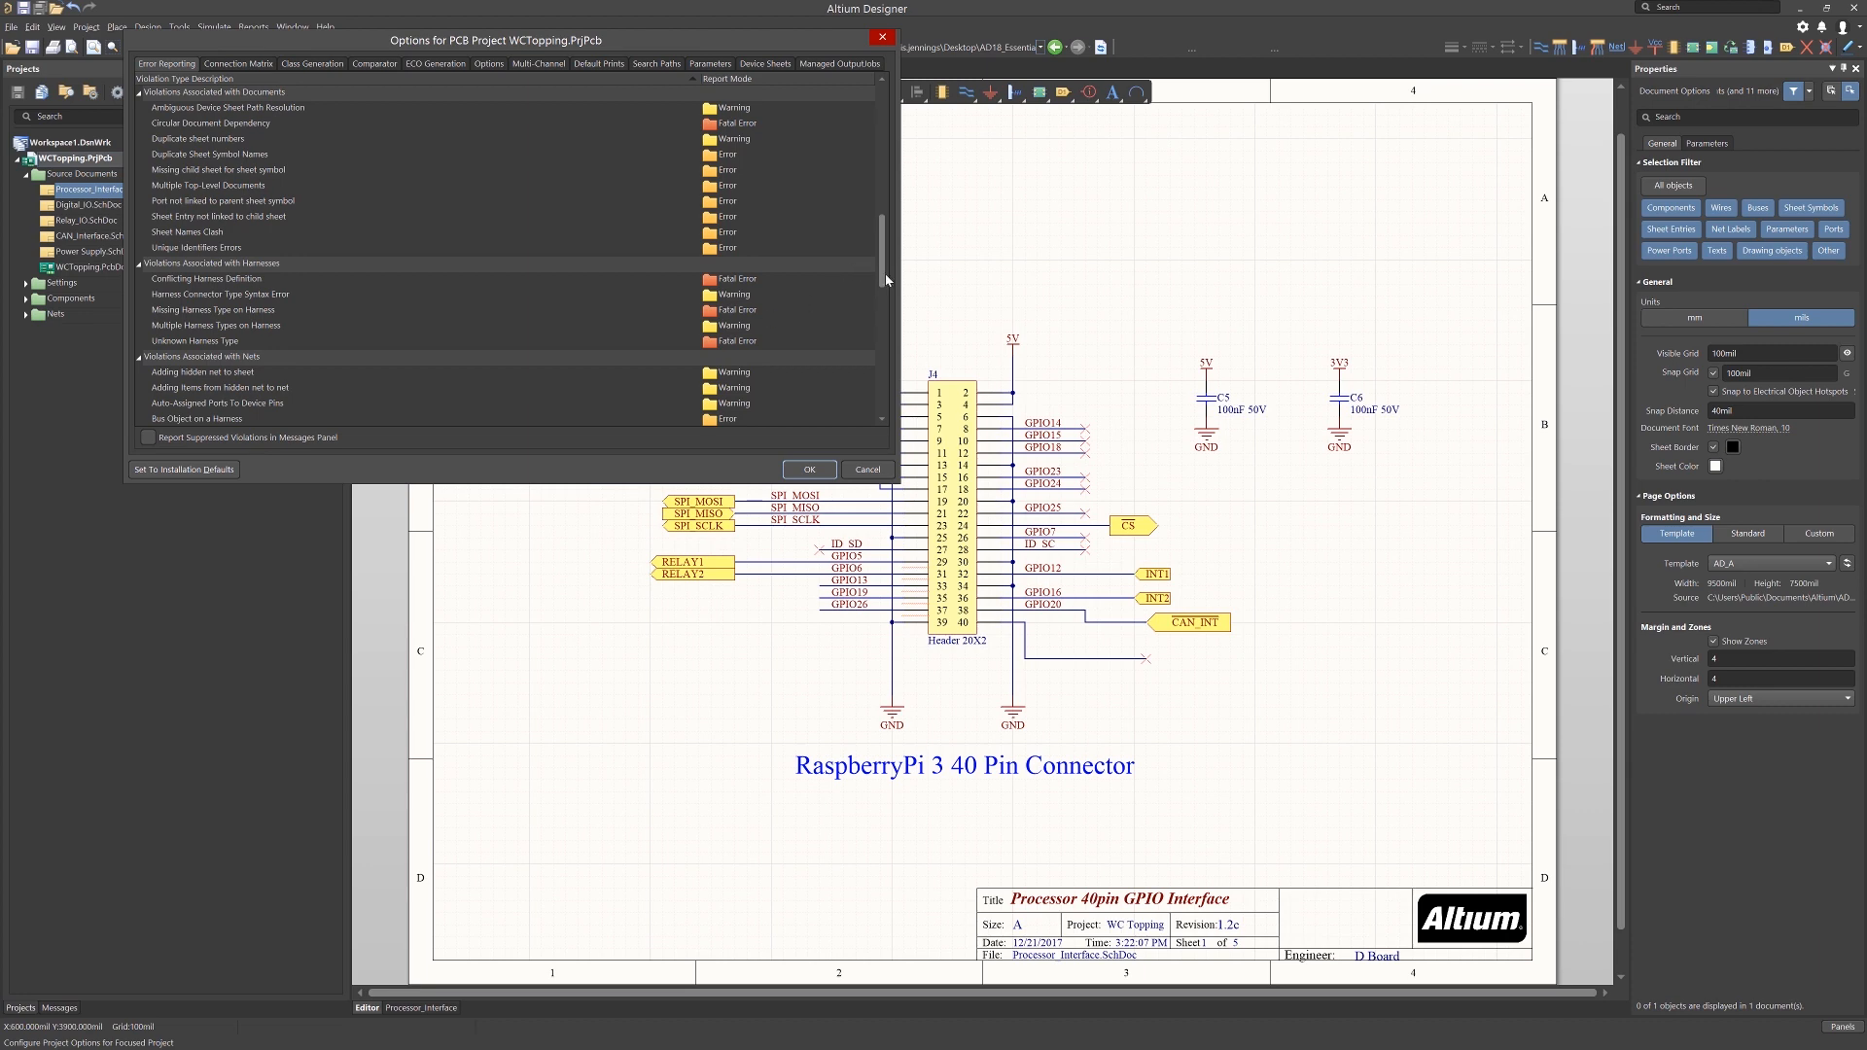
{"action": "scroll", "scroll_direction": "down", "scroll_amount": 3}
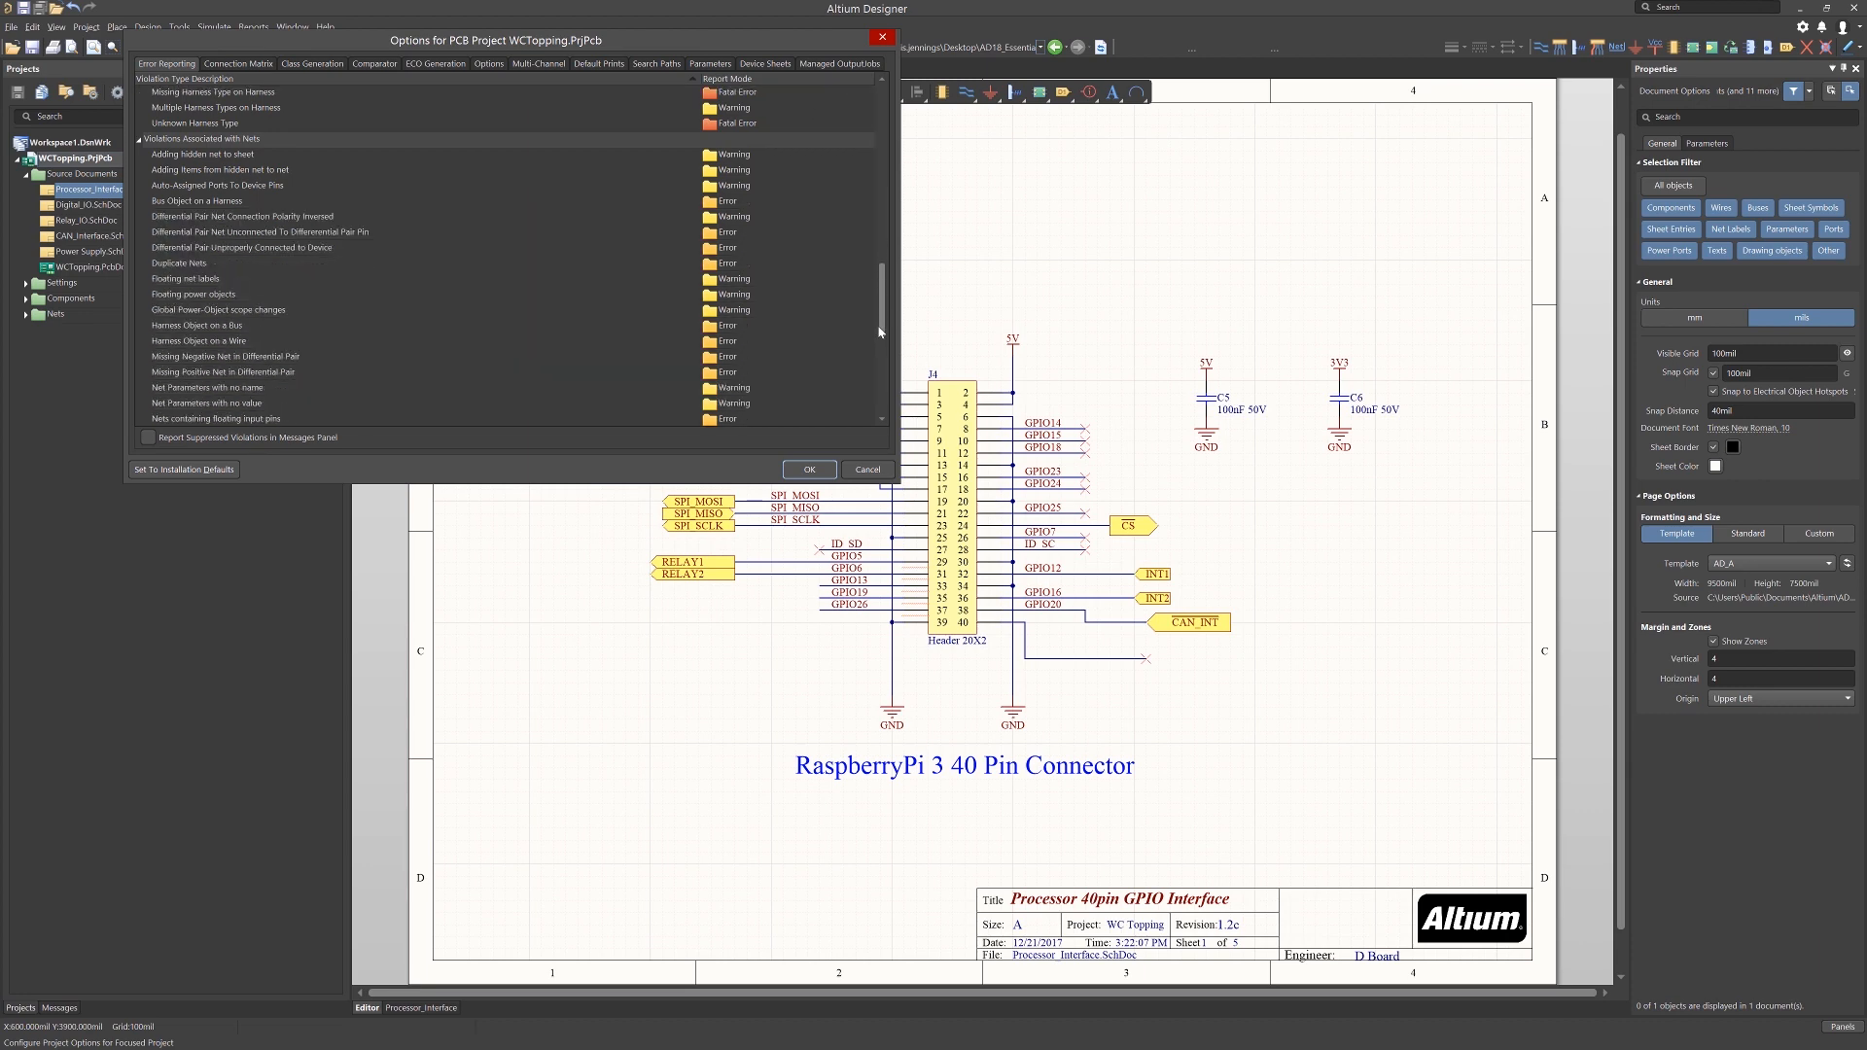
{"action": "scroll", "scroll_direction": "down", "scroll_amount": 3}
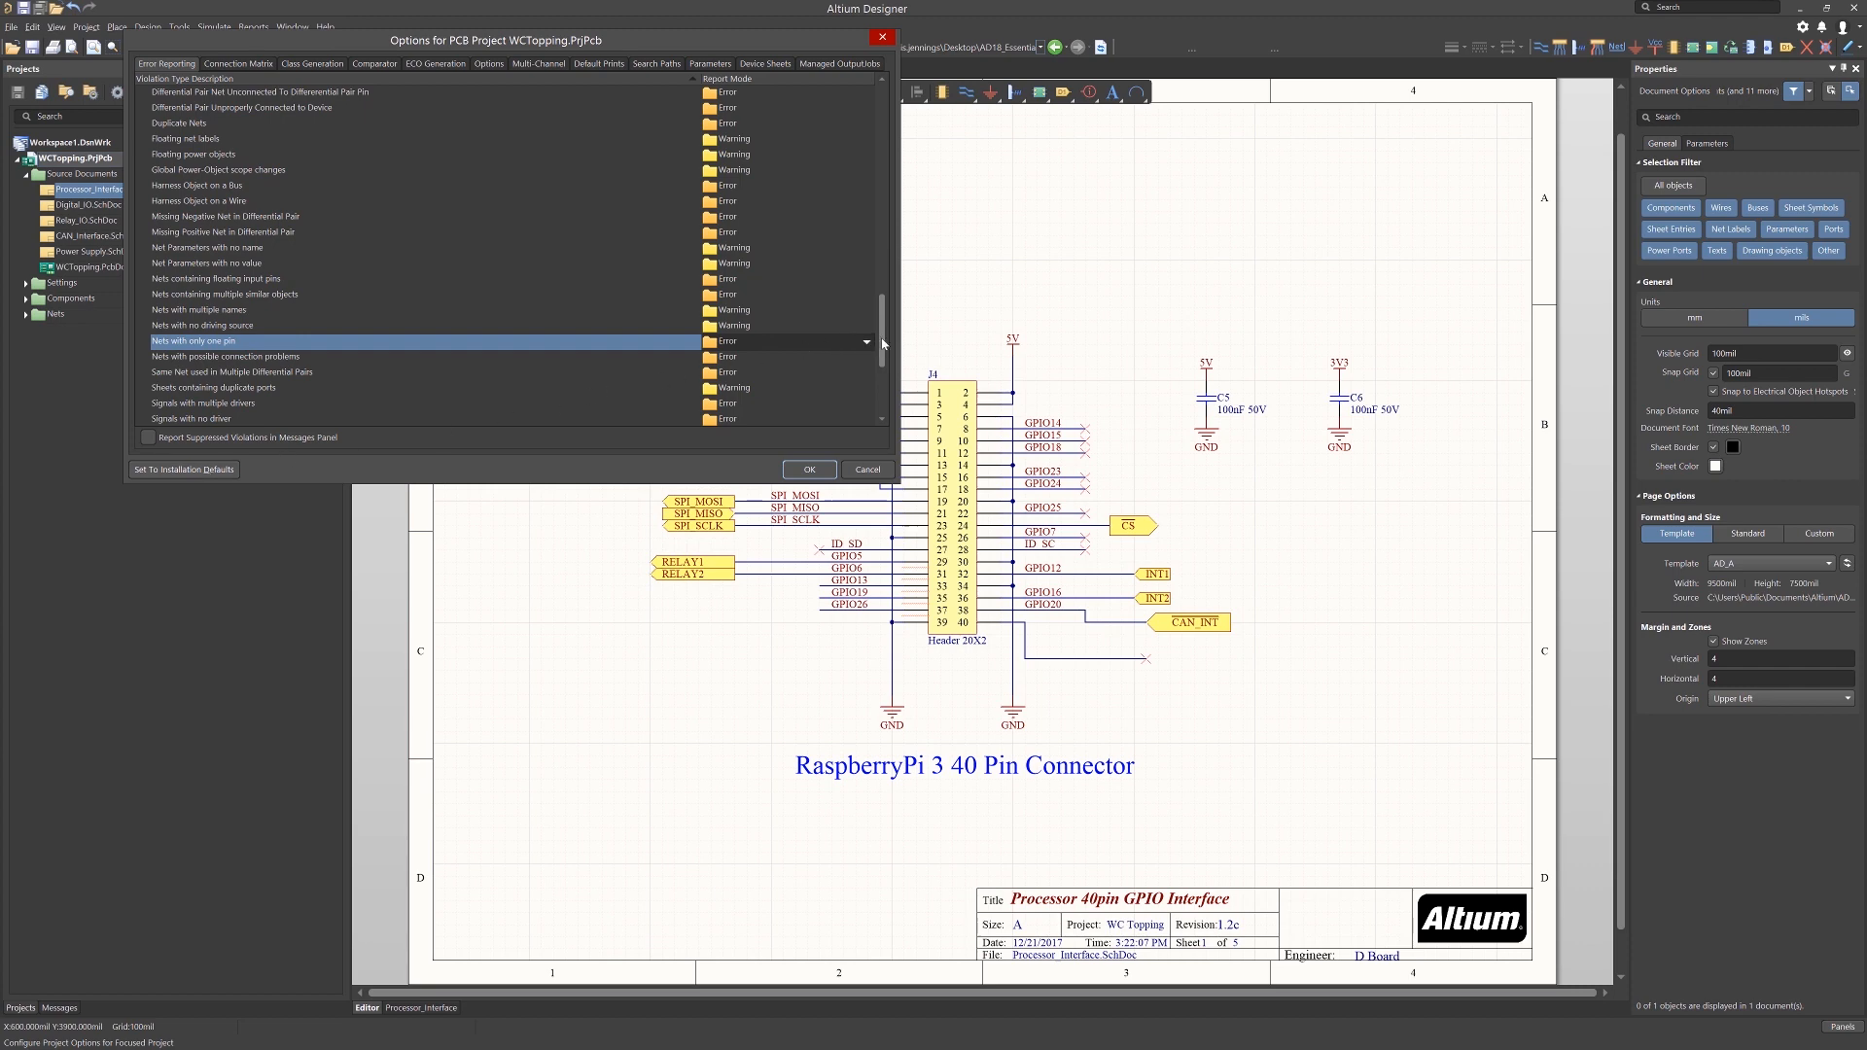
{"action": "scroll", "scroll_direction": "down", "scroll_amount": 3}
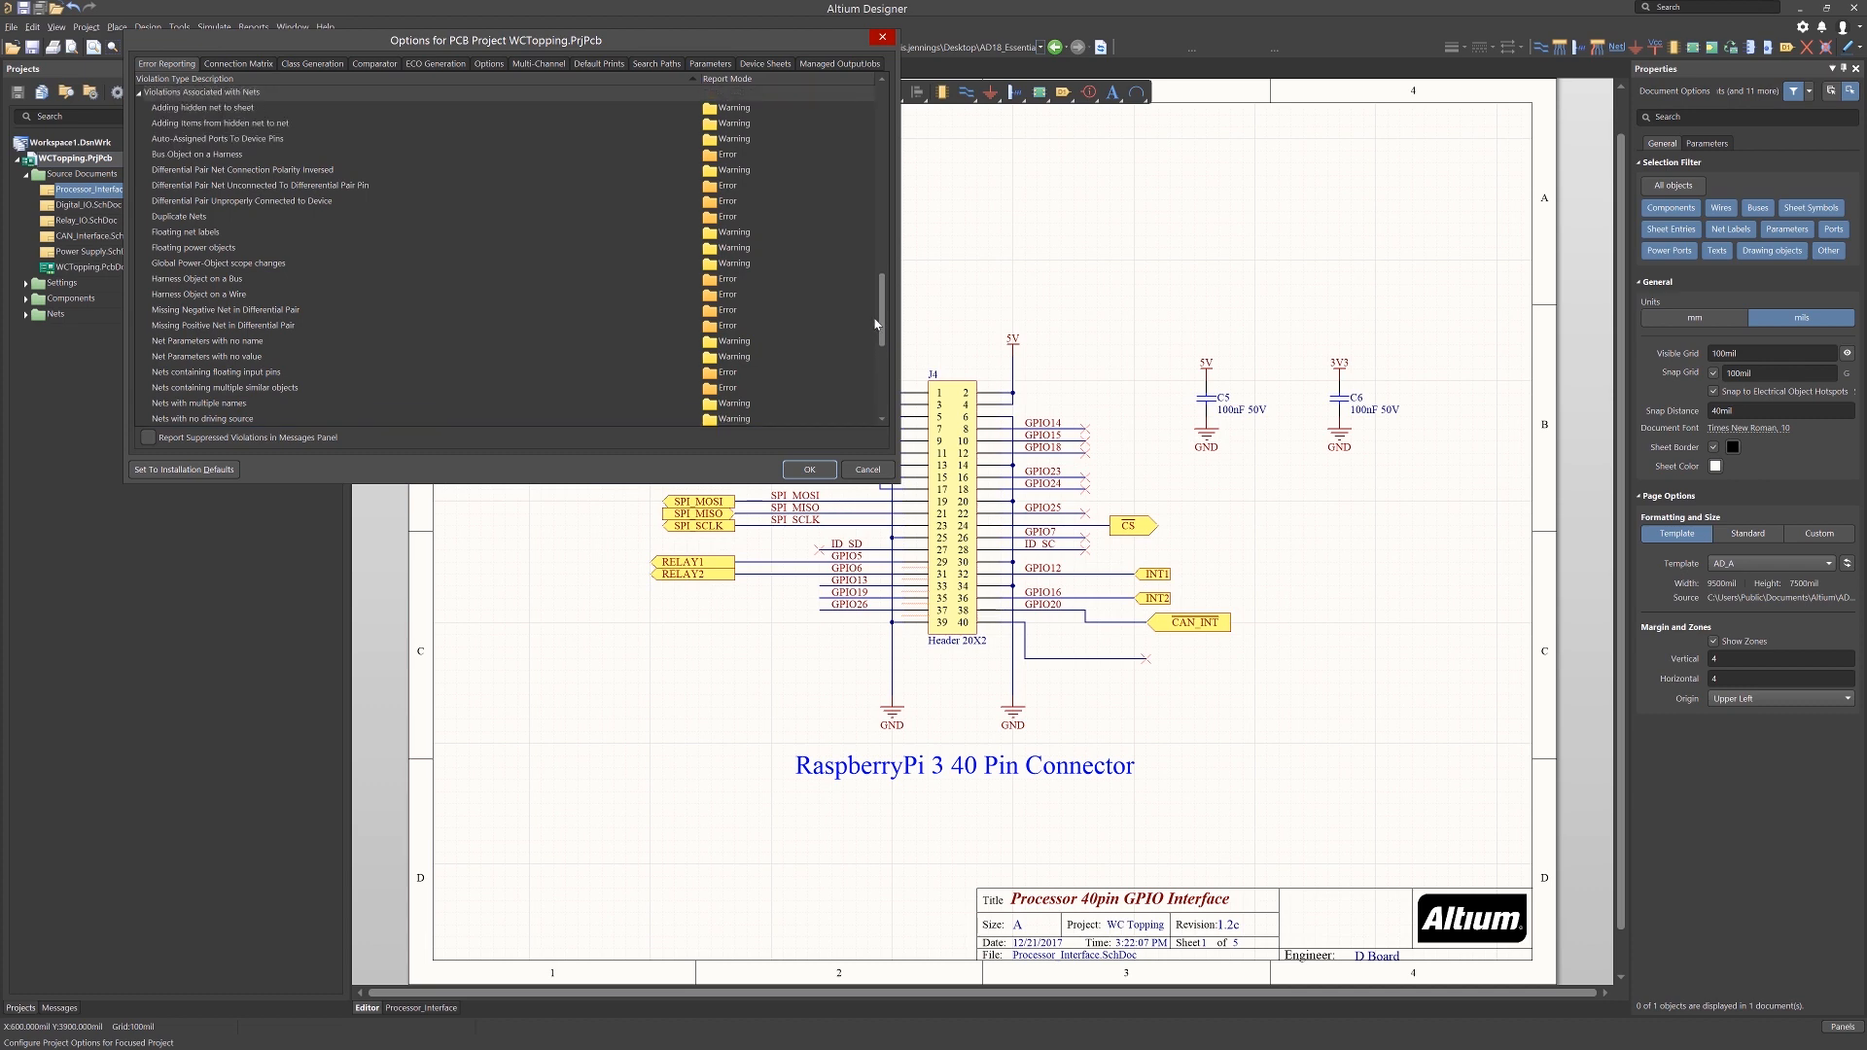
{"action": "mouse_move", "coordinate": [427, 208]}
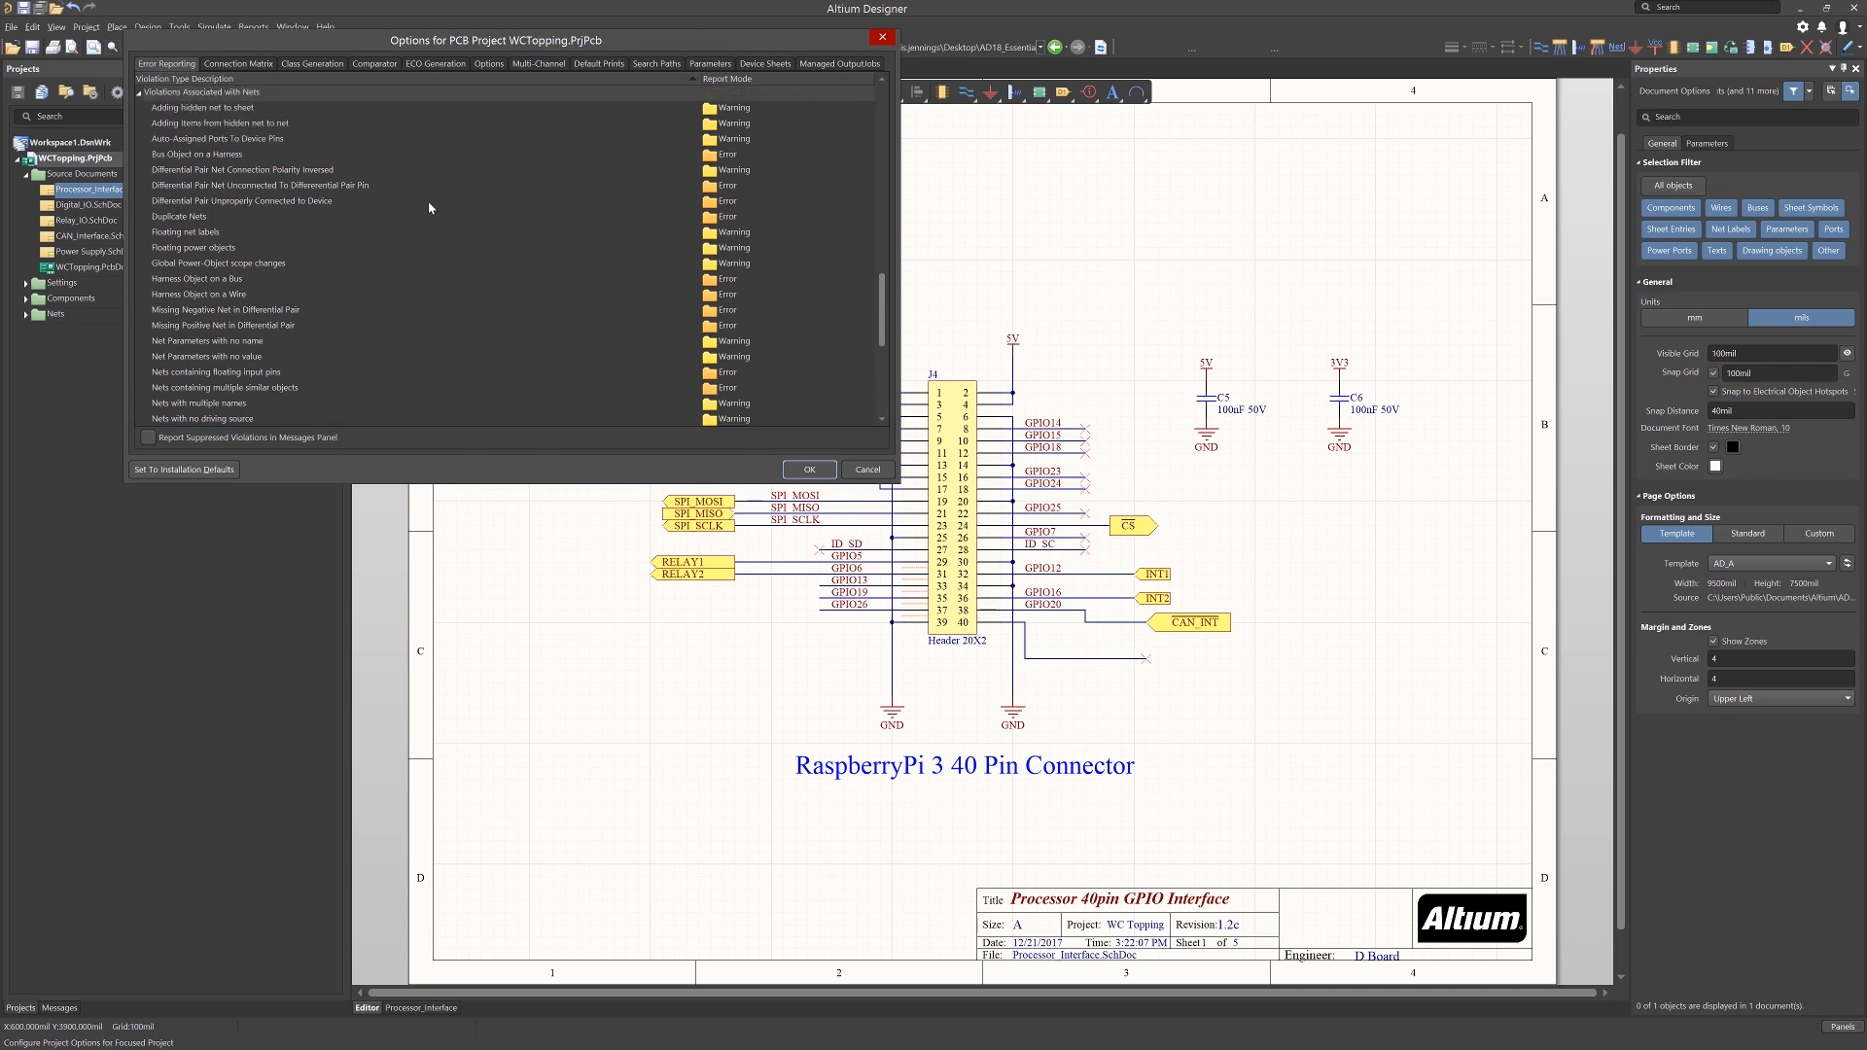
{"action": "mouse_move", "coordinate": [739, 236]}
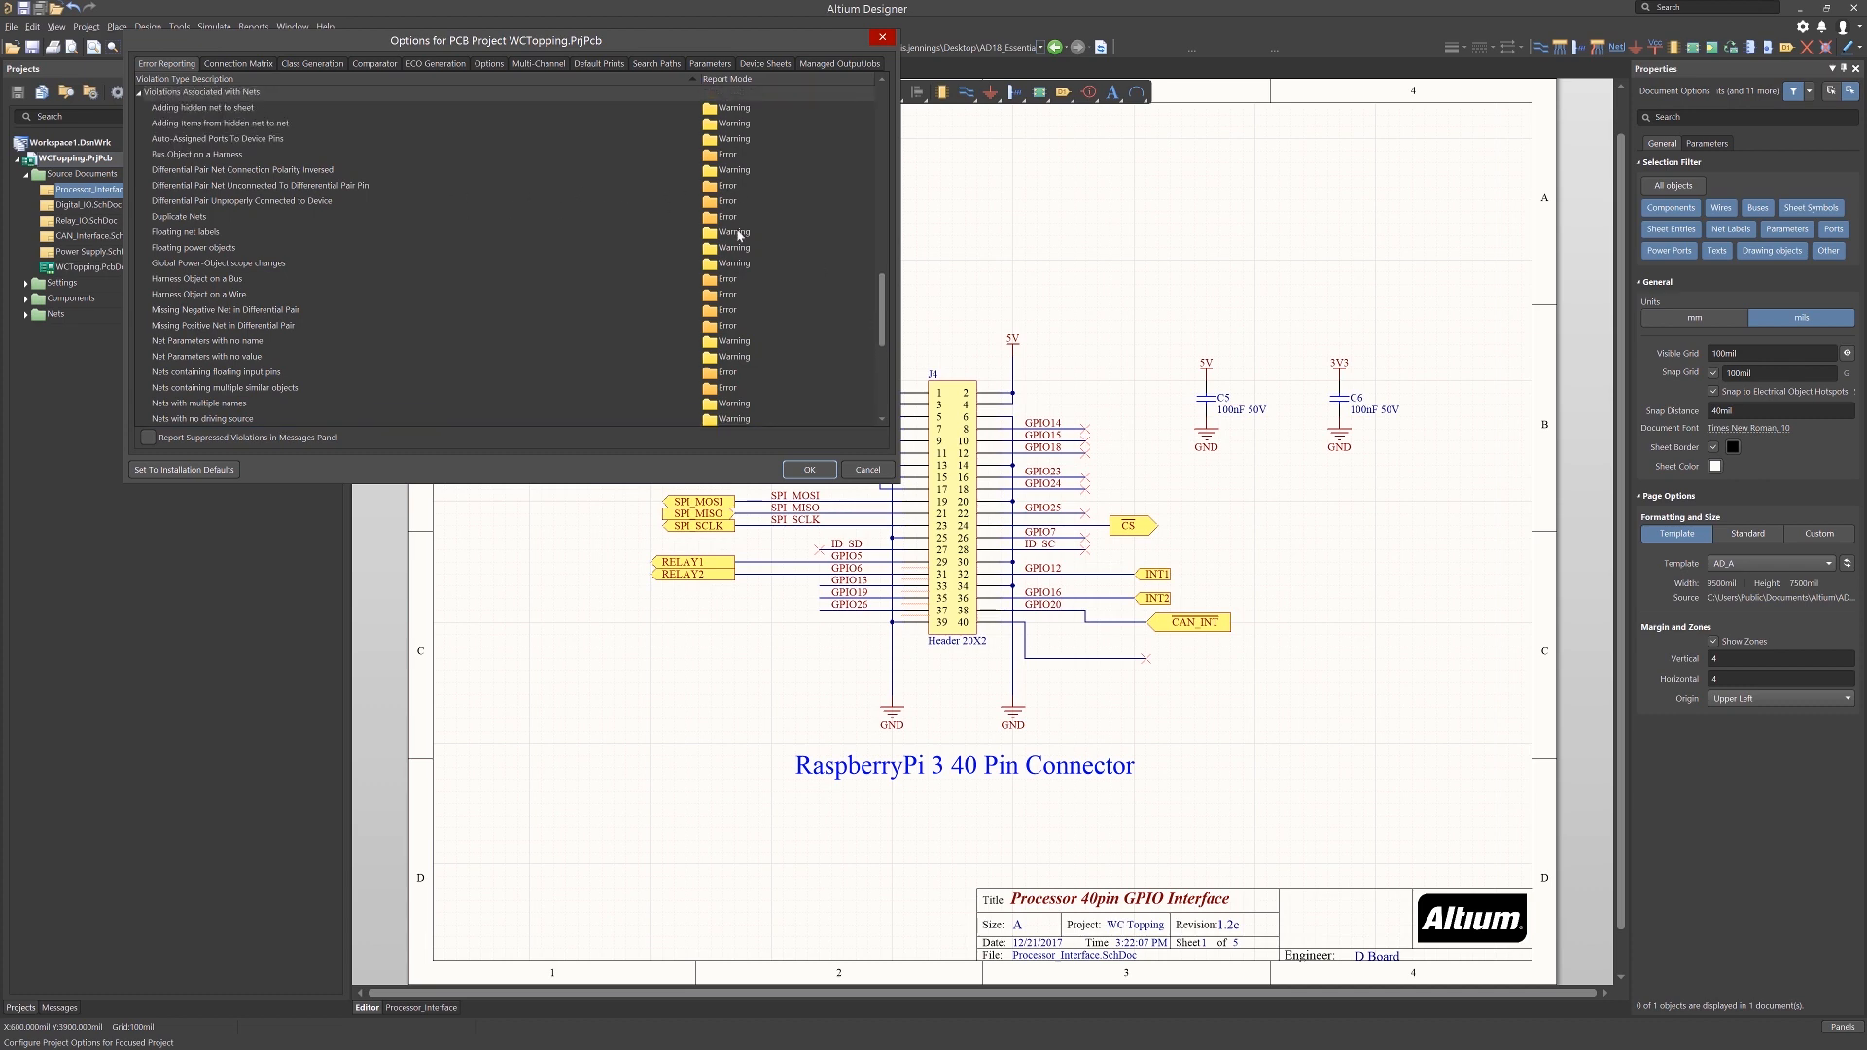
{"action": "scroll", "scroll_direction": "down", "scroll_amount": 3}
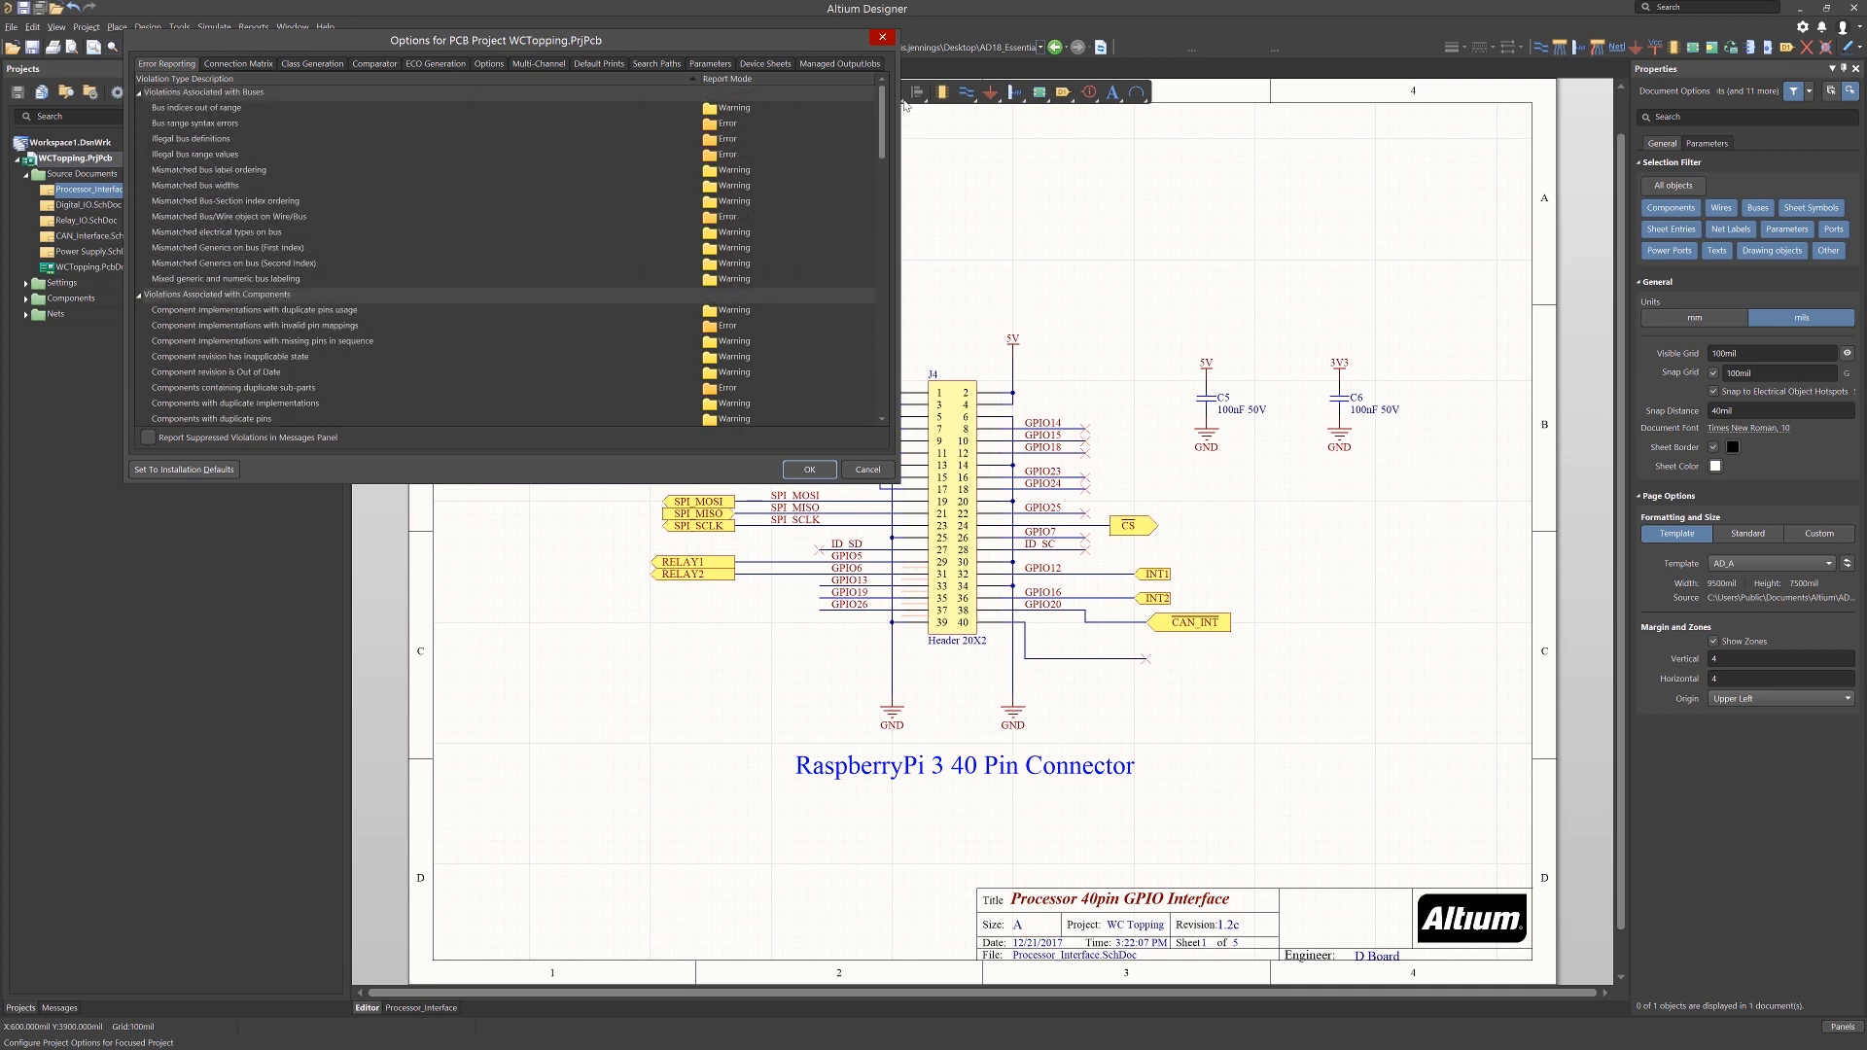
{"action": "mouse_move", "coordinate": [818, 118]}
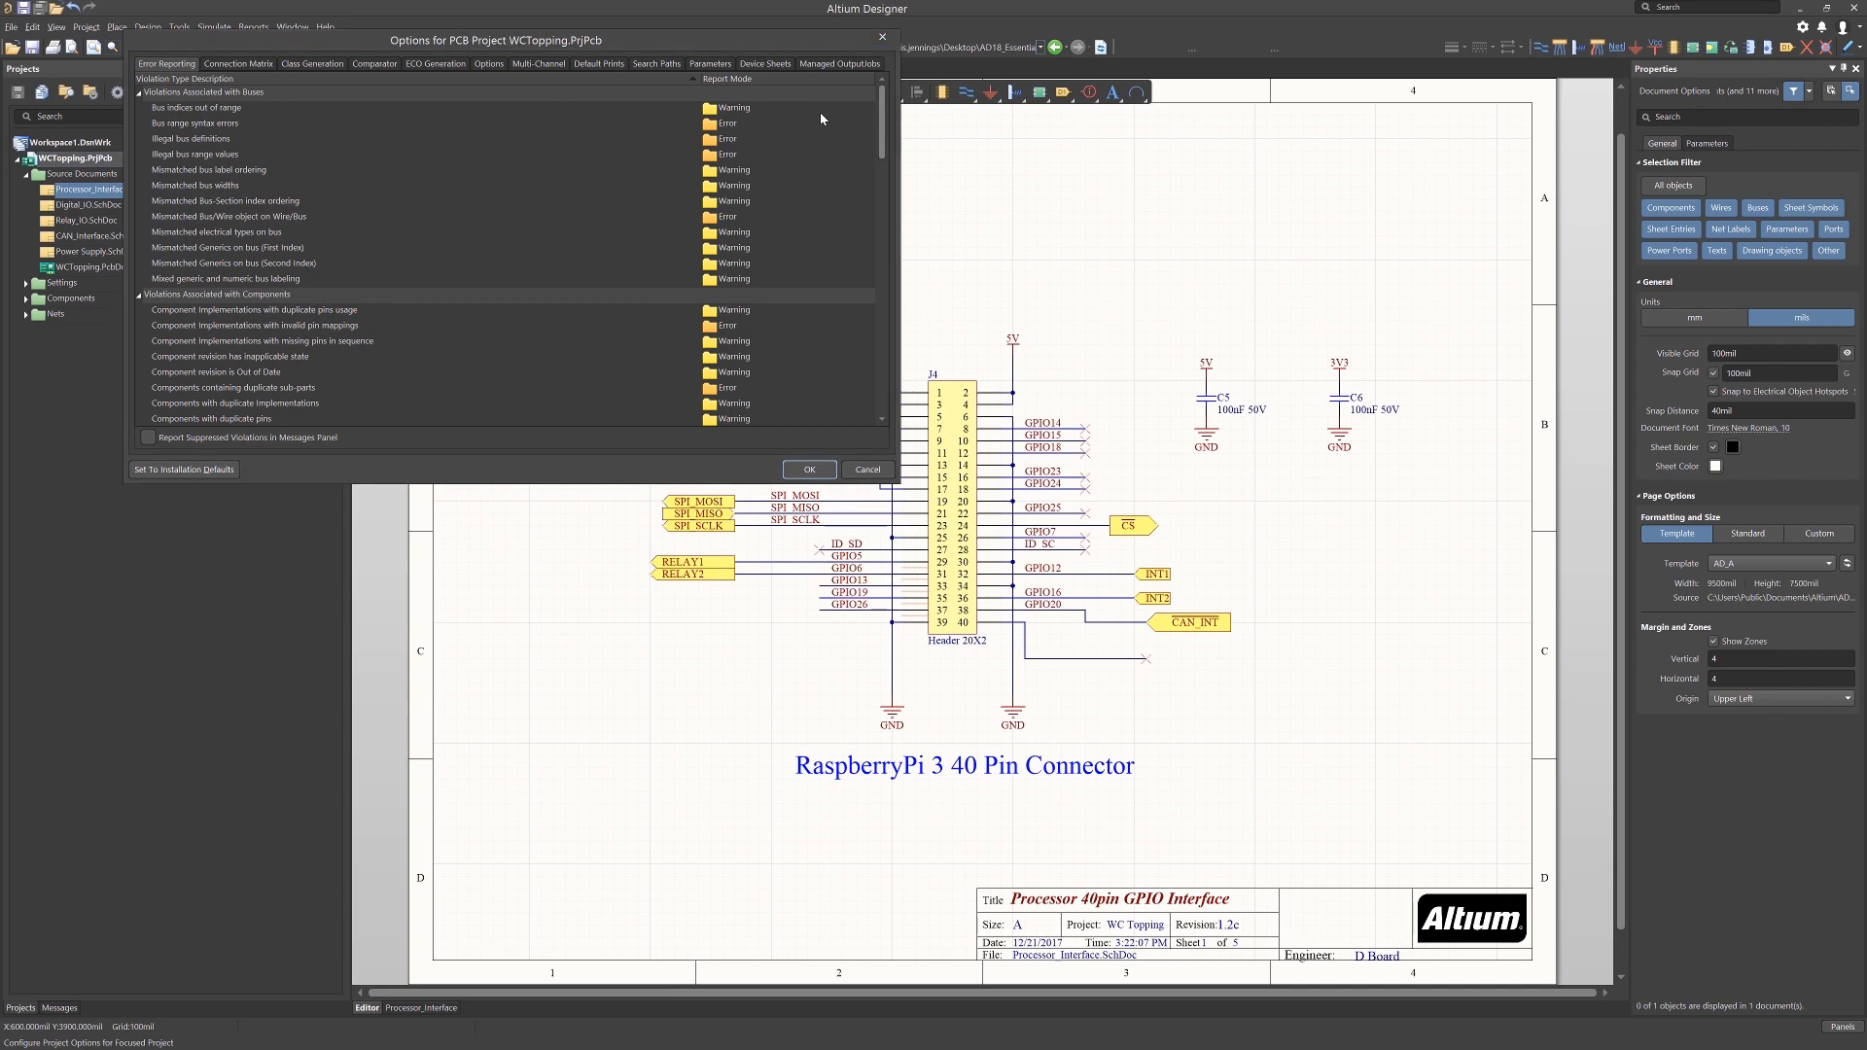
Review the Connection Matrix, adjusting the Output Port to Input Pin report level.
{"action": "left_click", "coordinate": [237, 63]}
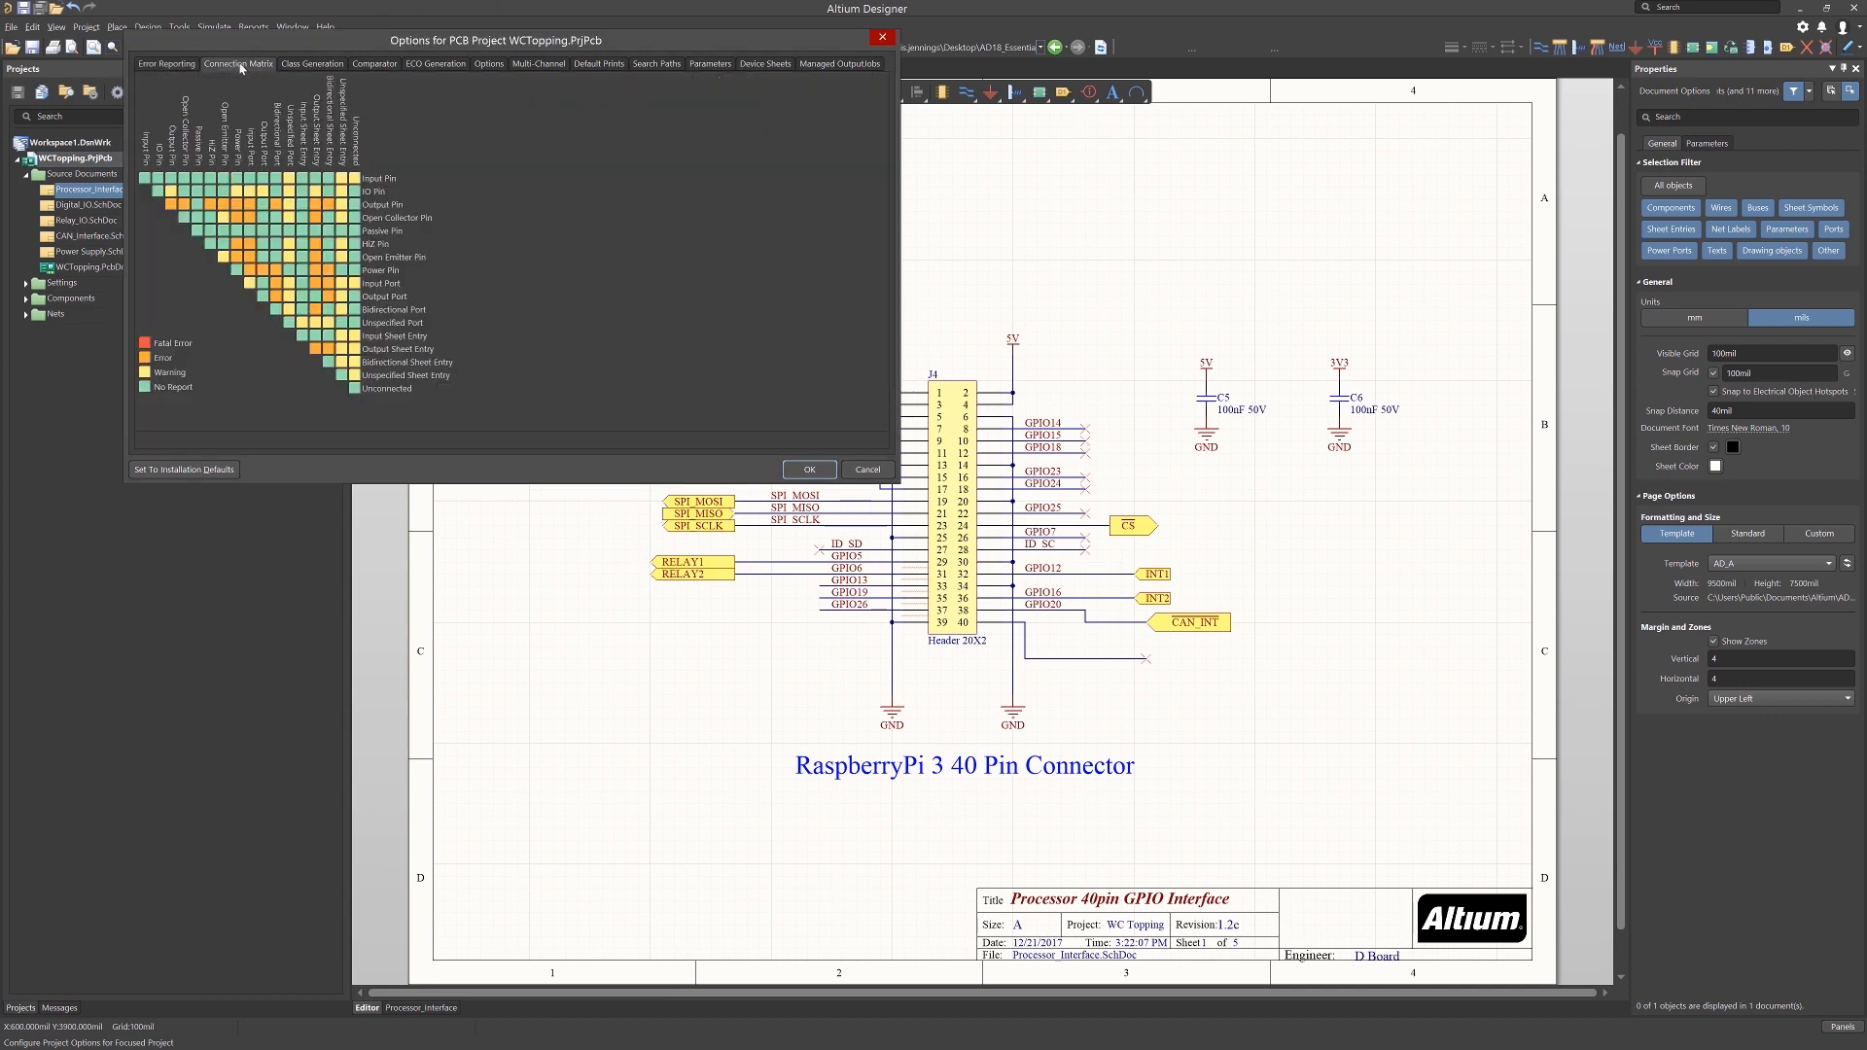
{"action": "mouse_move", "coordinate": [247, 284]}
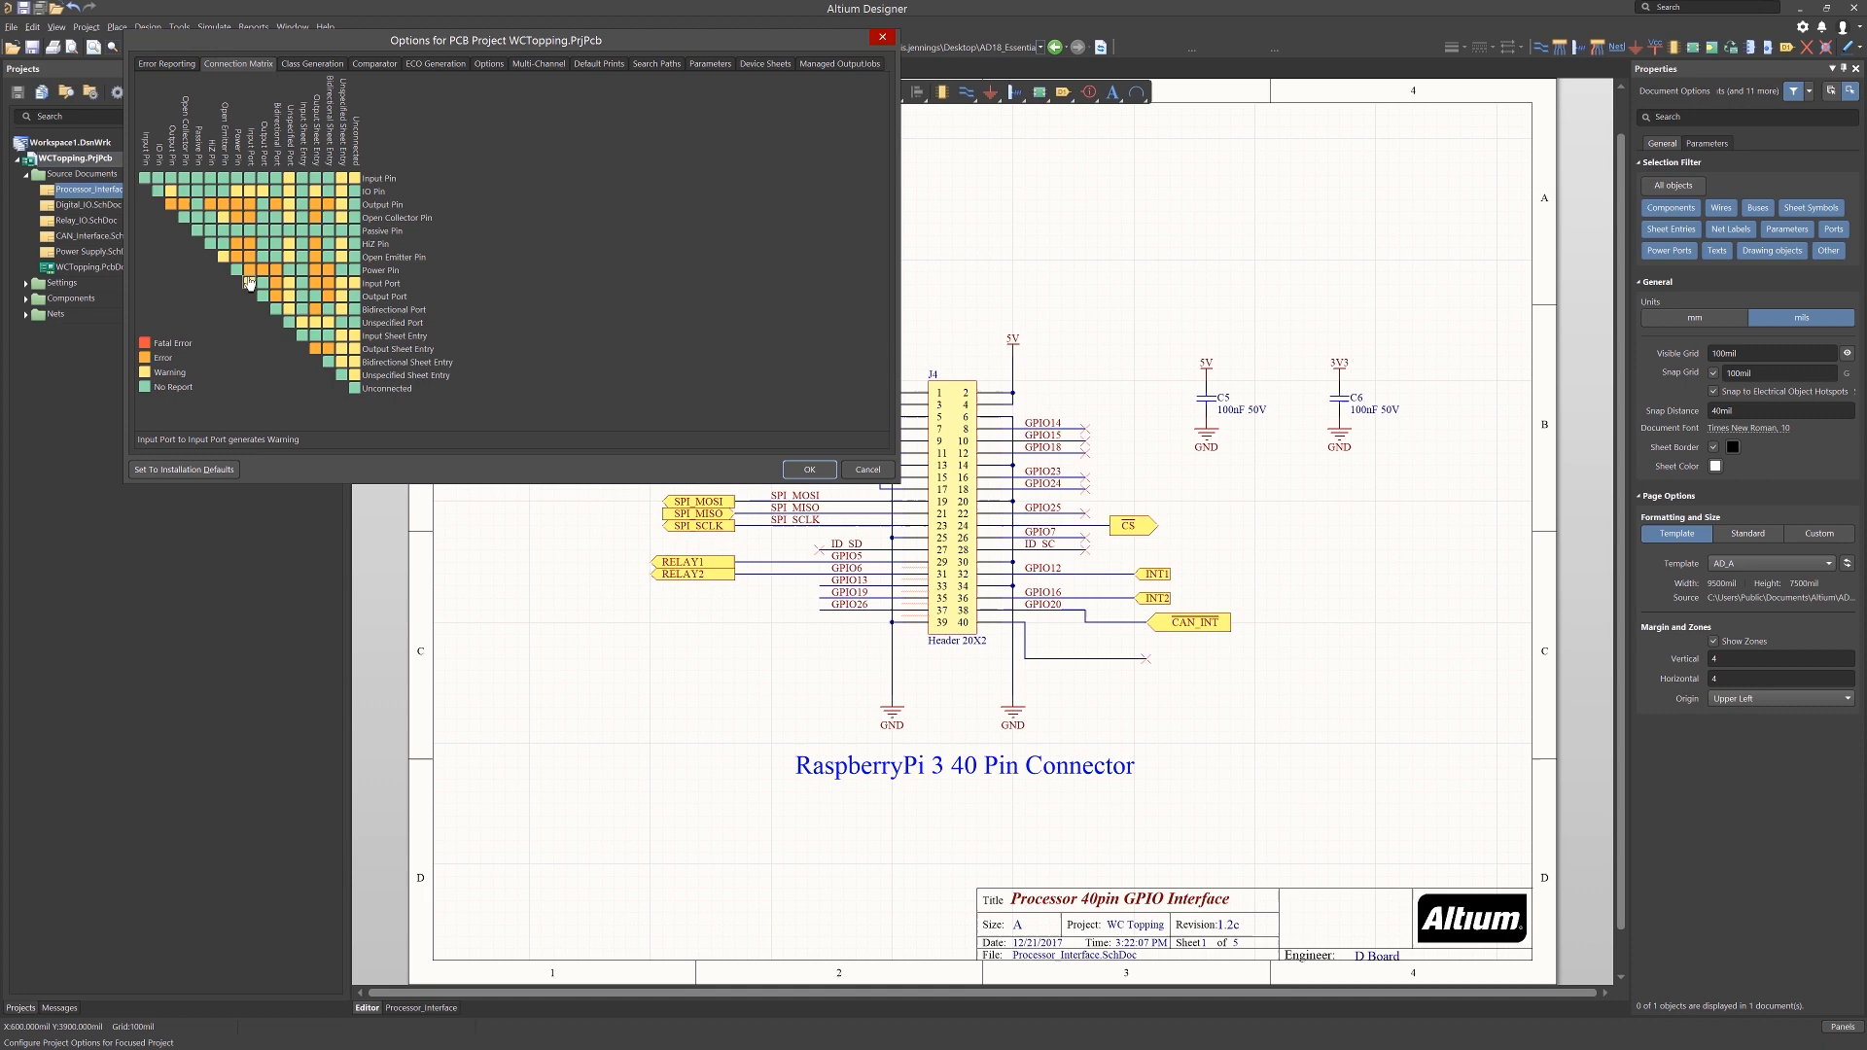
{"action": "mouse_move", "coordinate": [381, 236]}
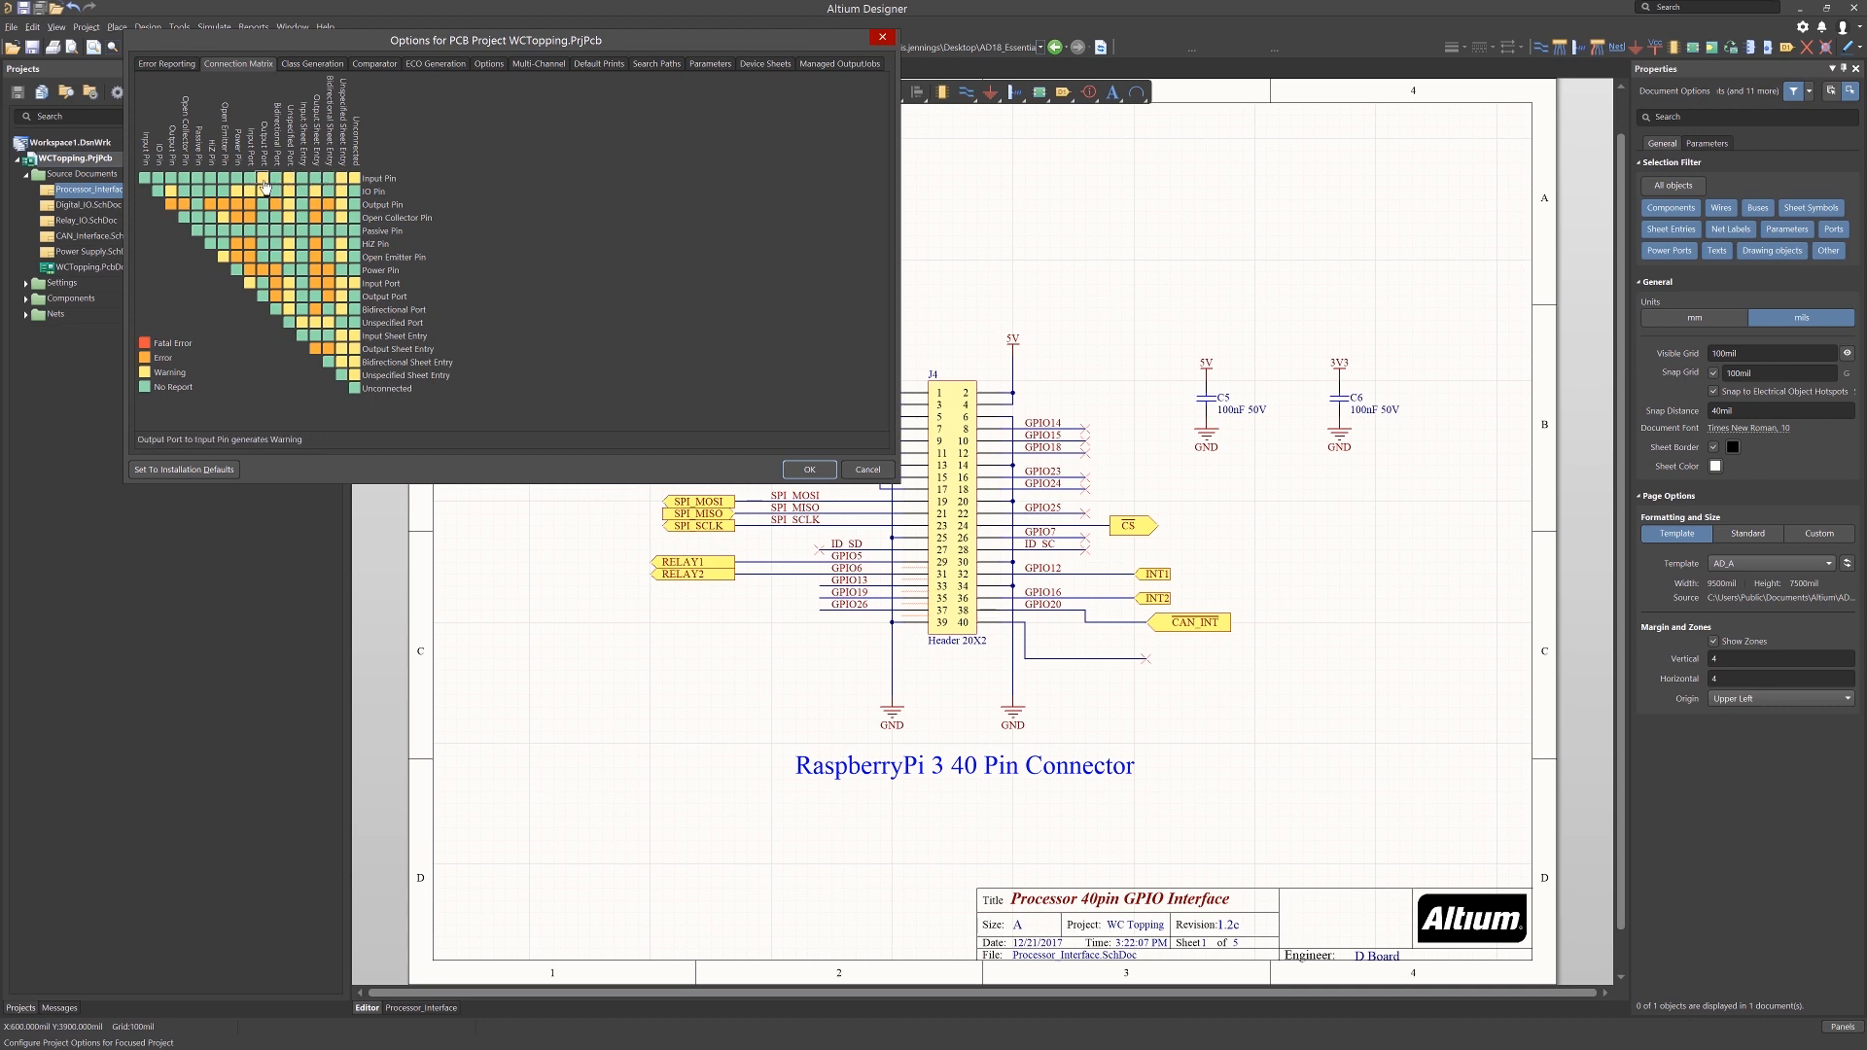
{"action": "left_click", "coordinate": [262, 187]}
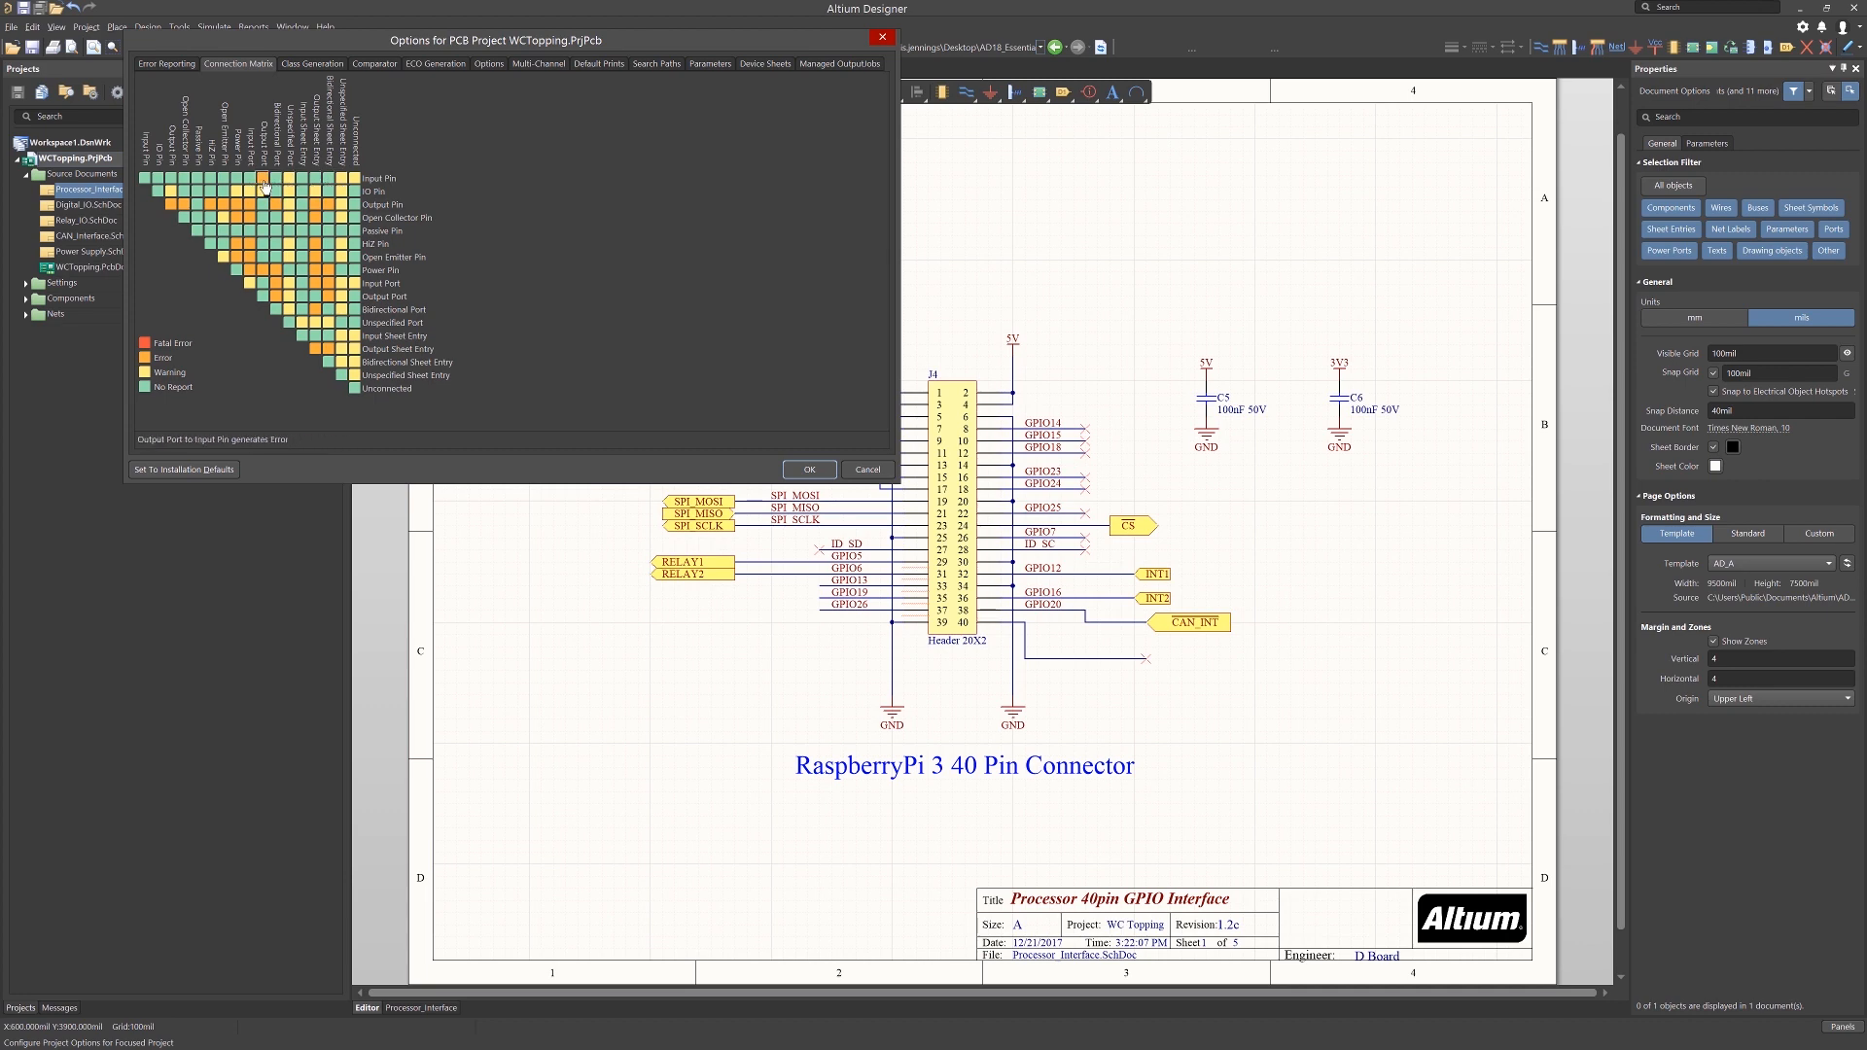
{"action": "left_click", "coordinate": [263, 189]}
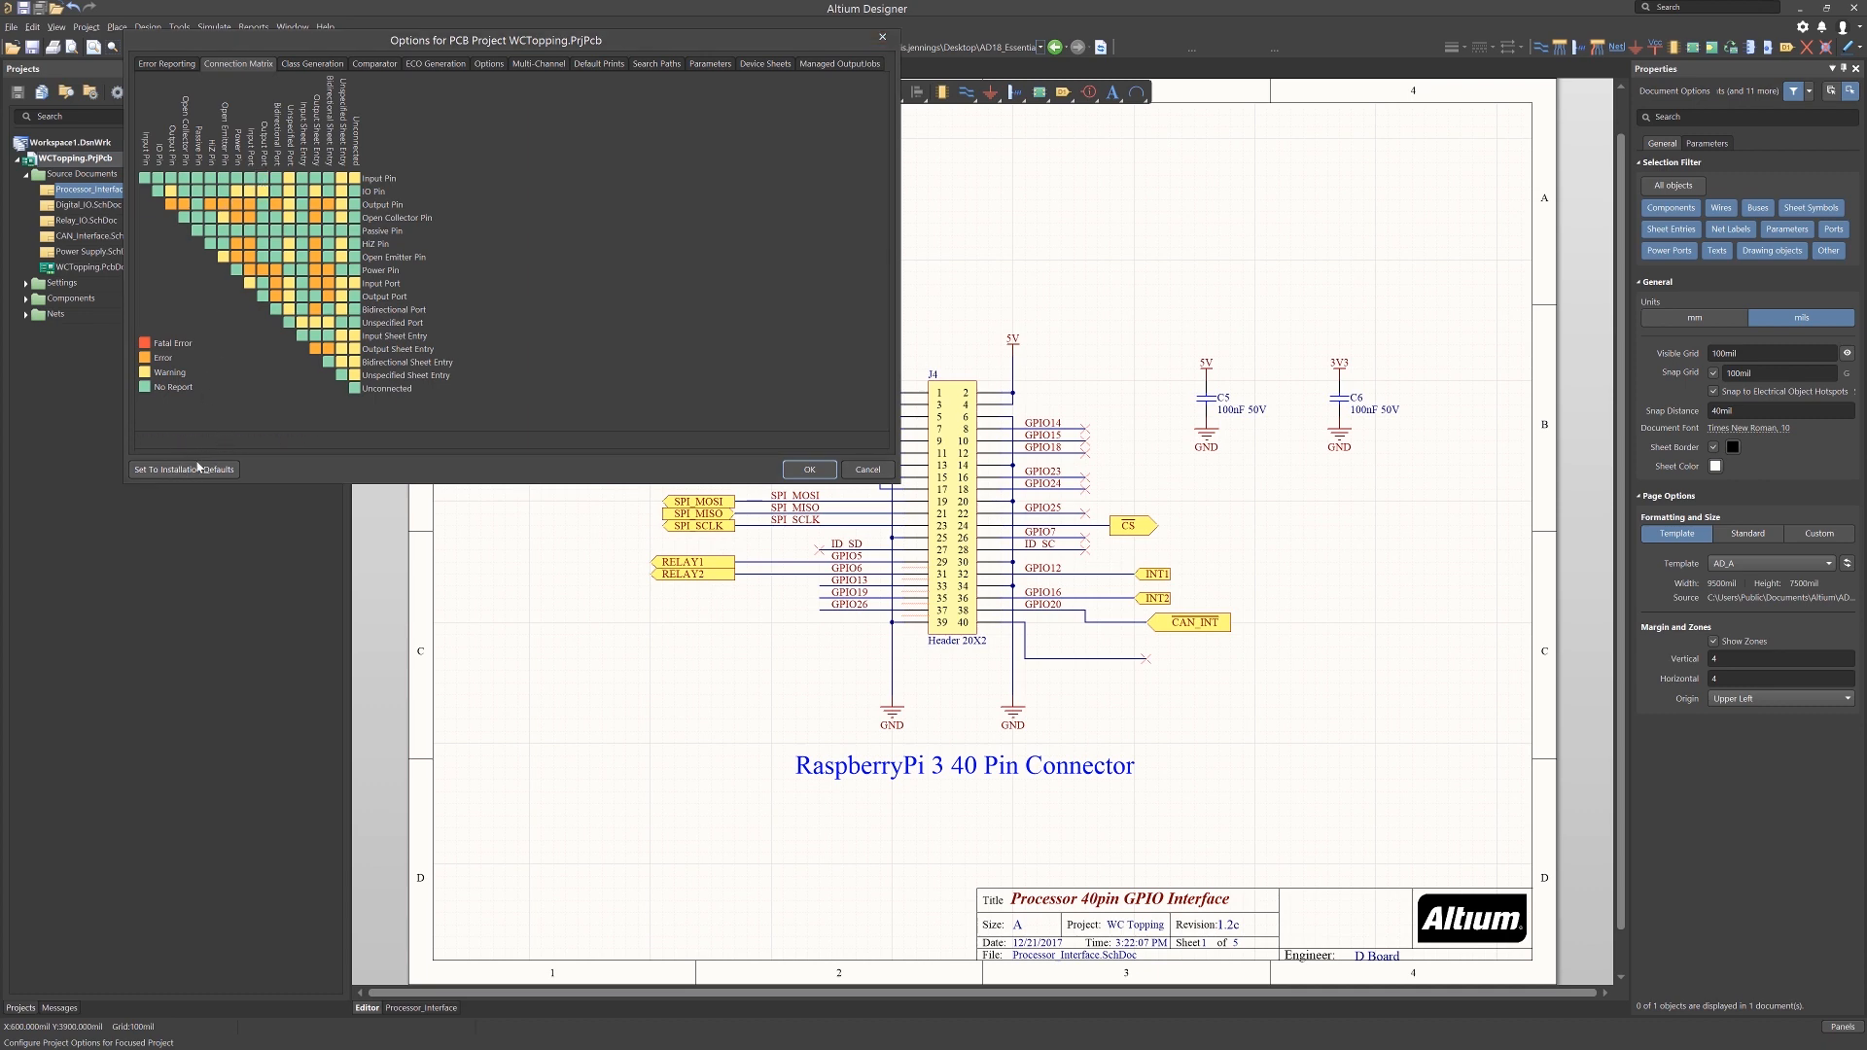
{"action": "left_click", "coordinate": [183, 469]}
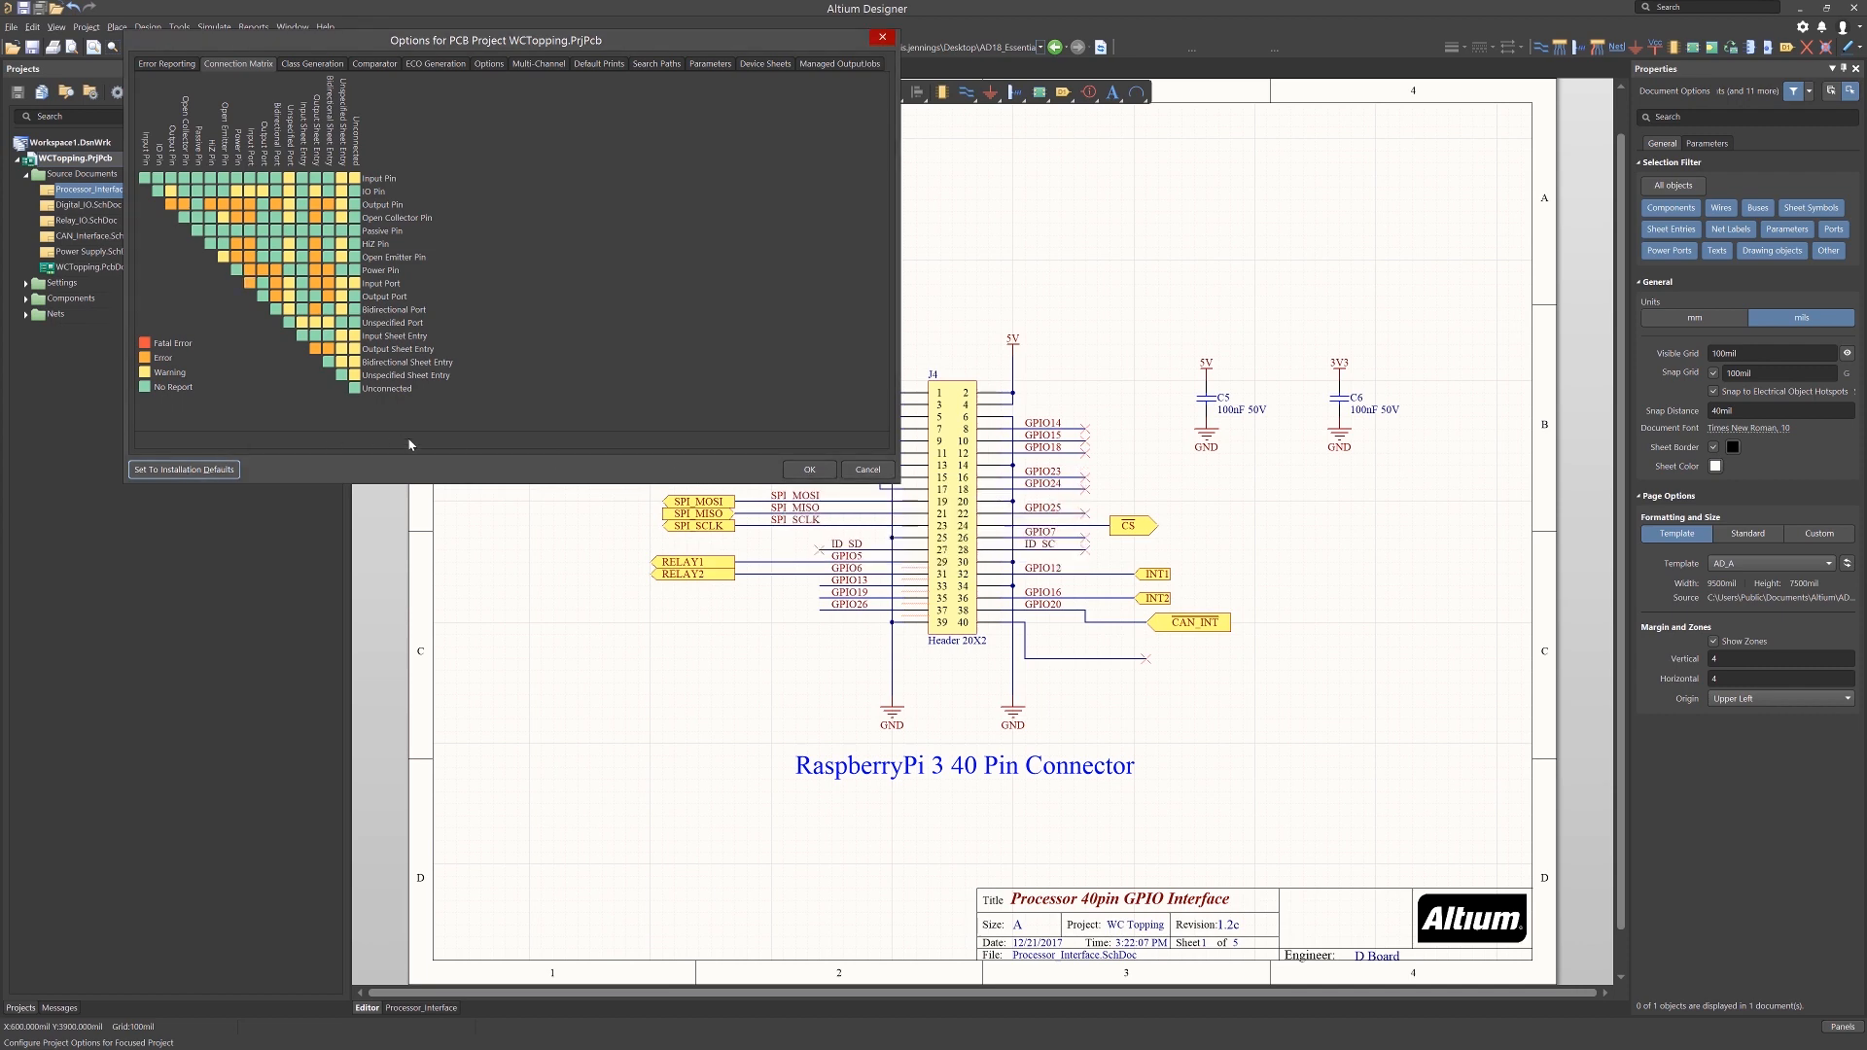
{"action": "mouse_move", "coordinate": [247, 395]}
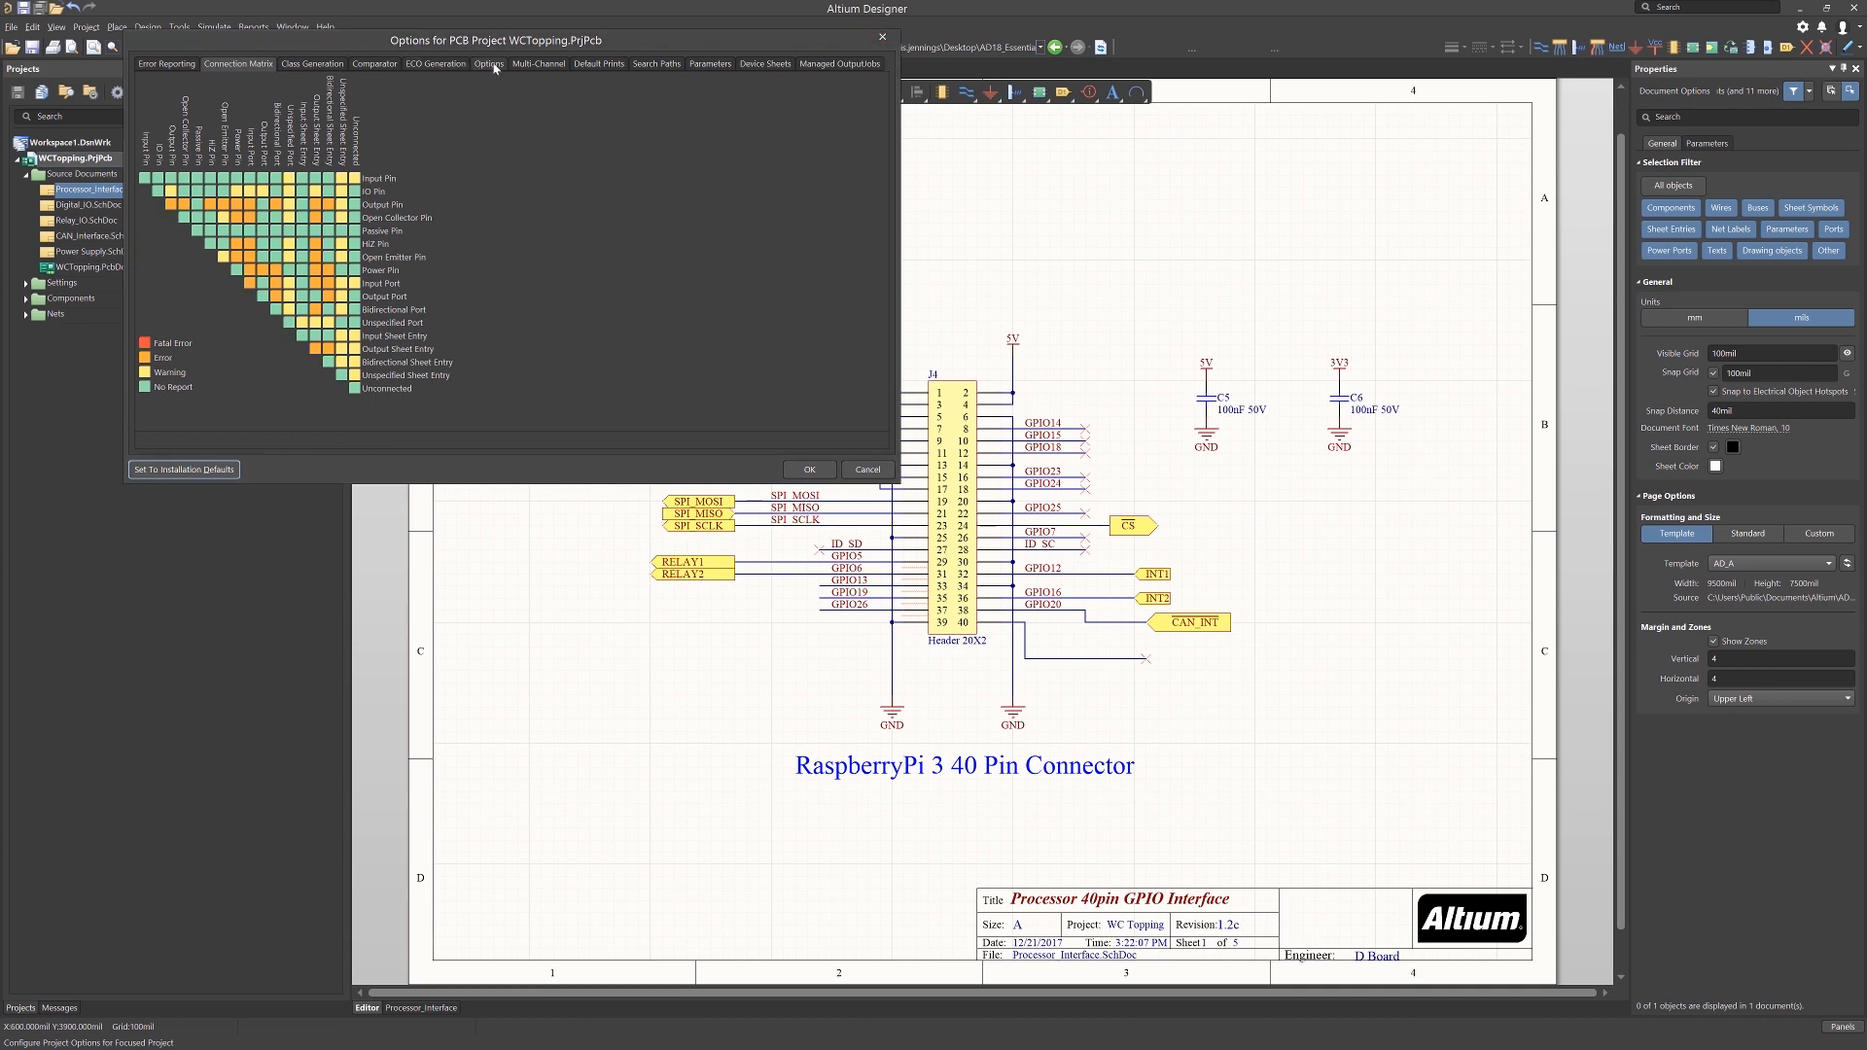
View the project's Options page for netlist settings and dismiss its help page.
{"action": "left_click", "coordinate": [488, 62]}
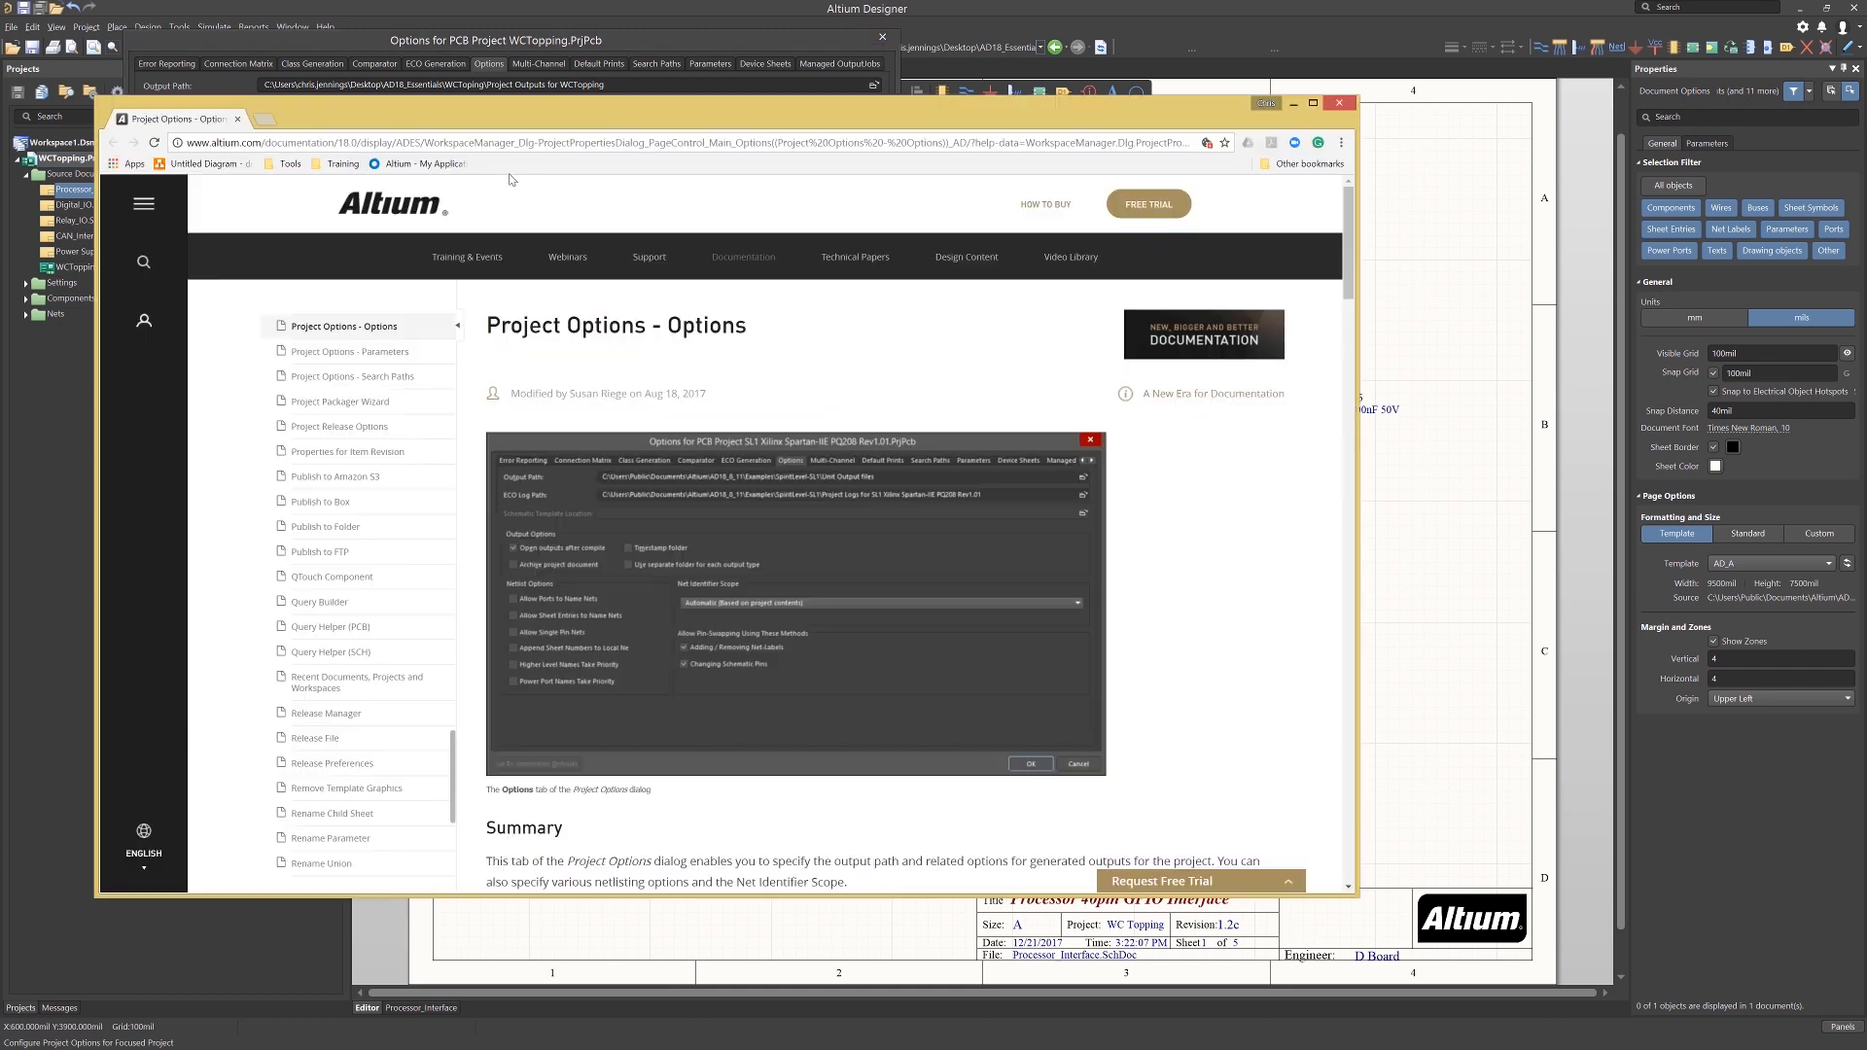
{"action": "mouse_move", "coordinate": [755, 500]}
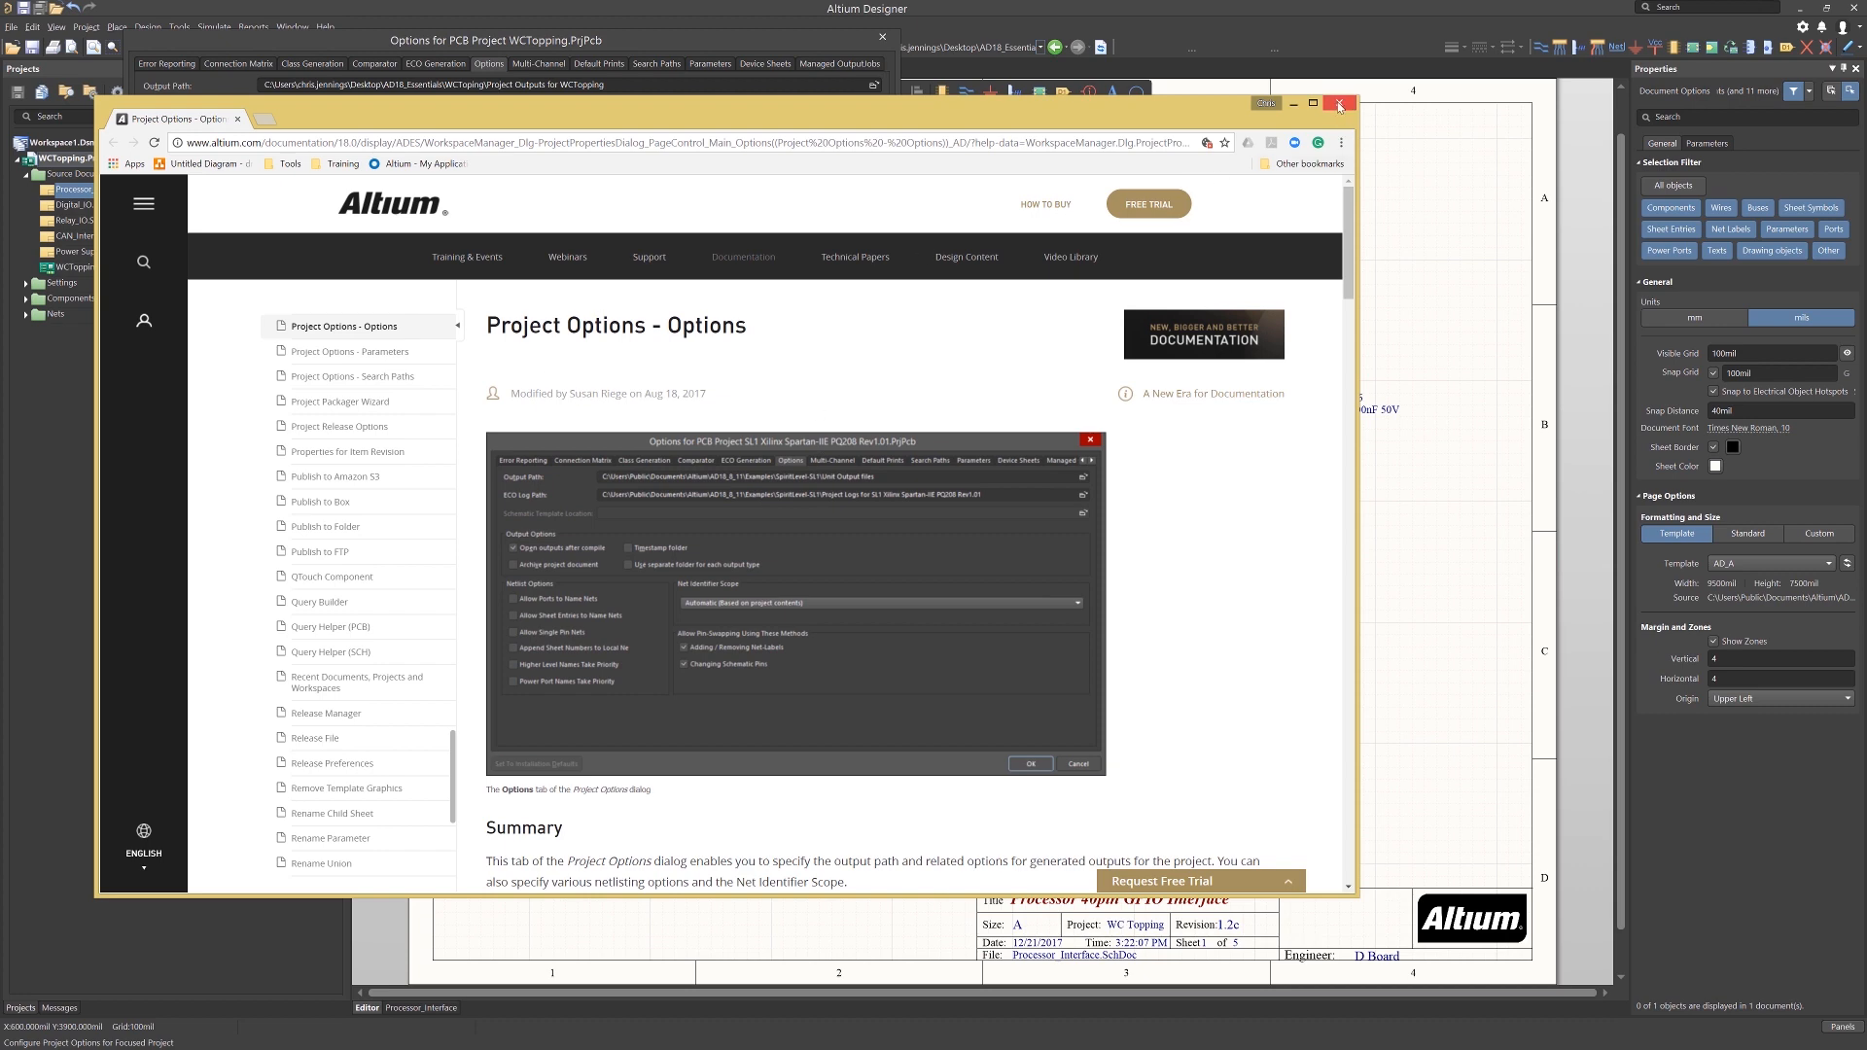
{"action": "left_click", "coordinate": [1338, 103]}
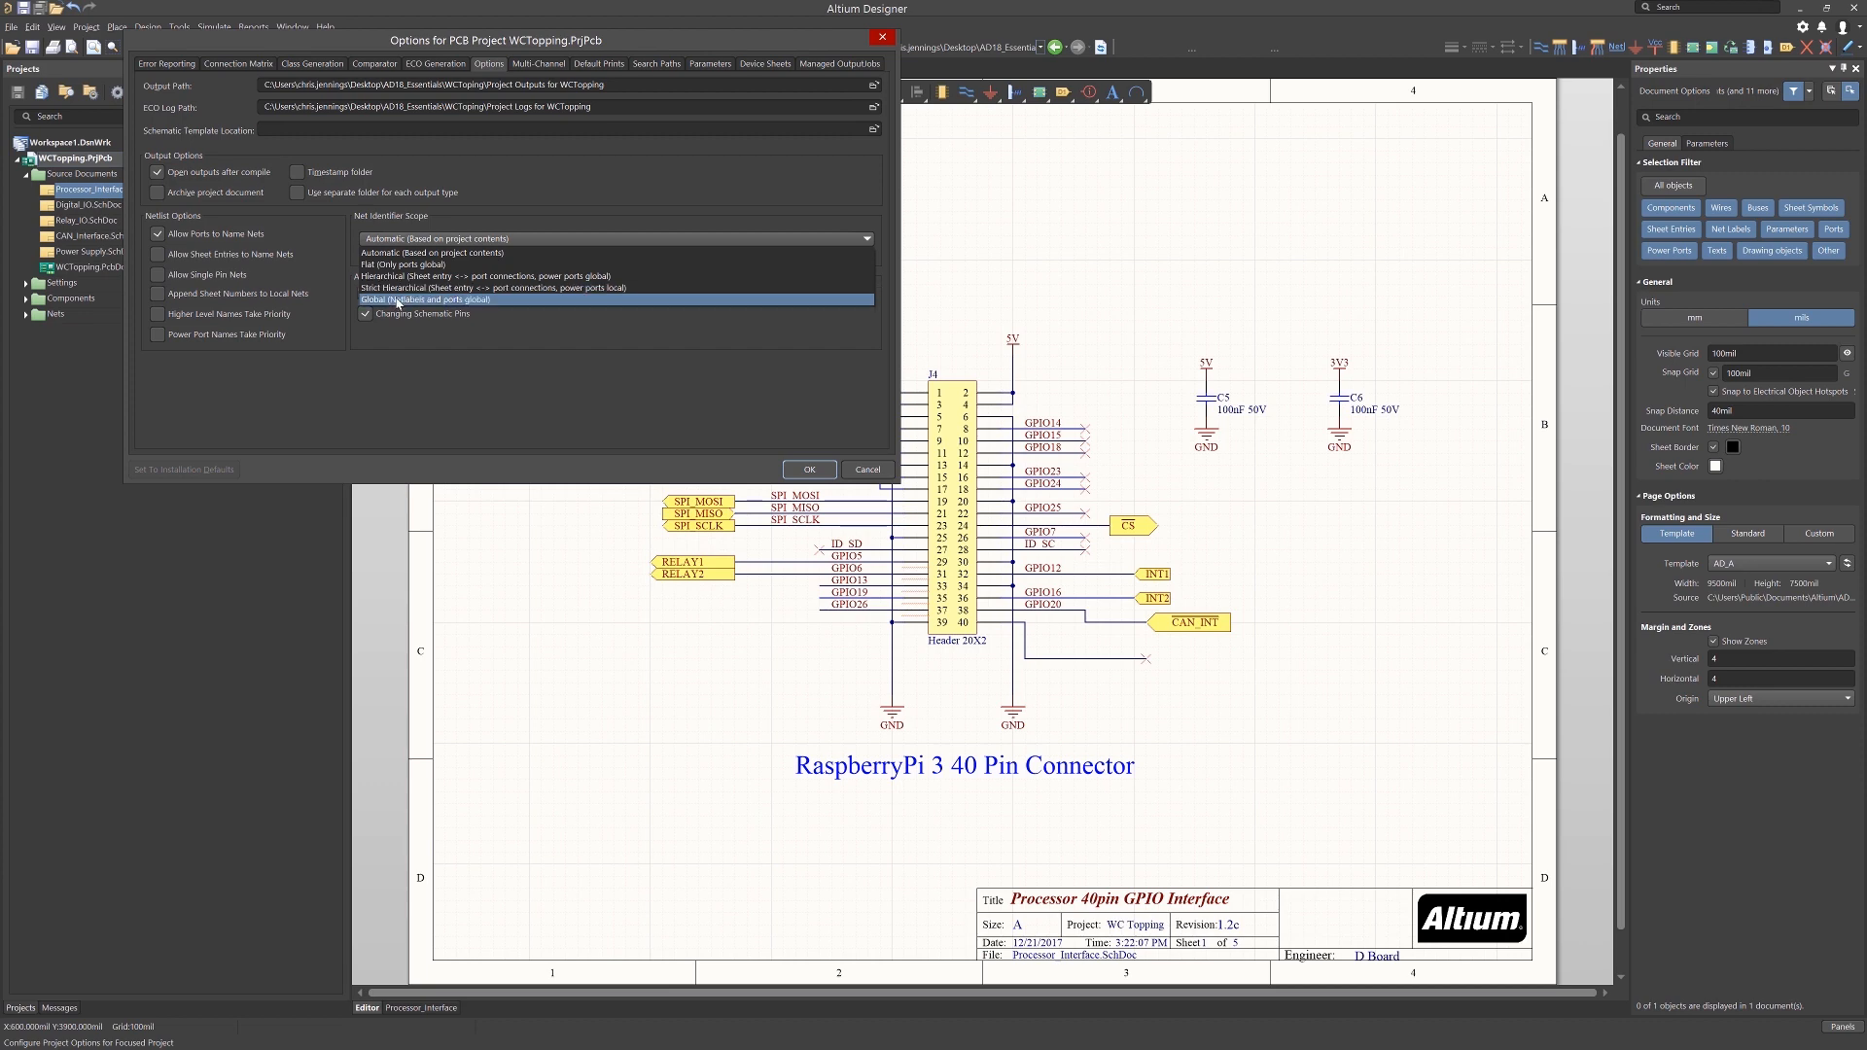
Set the Net Identifier Scope to Global (Netlabels and ports global).
{"action": "left_click", "coordinate": [428, 299]}
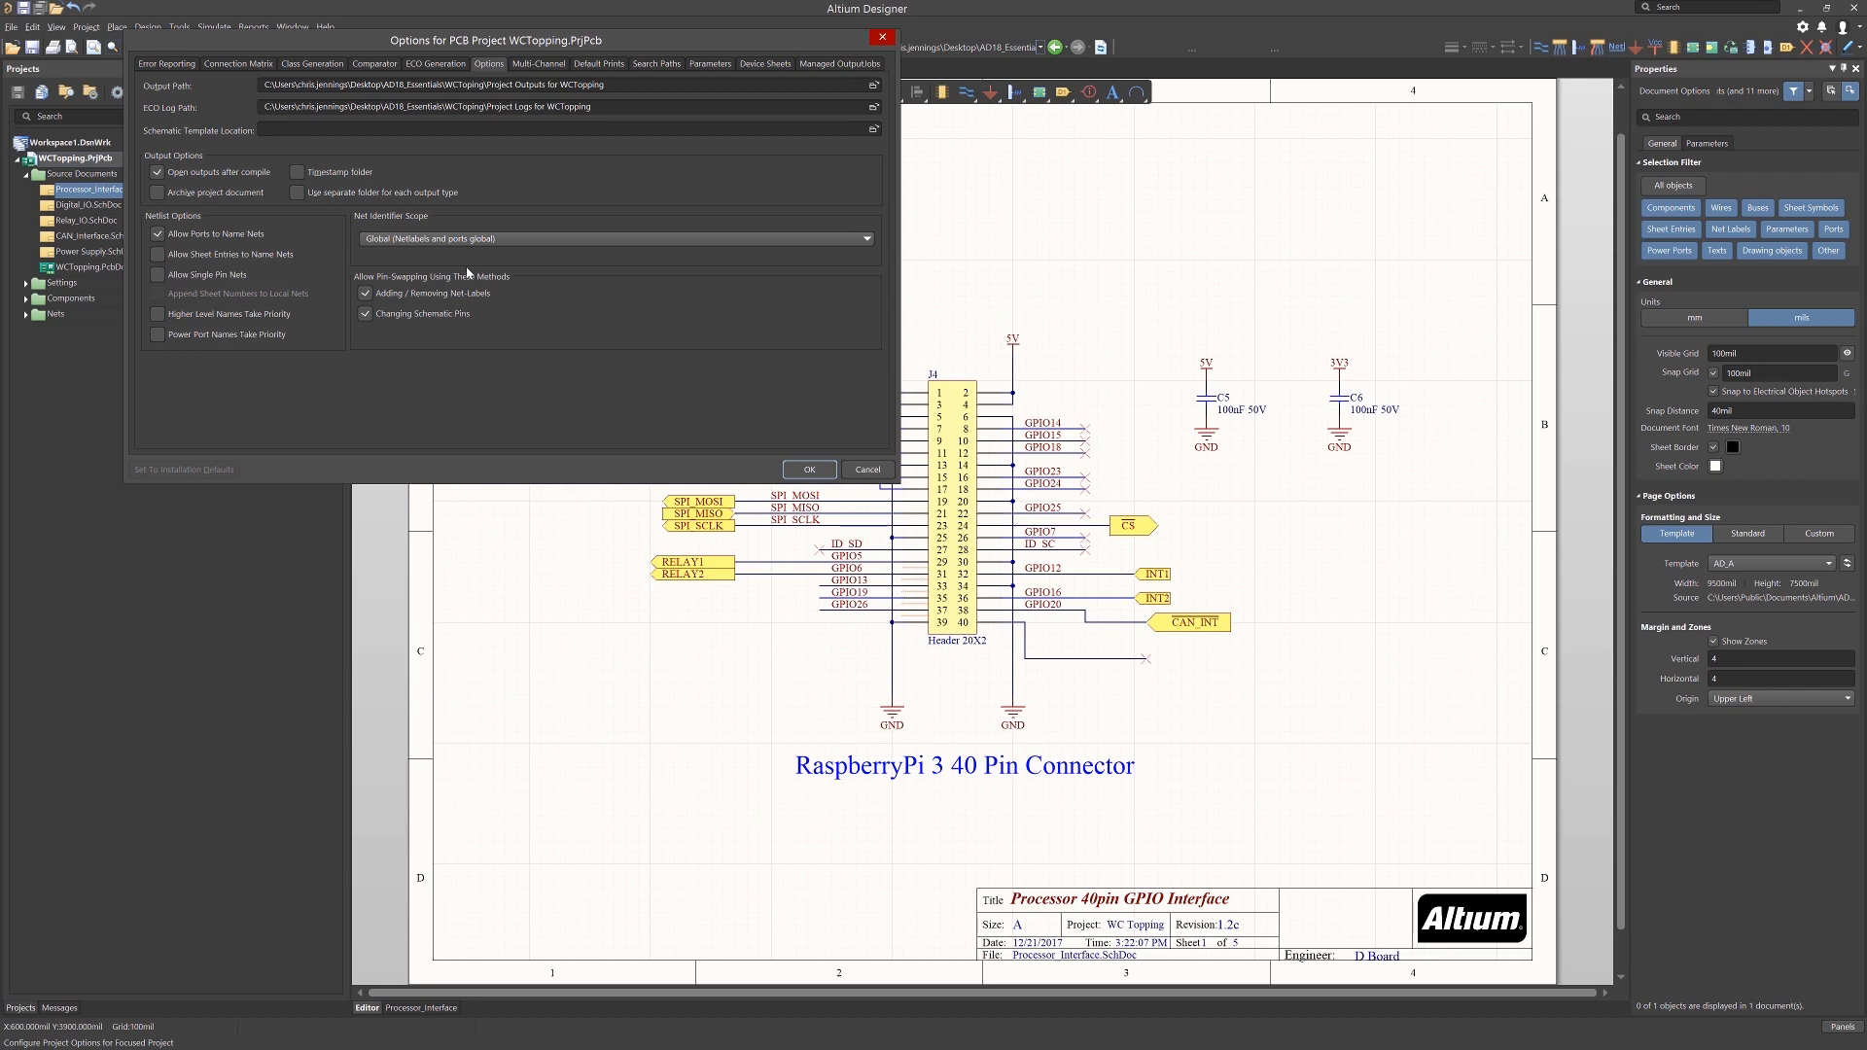
Set the Net Identifier Scope back to Automatic (Based on project contents).
{"action": "left_click", "coordinate": [613, 237]}
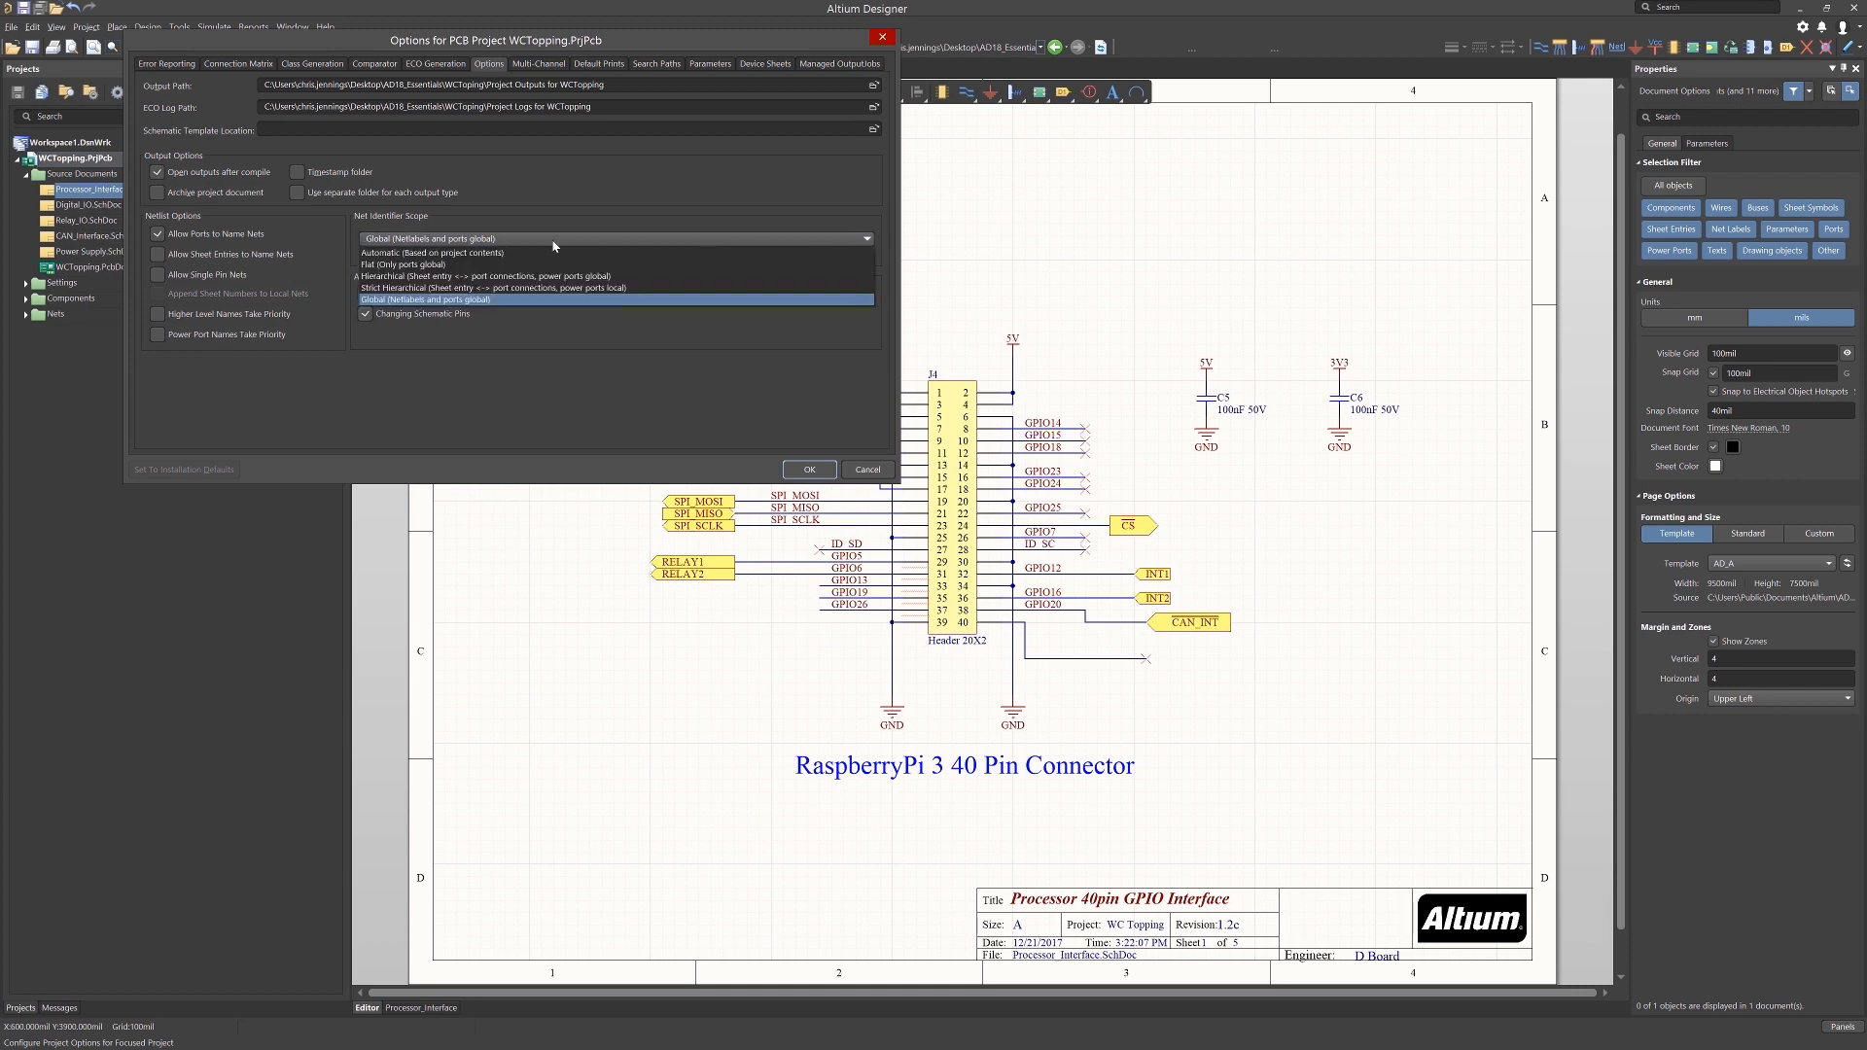
{"action": "left_click", "coordinate": [434, 253]}
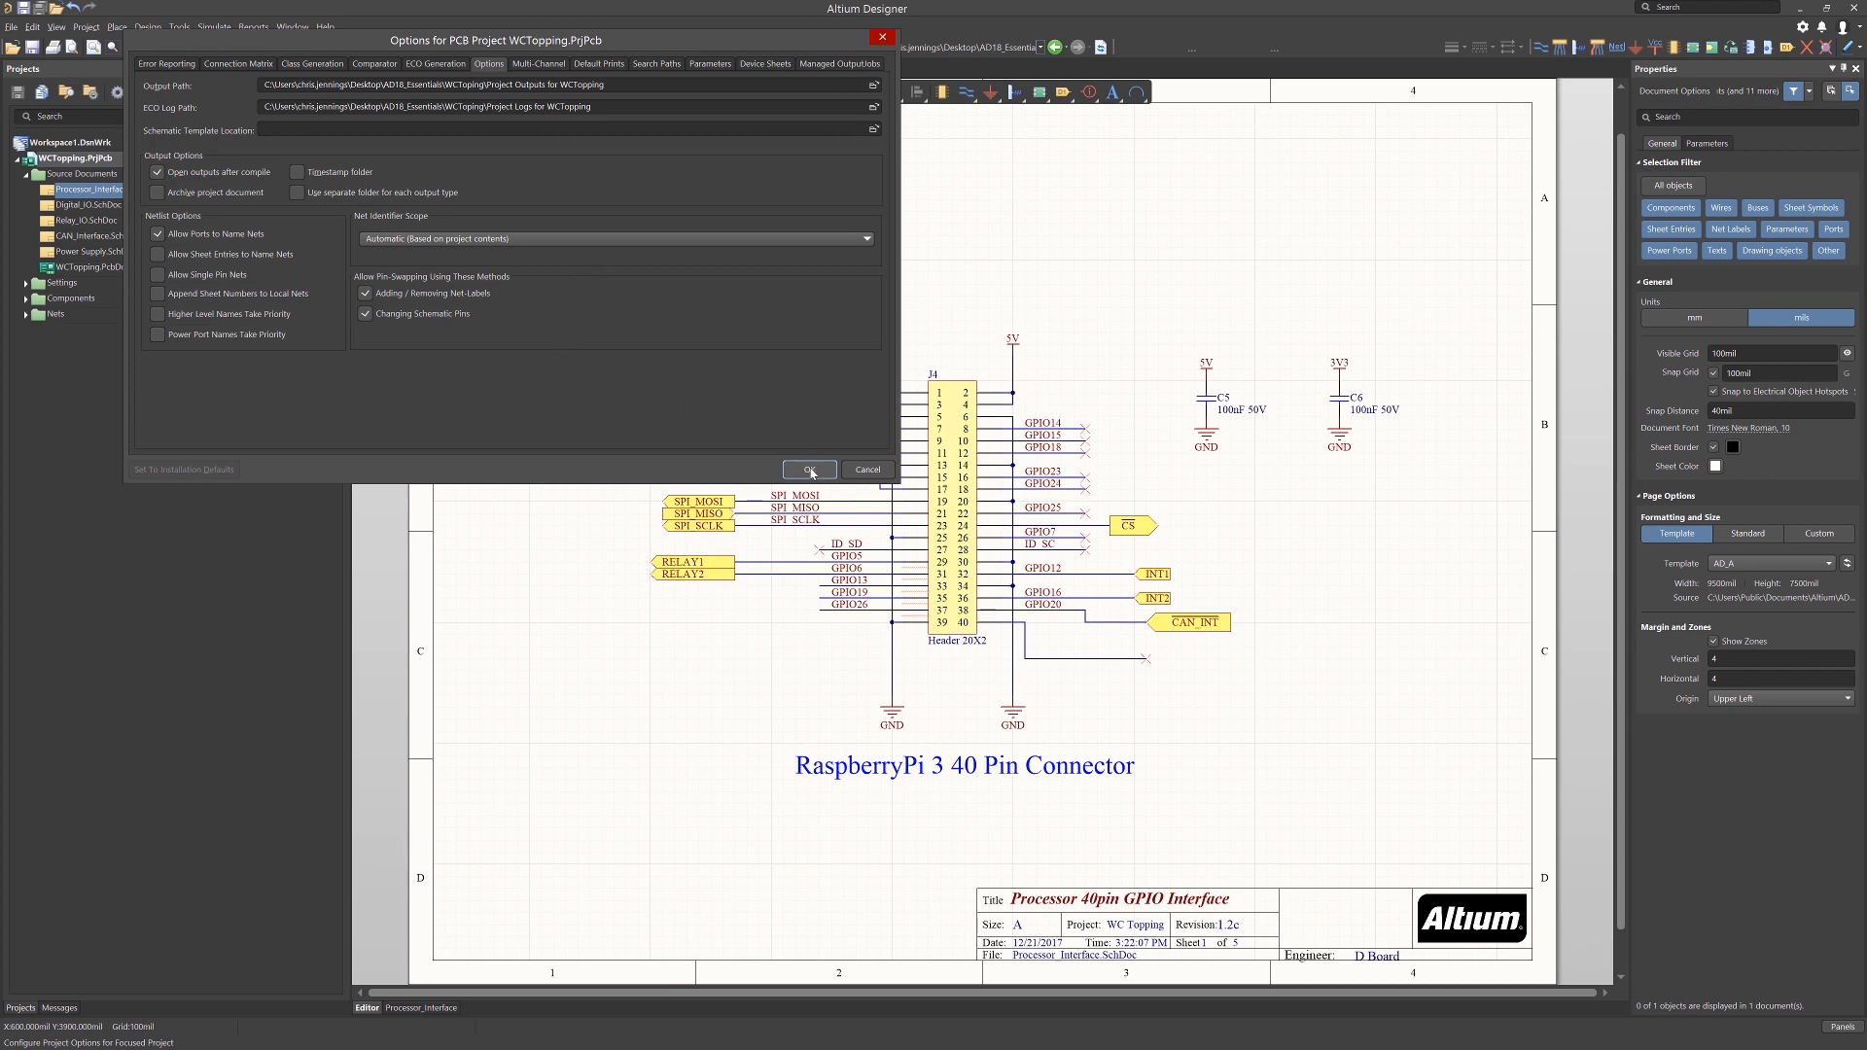
{"action": "left_click", "coordinate": [809, 469]}
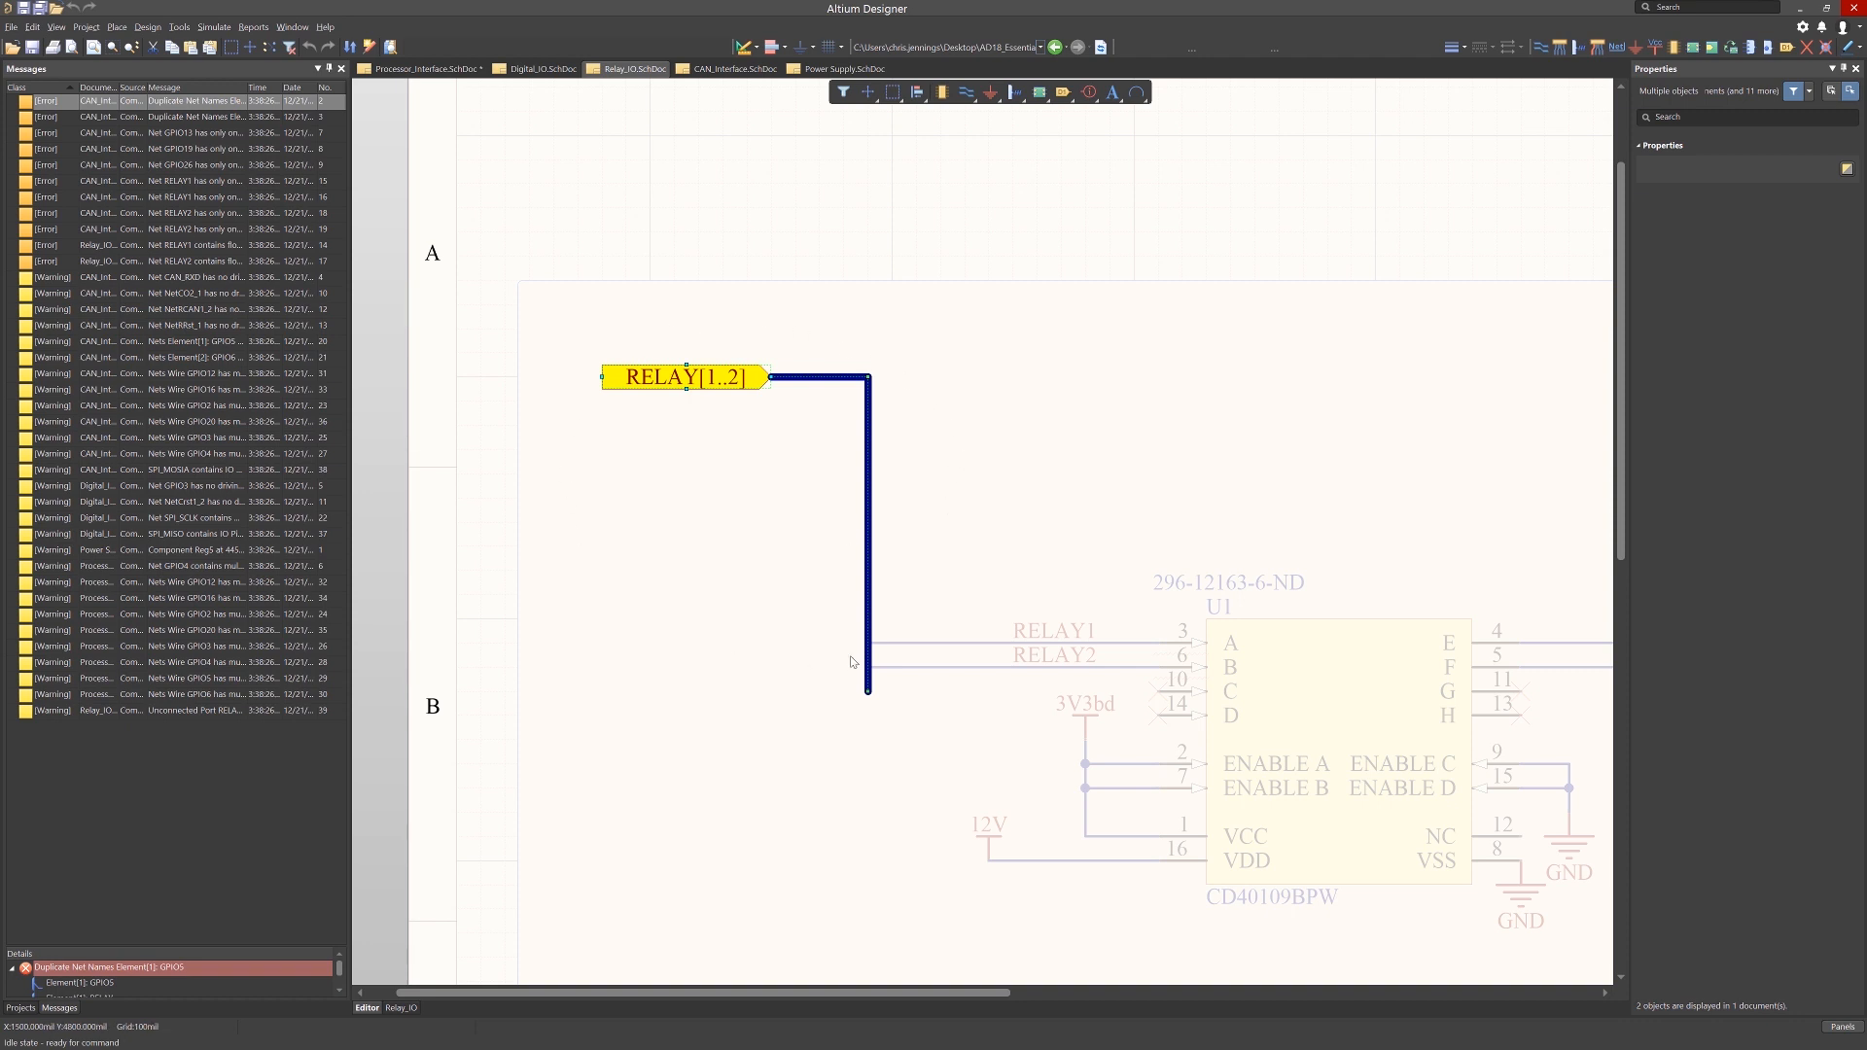
{"action": "mouse_move", "coordinate": [914, 505]}
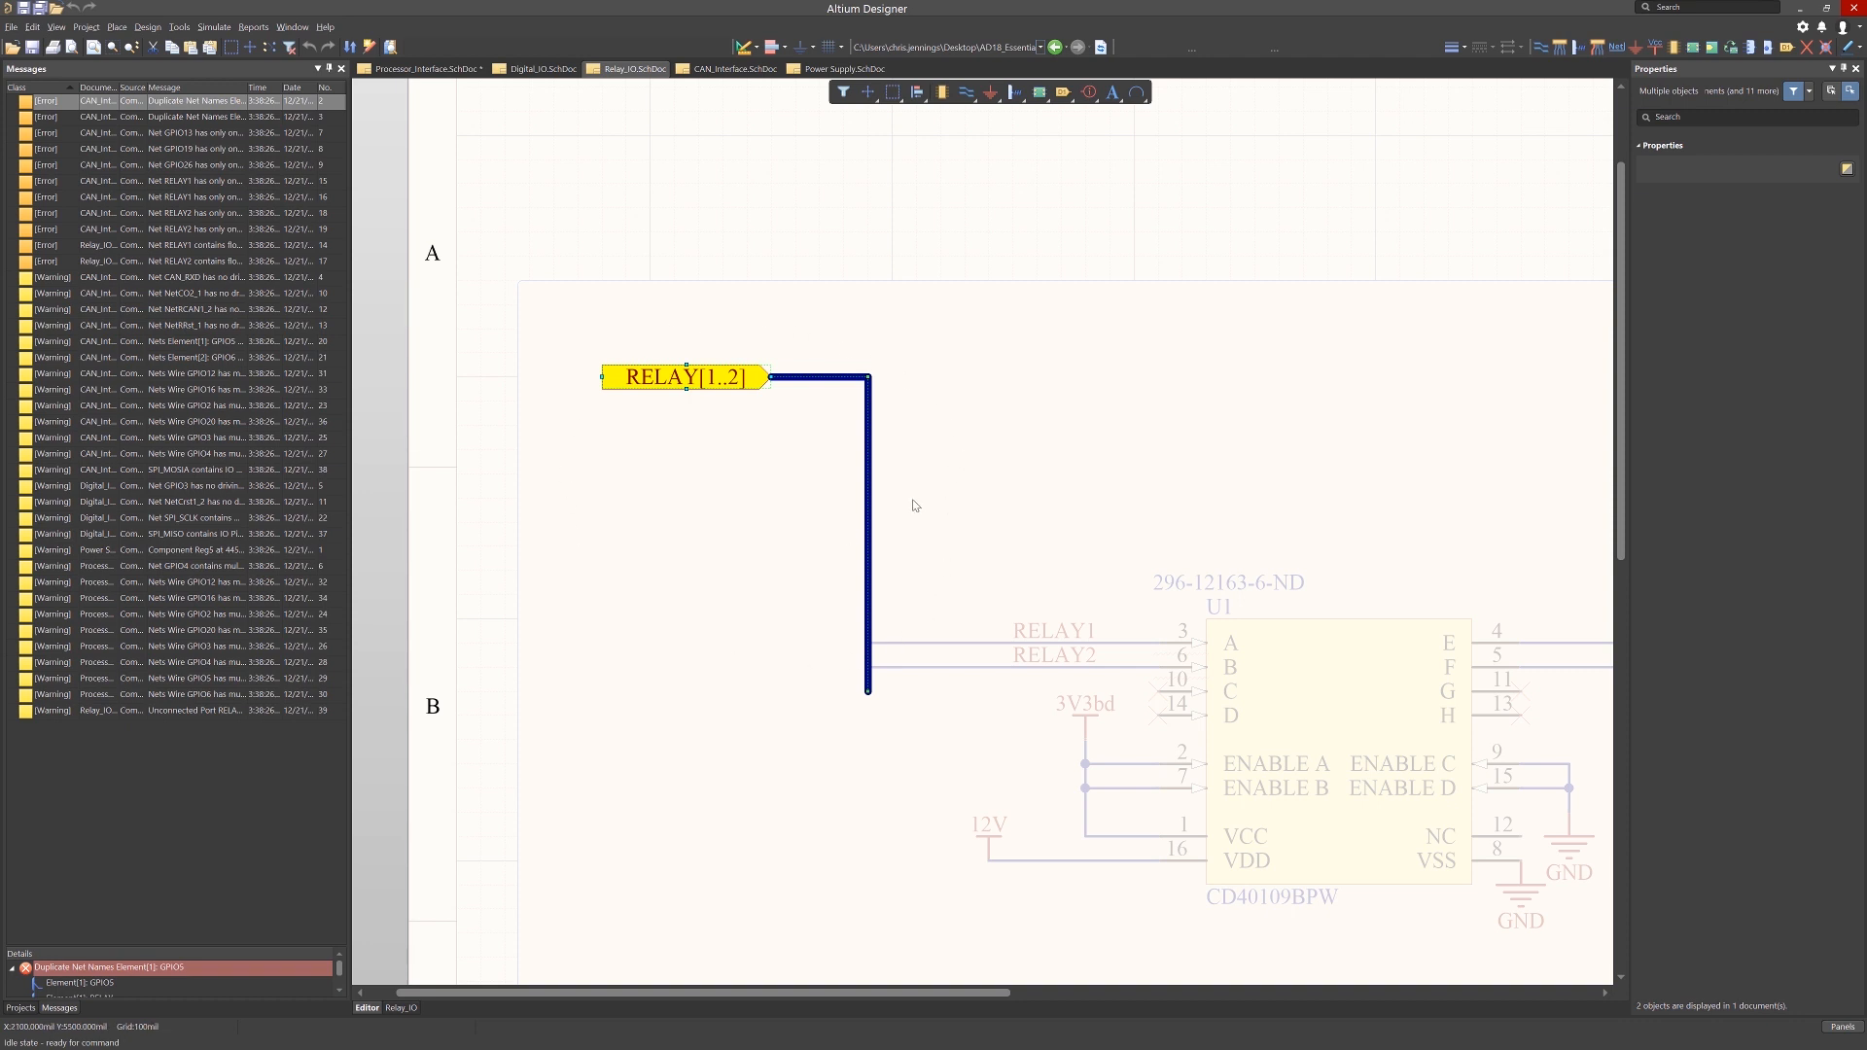
{"action": "mouse_move", "coordinate": [910, 510]}
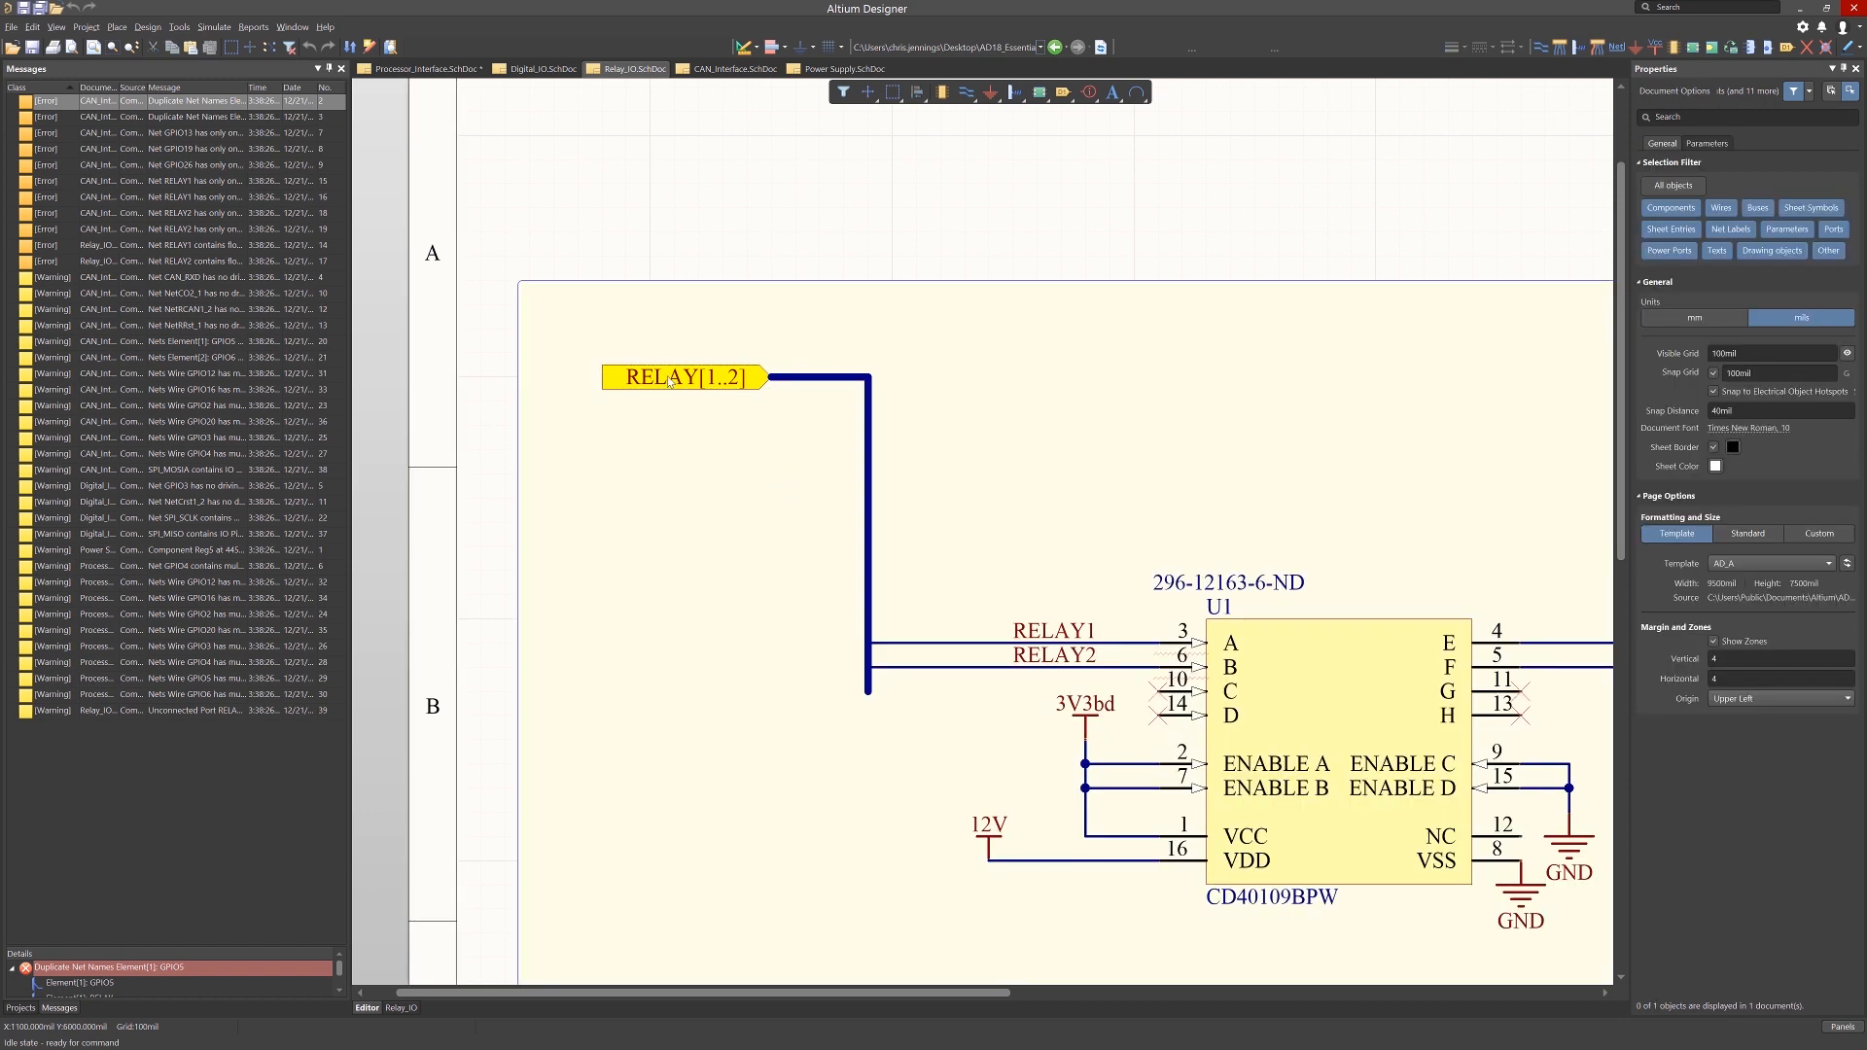
{"action": "mouse_move", "coordinate": [918, 414]}
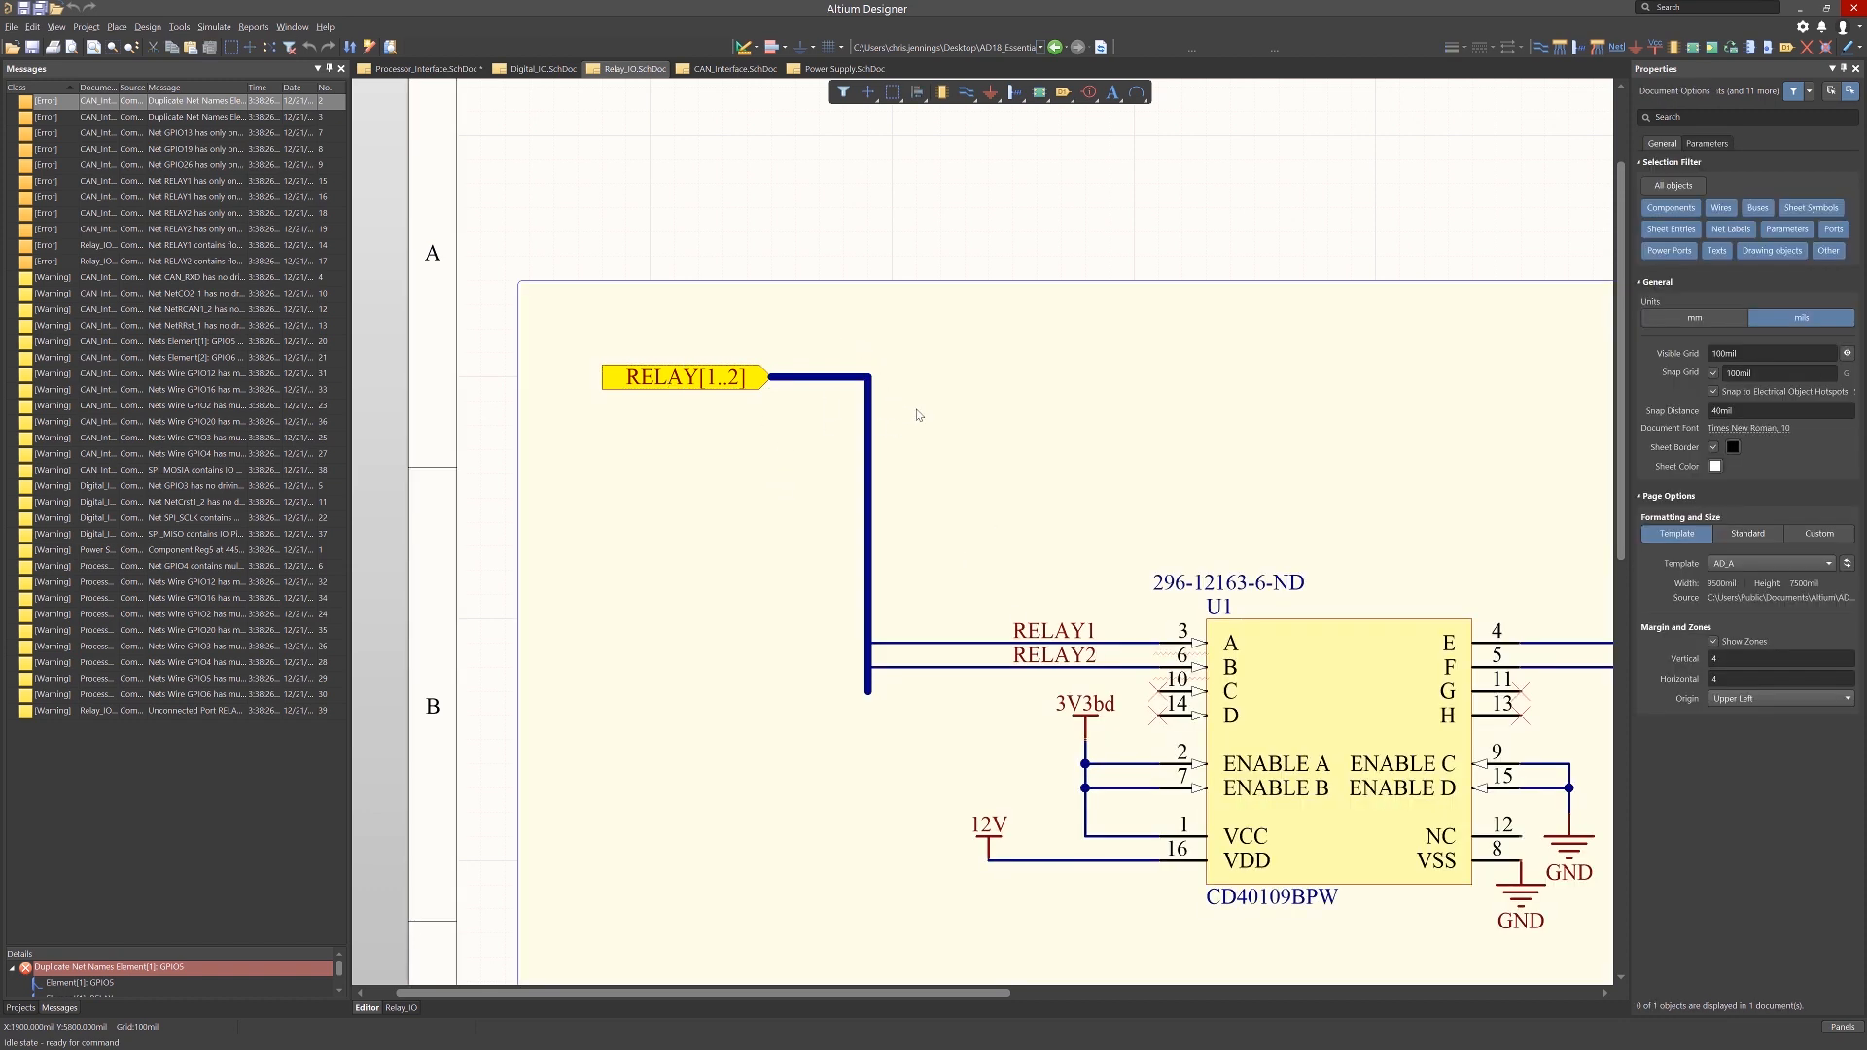
{"action": "mouse_move", "coordinate": [729, 241]}
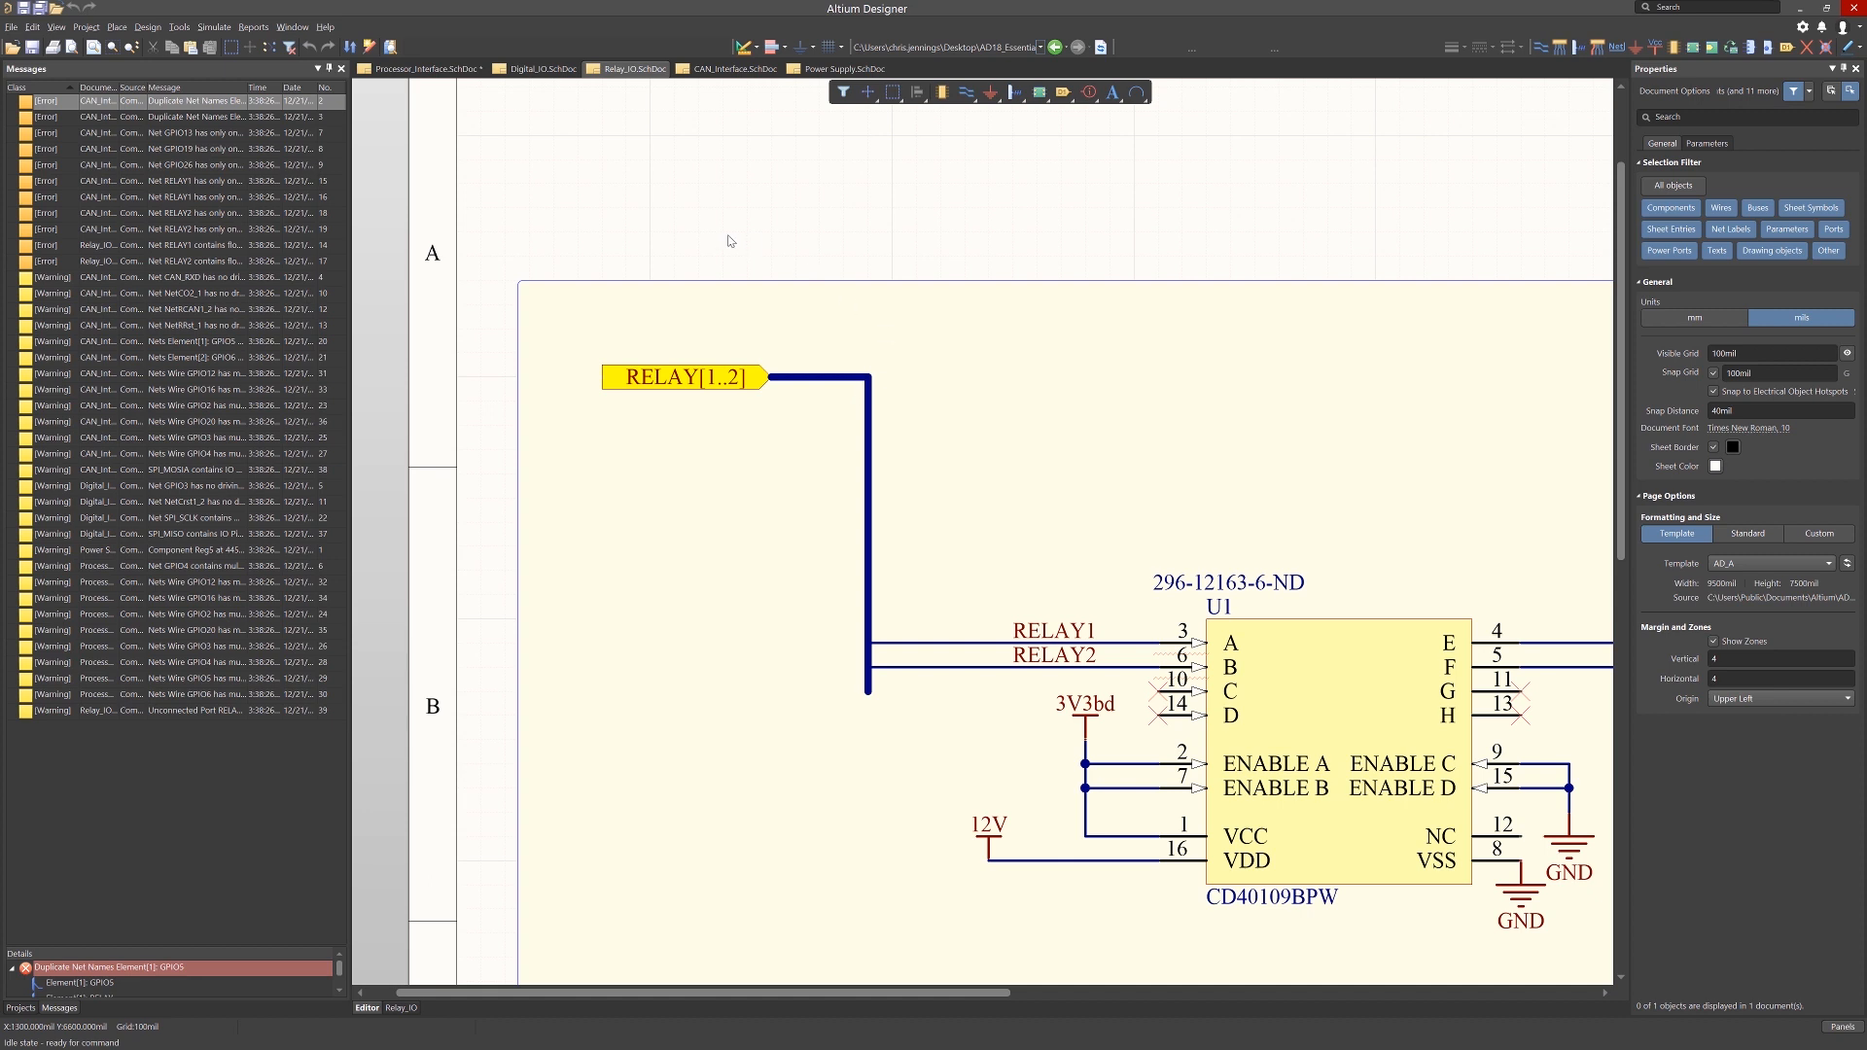
Place a RELAY[1..2] net label on the bus beside the RELAY[1..2] port.
{"action": "left_click", "coordinate": [117, 25]}
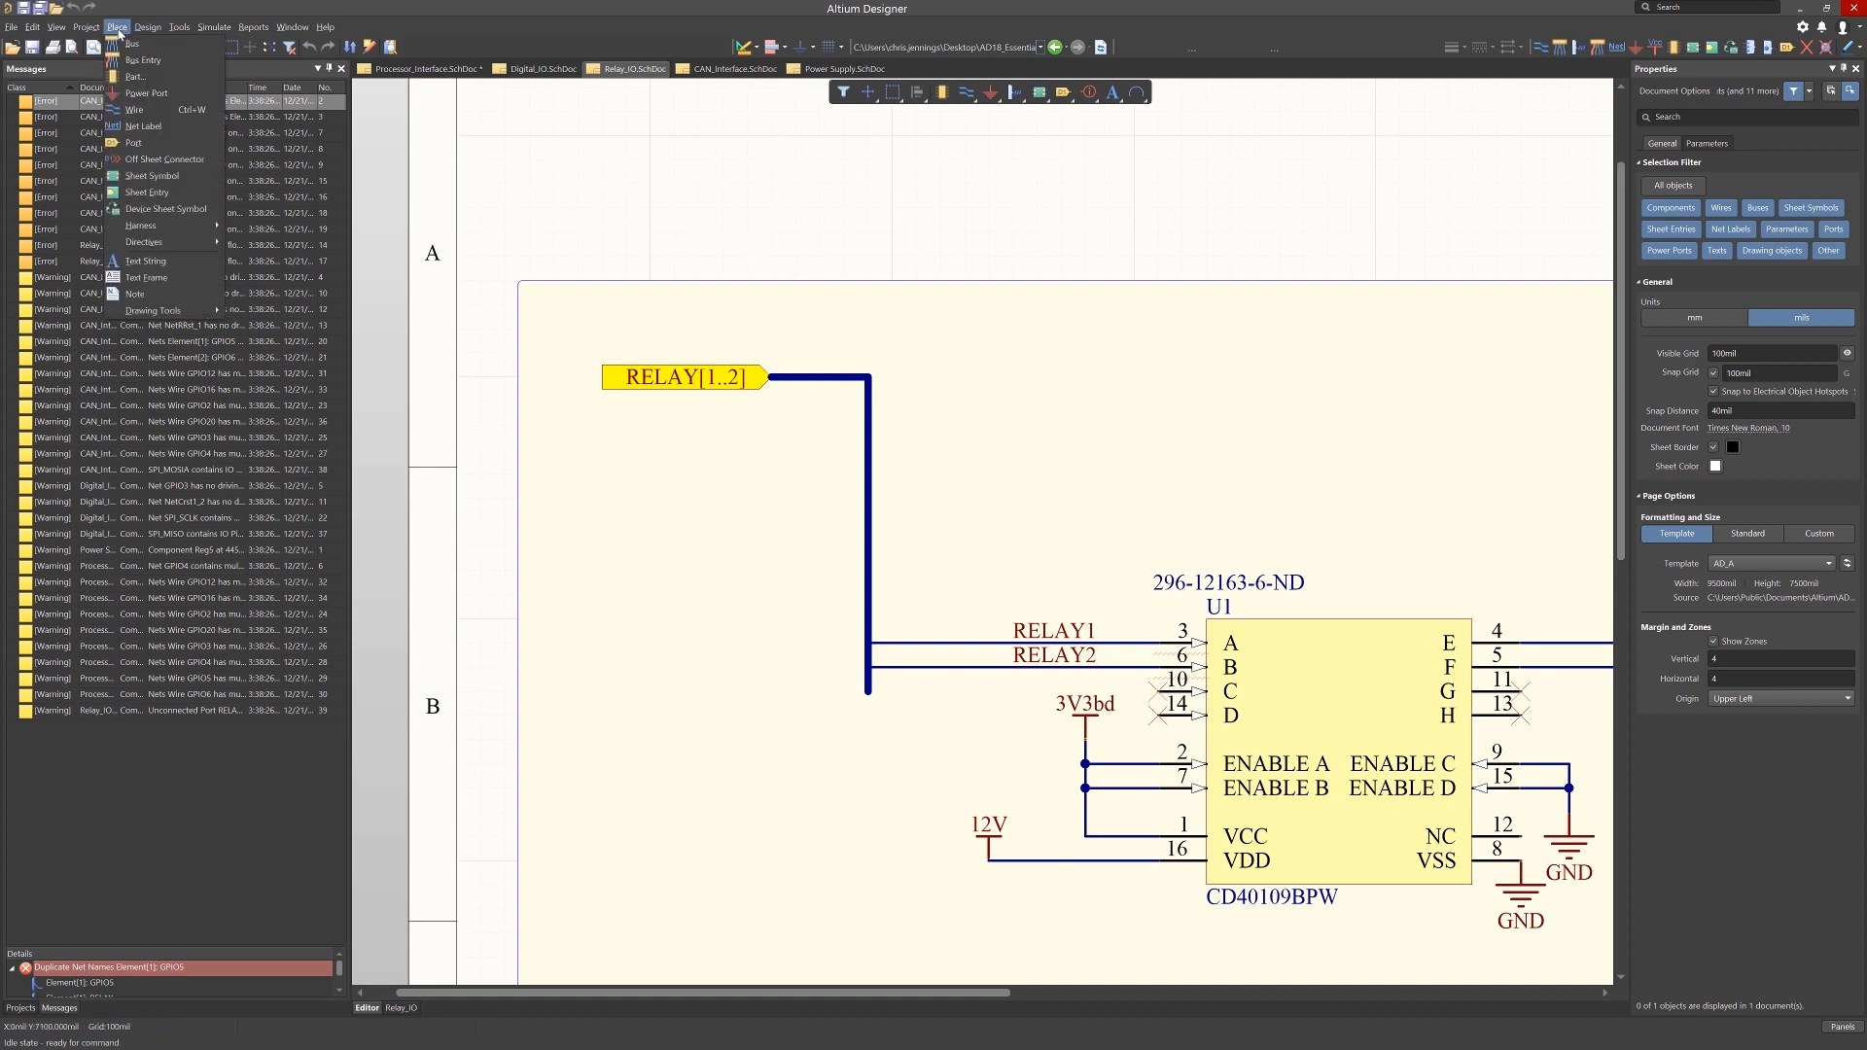
{"action": "left_click", "coordinate": [144, 125]}
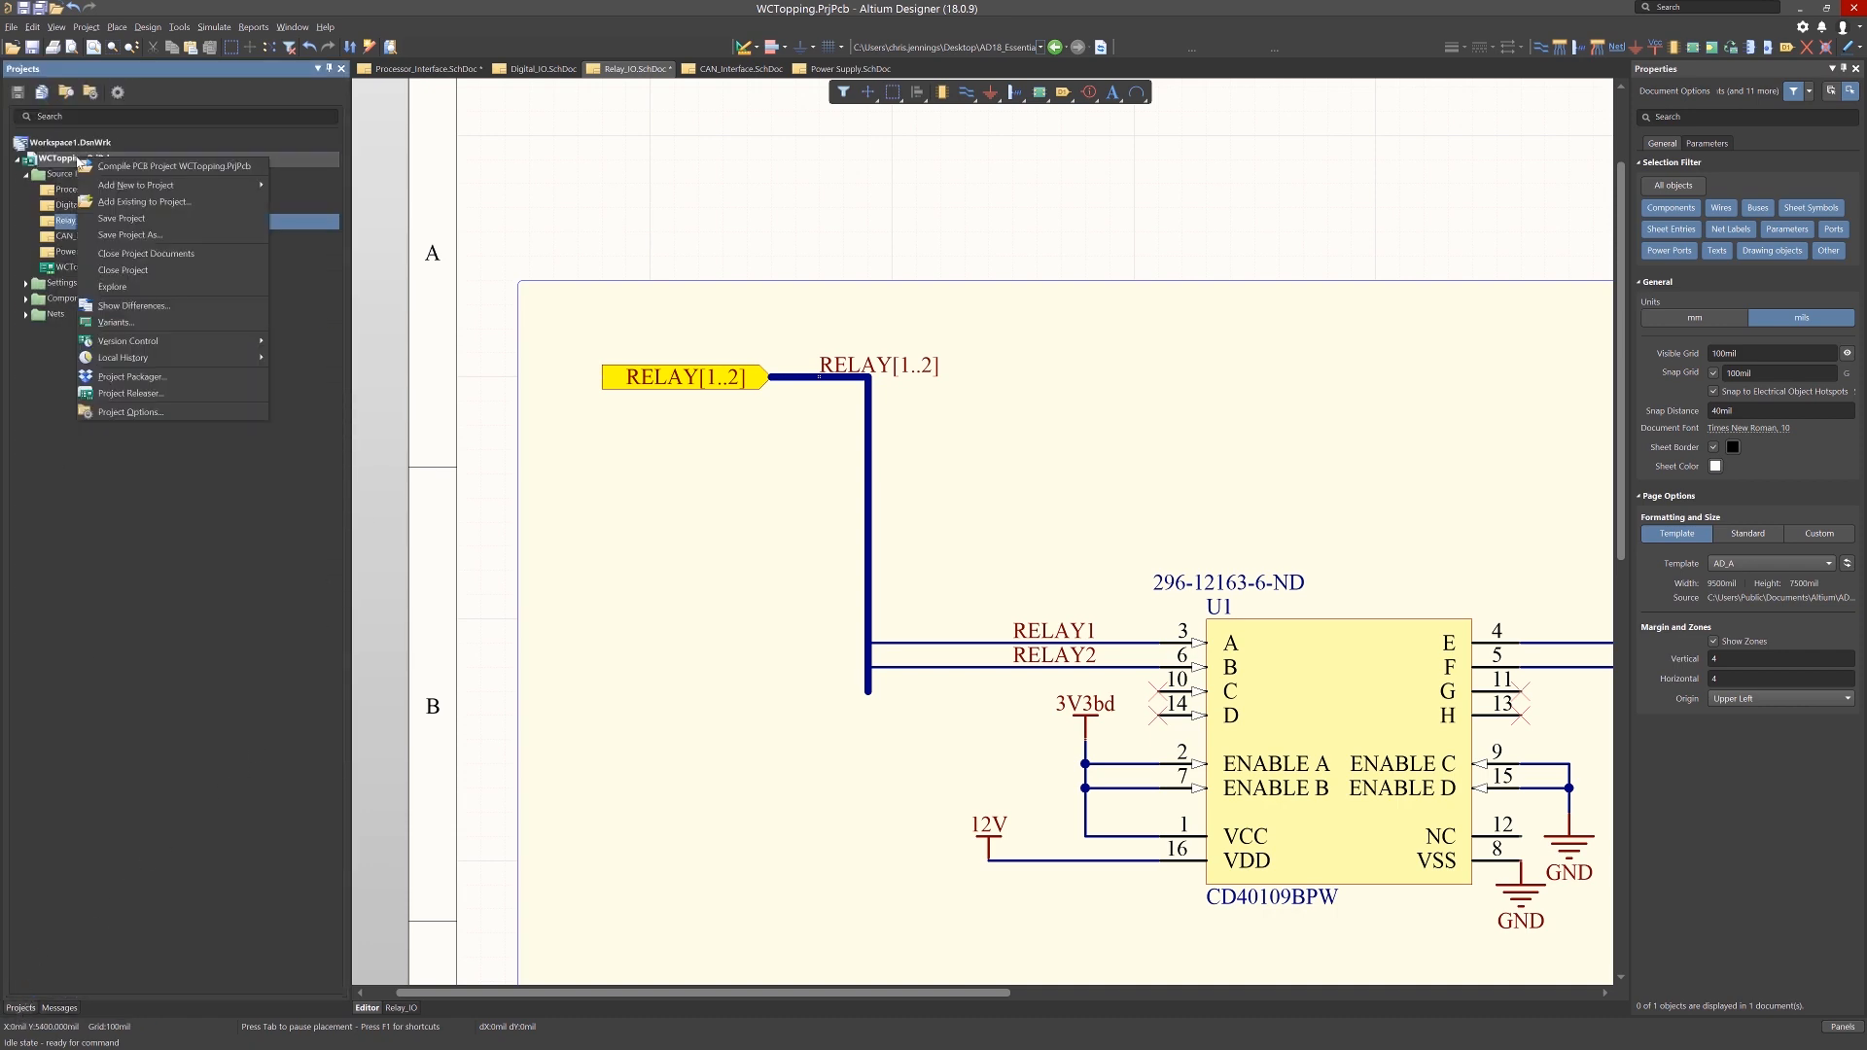
Recompile WCTopping.PrjPcb, leaving only three single-pin GPIO net errors.
{"action": "left_click", "coordinate": [173, 165]}
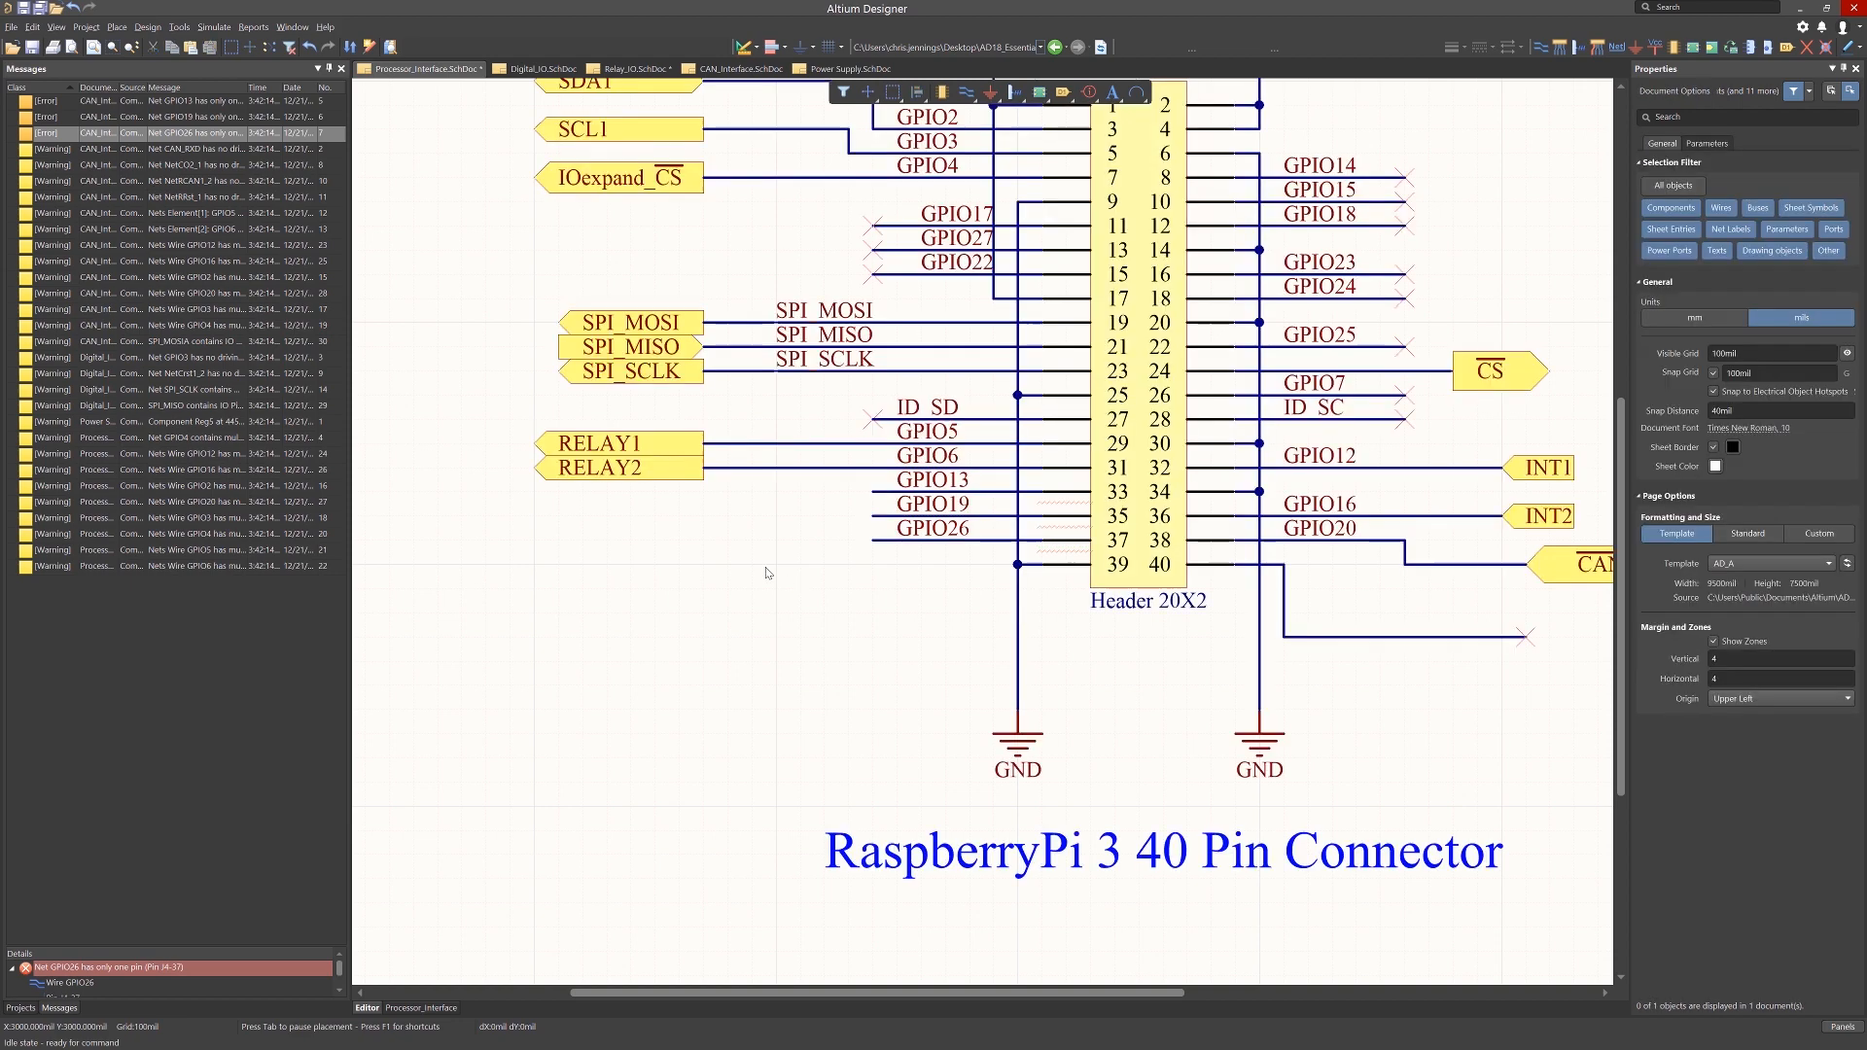
Place specific No-ERC directives on the two single-pin GPIO net errors from the Messages panel.
{"action": "right_click", "coordinate": [162, 132]}
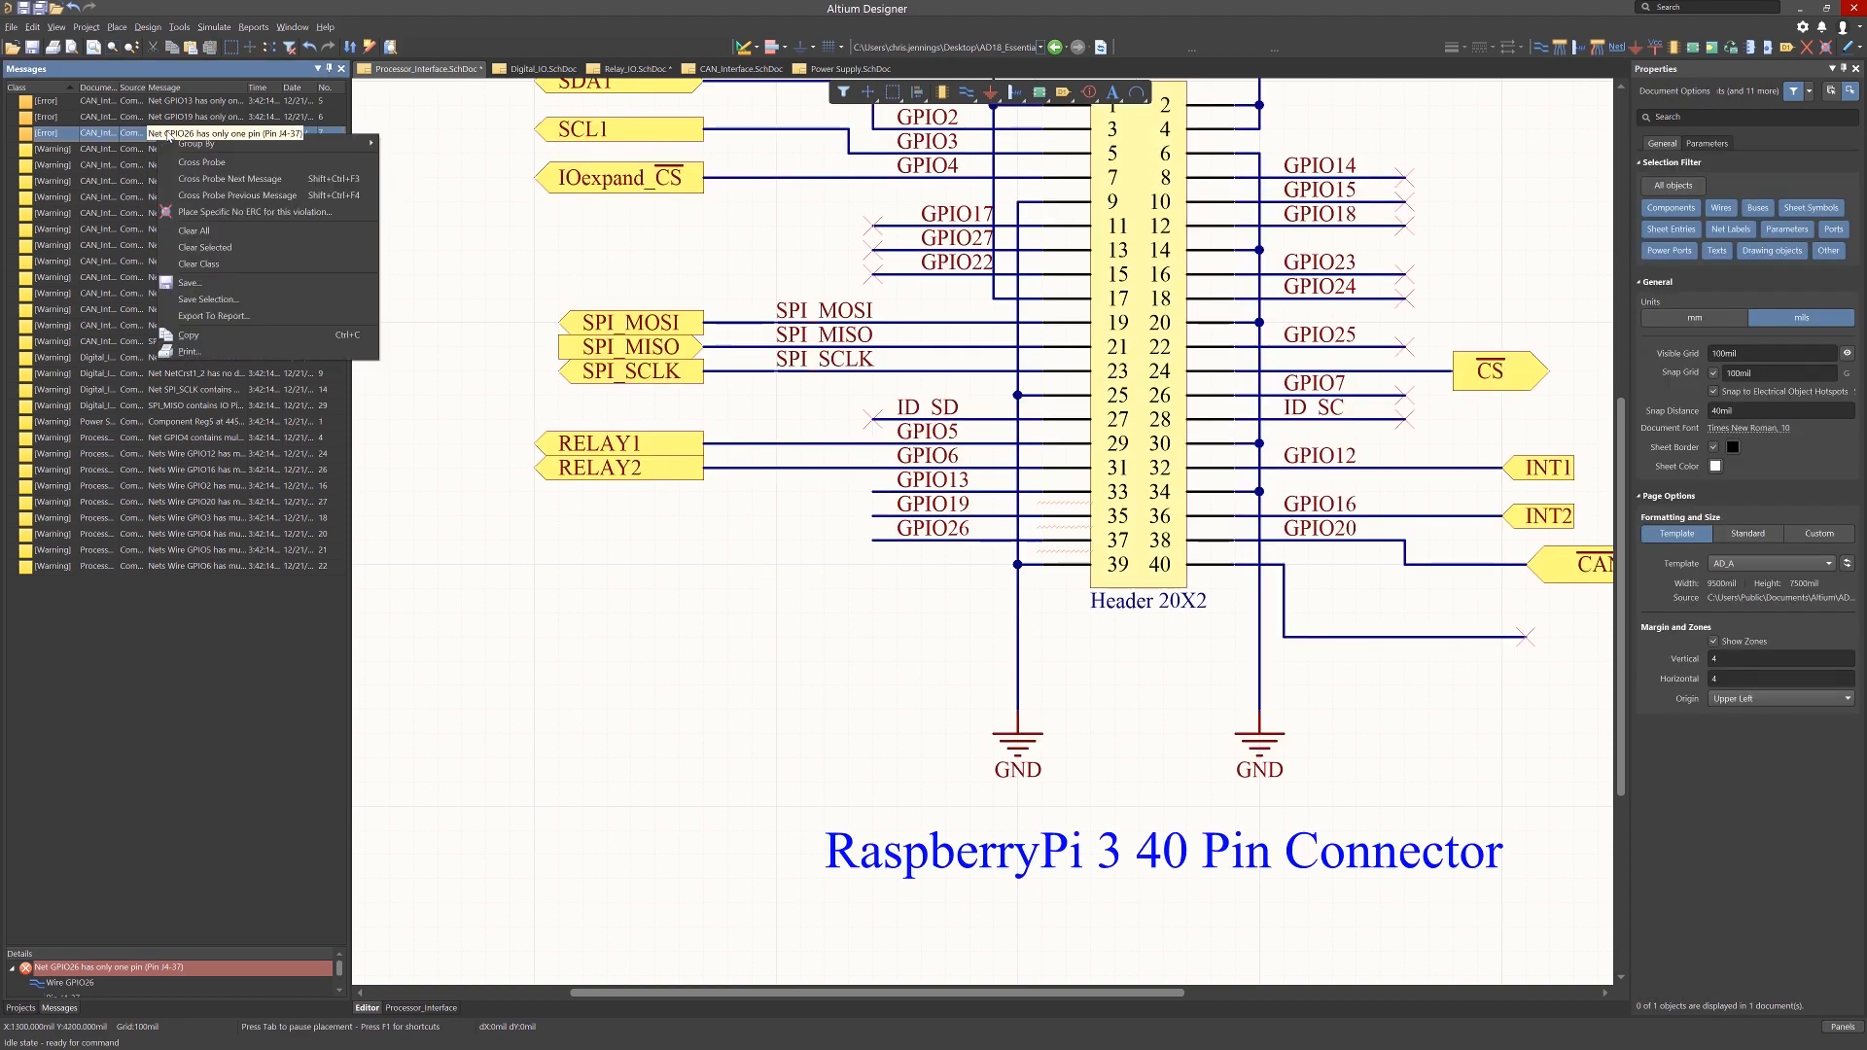
{"action": "mouse_move", "coordinate": [253, 210]}
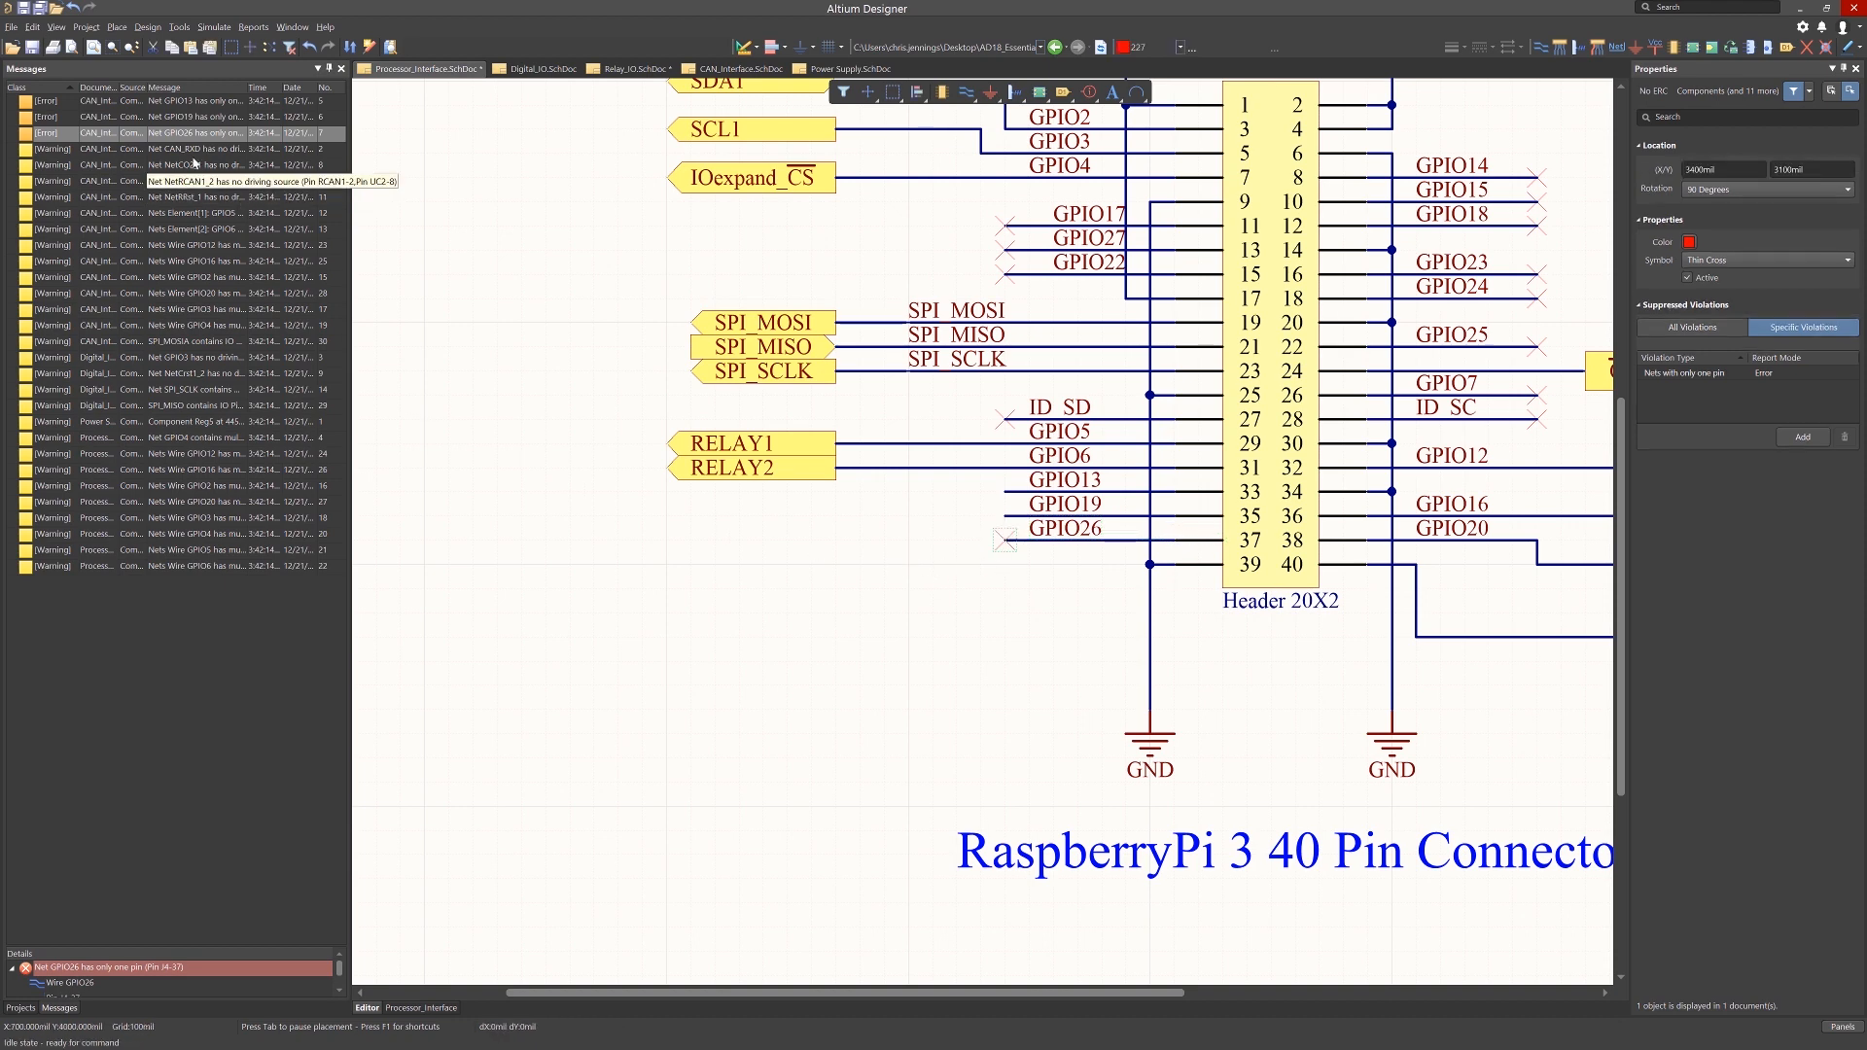
{"action": "right_click", "coordinate": [190, 117]}
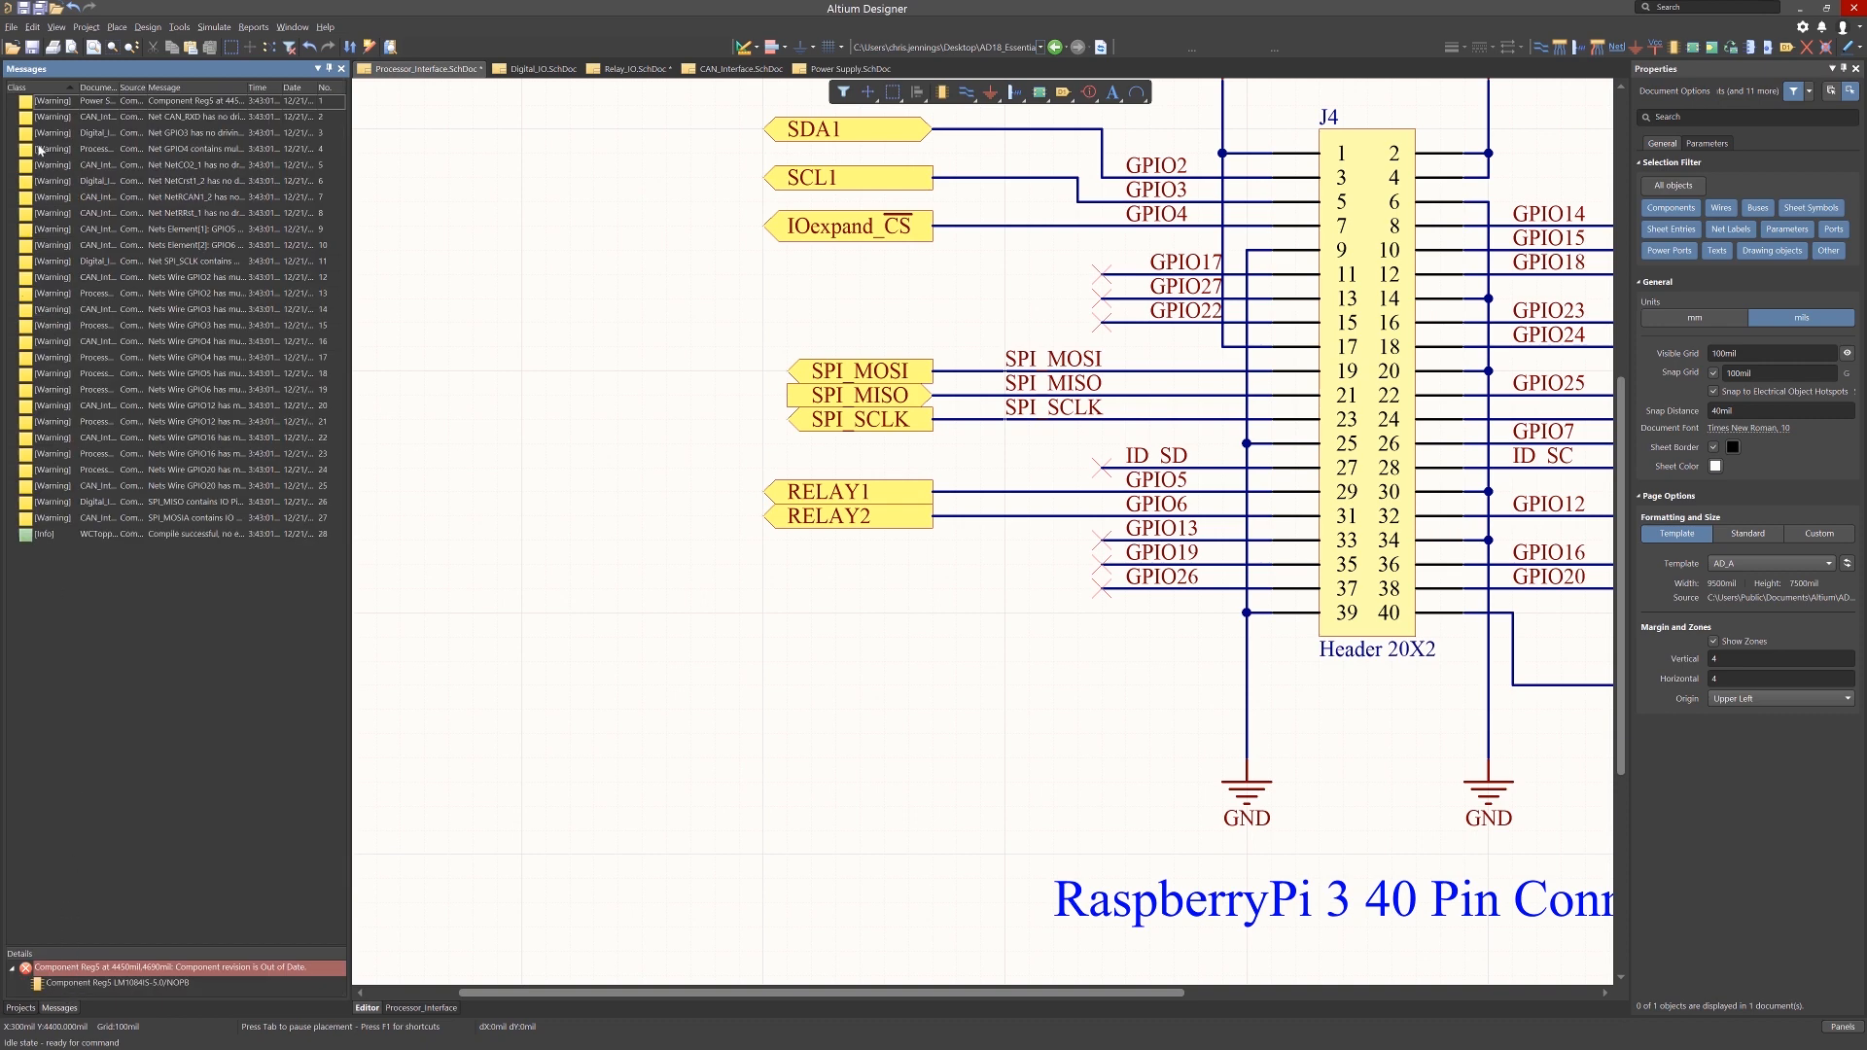
{"action": "mouse_move", "coordinate": [70, 531]}
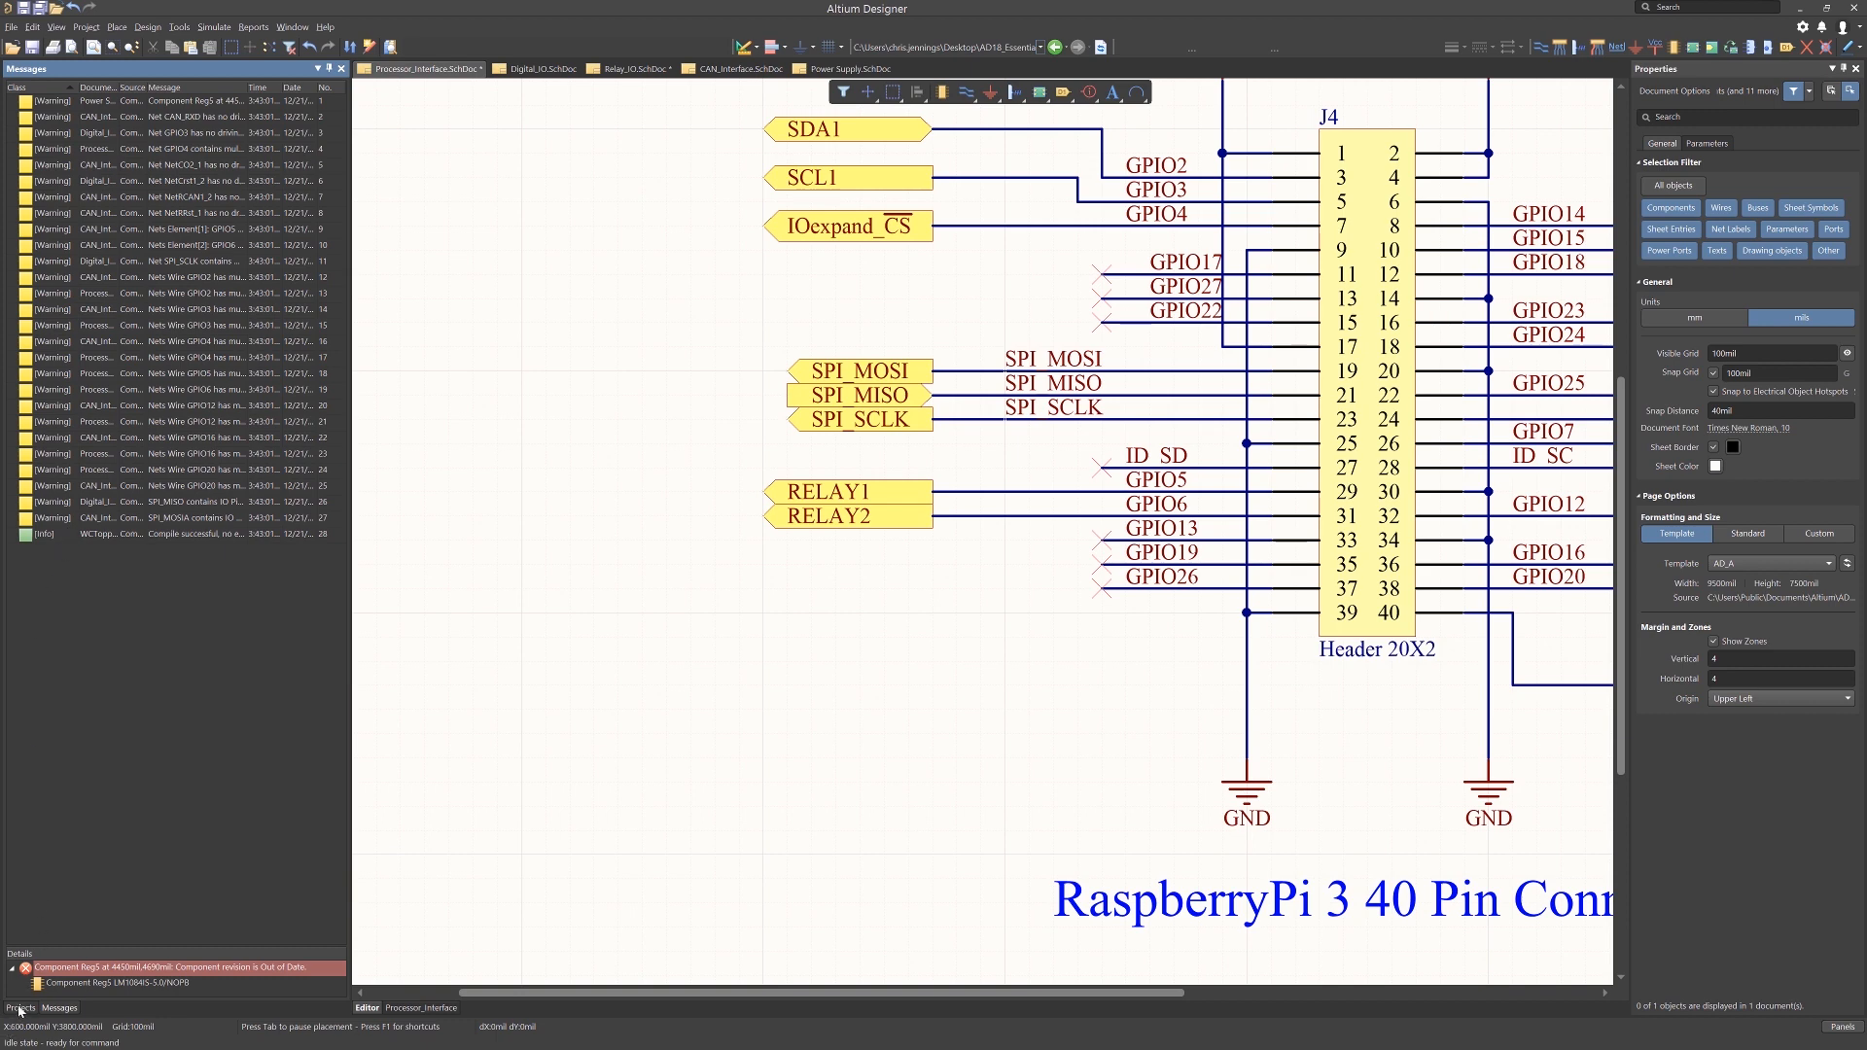
Switch back to the Projects panel showing the WCTopping source documents.
{"action": "left_click", "coordinate": [19, 1008]}
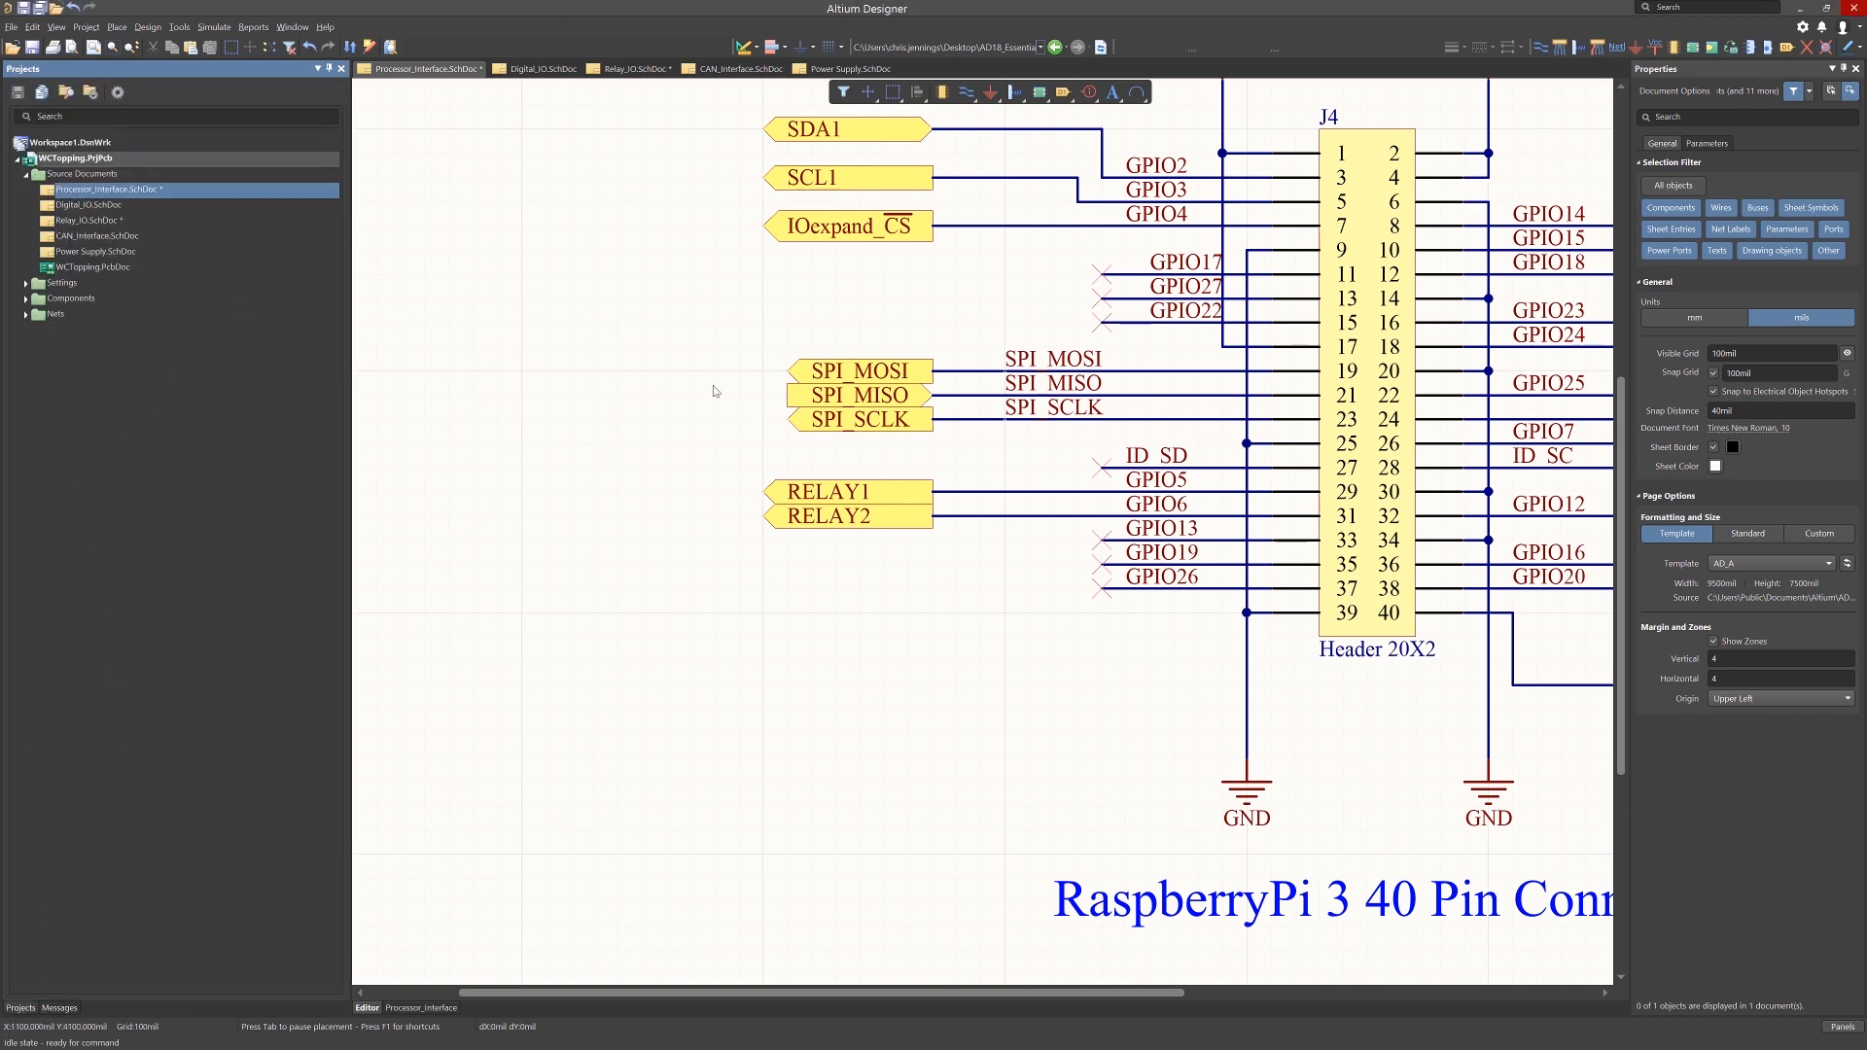